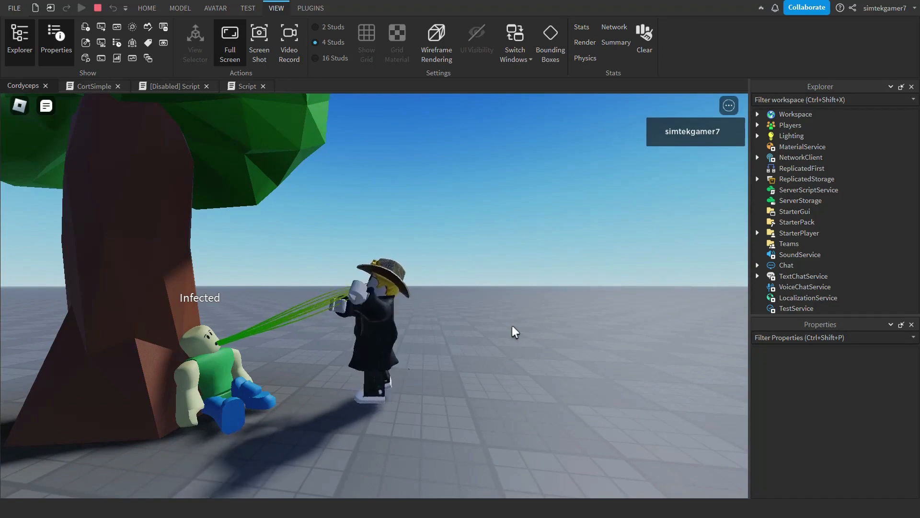
mouse_move(526, 329)
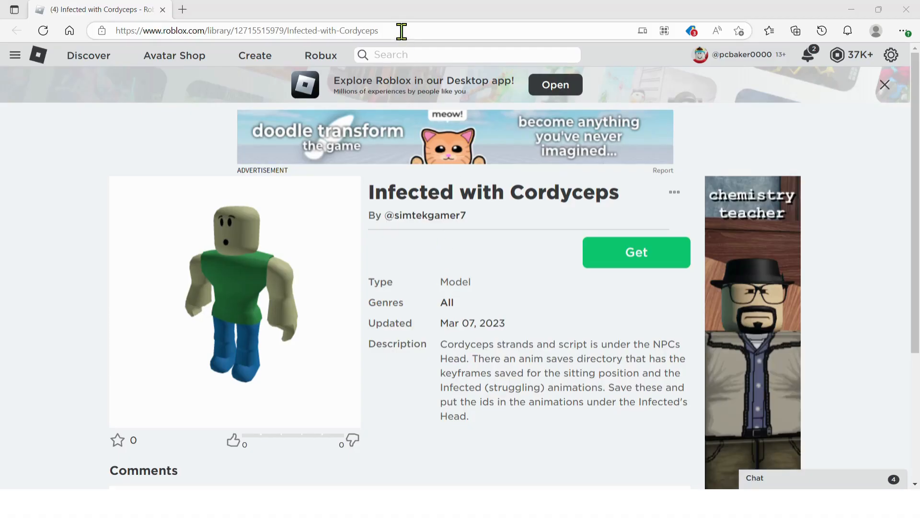
Get the free Infected with Cordyceps model from its library page and confirm with Get Now
click(246, 31)
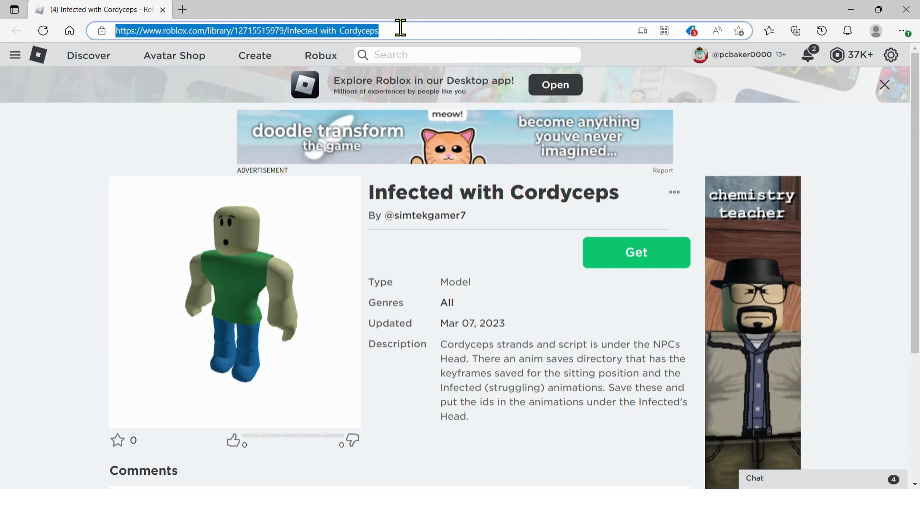
mouse_move(652, 267)
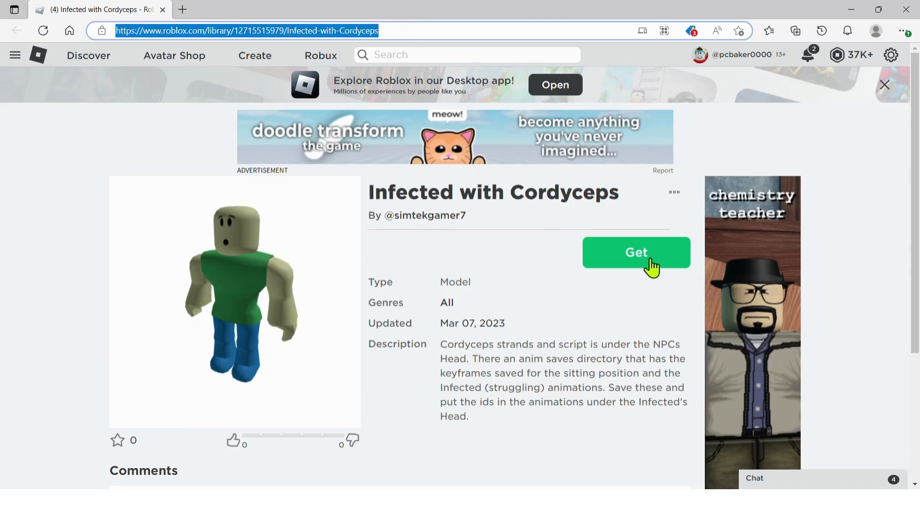
click(636, 253)
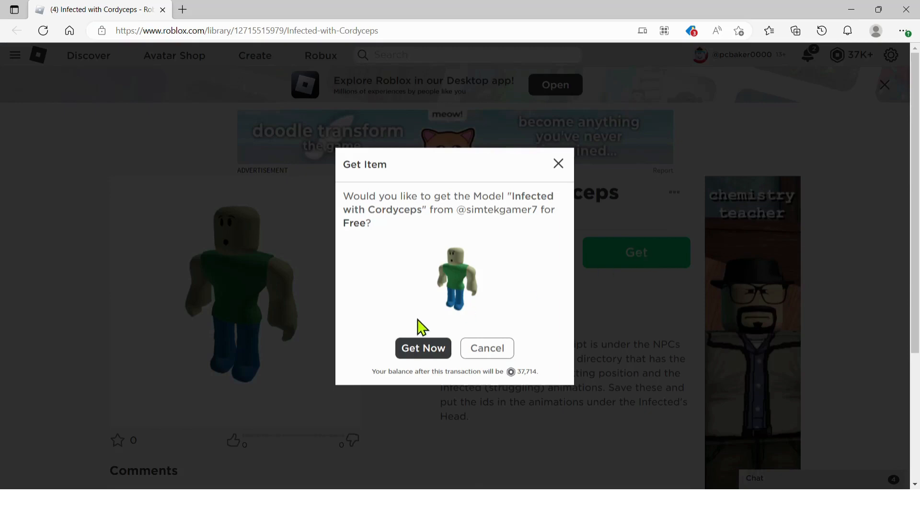
click(423, 348)
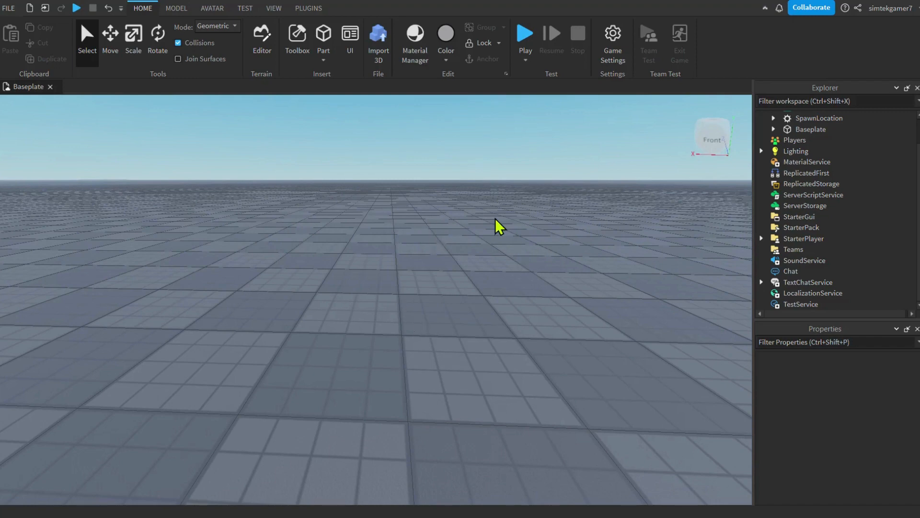
Insert Infected with Cordyceps from the Toolbox inventory, accept the script warning, and close the Toolbox
click(296, 33)
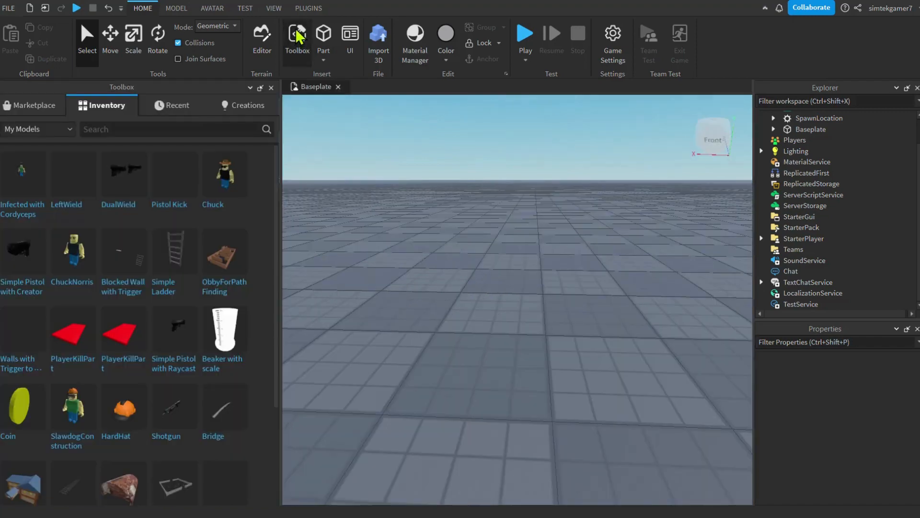
mouse_move(31, 166)
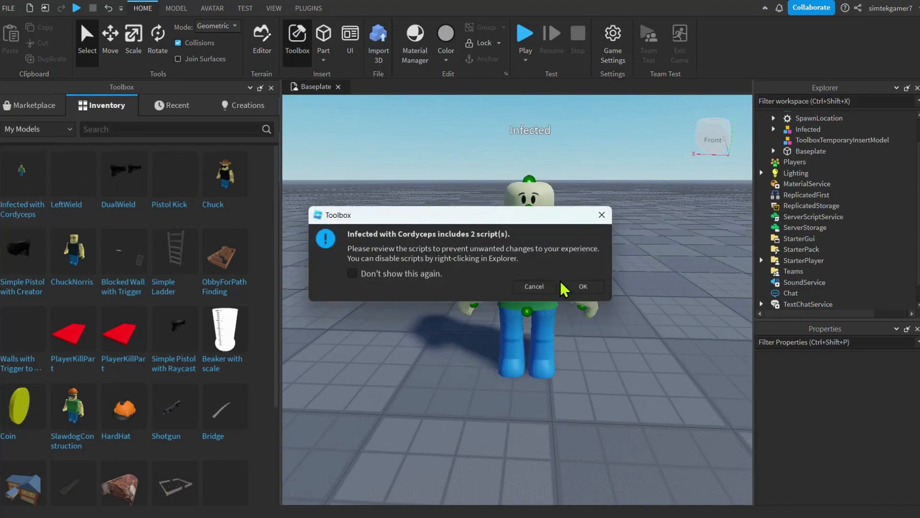
click(583, 286)
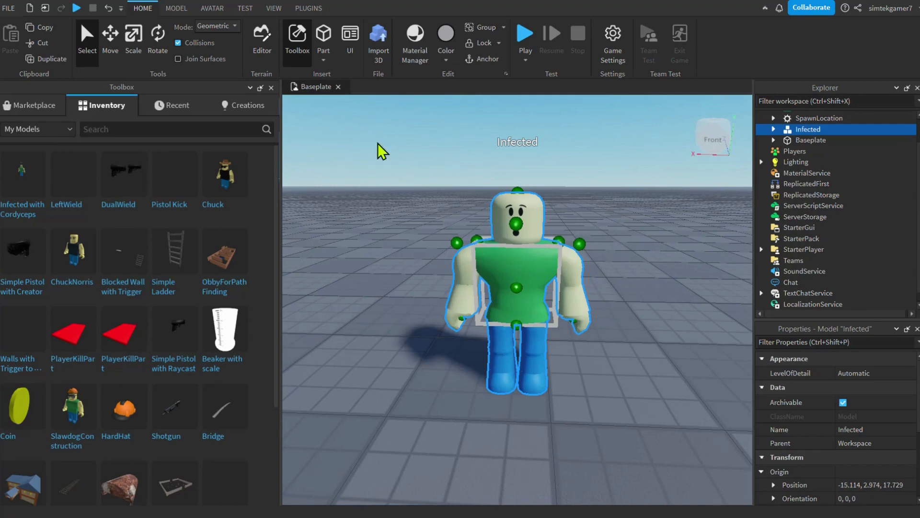
click(271, 87)
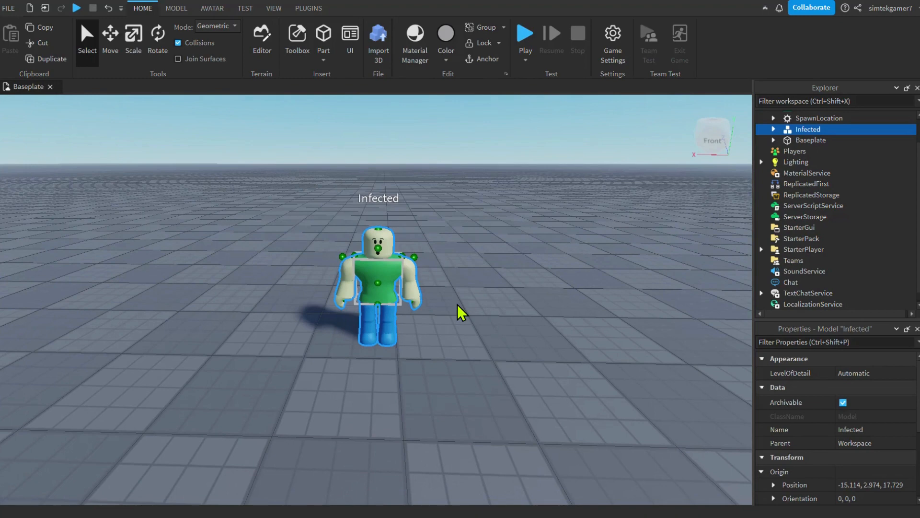
mouse_move(445, 315)
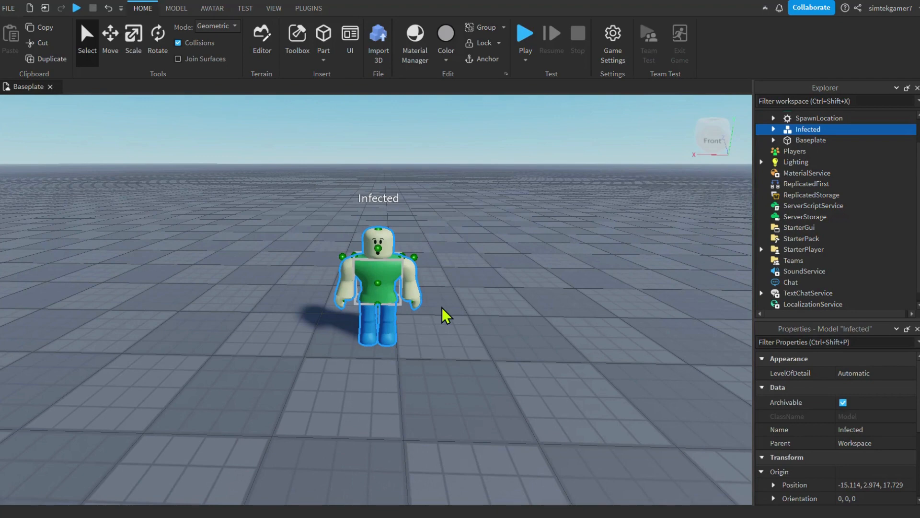
mouse_move(382, 287)
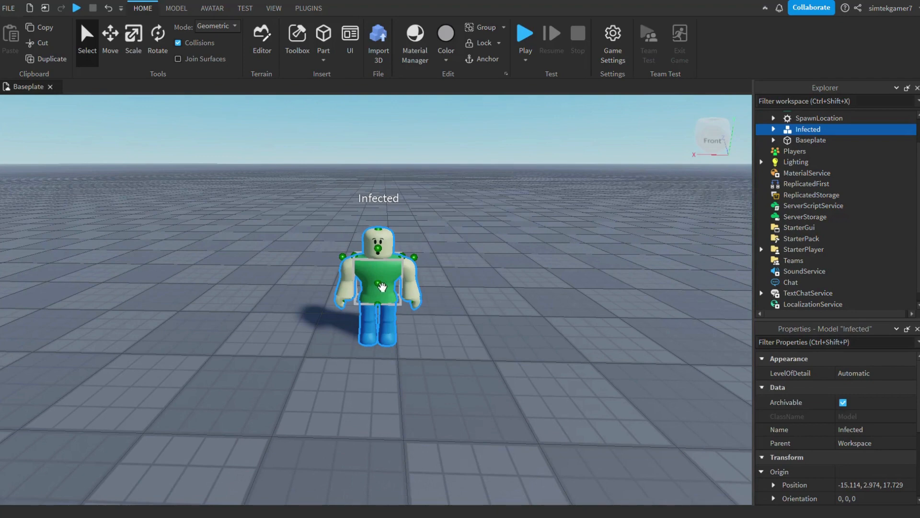
mouse_move(541, 264)
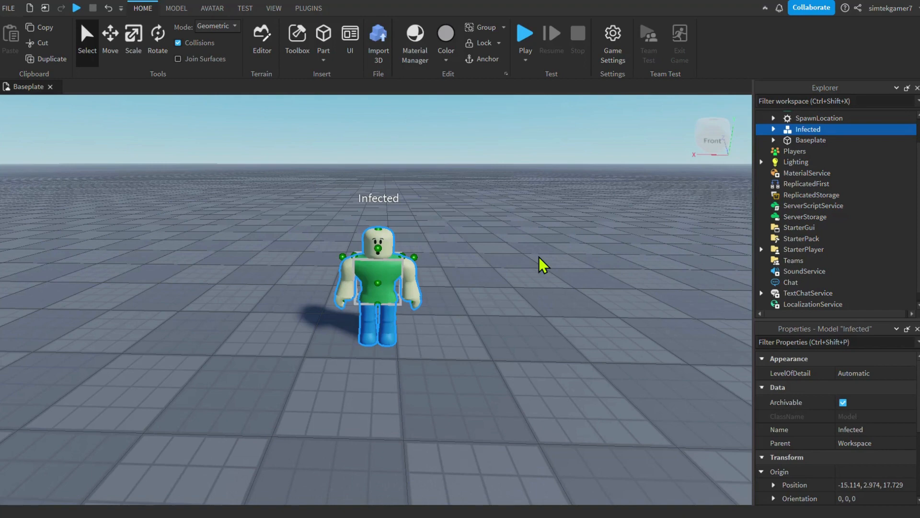
mouse_move(778, 136)
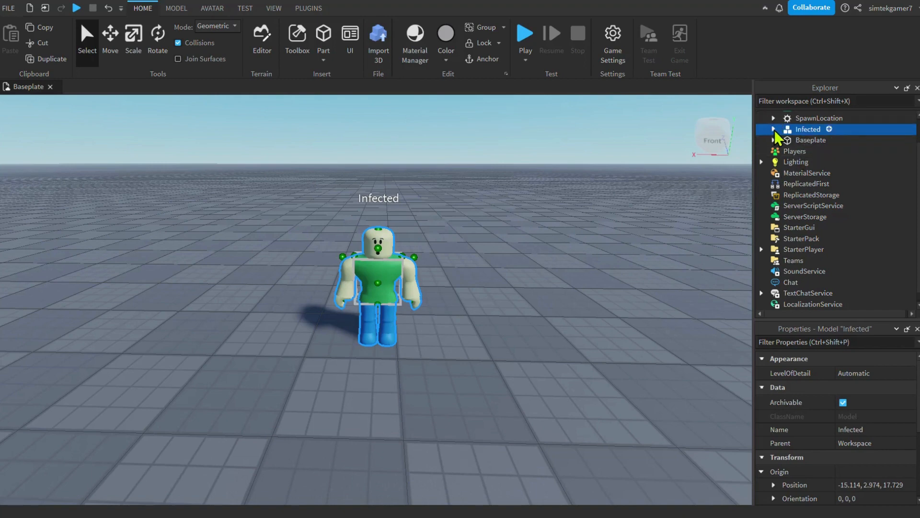
Expand Infected, SittingAnimationScript and AnimSaves in the Explorer
click(775, 129)
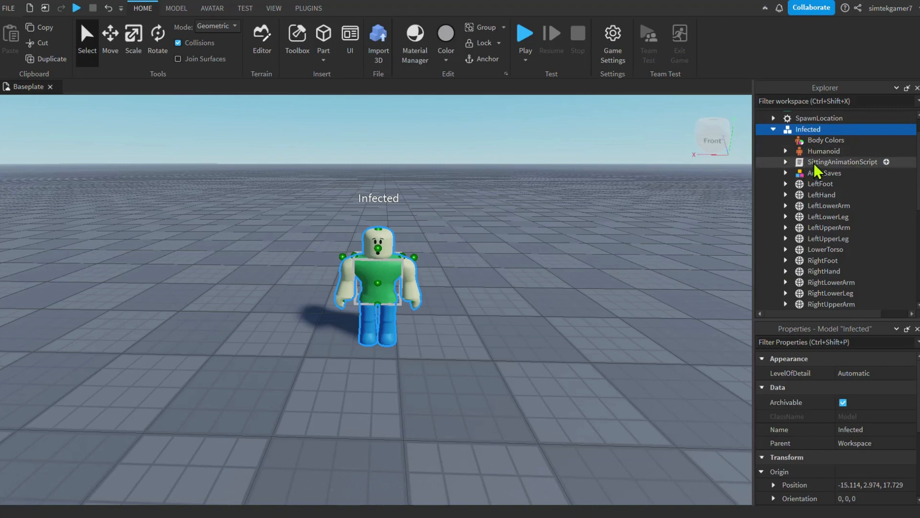
mouse_move(838, 170)
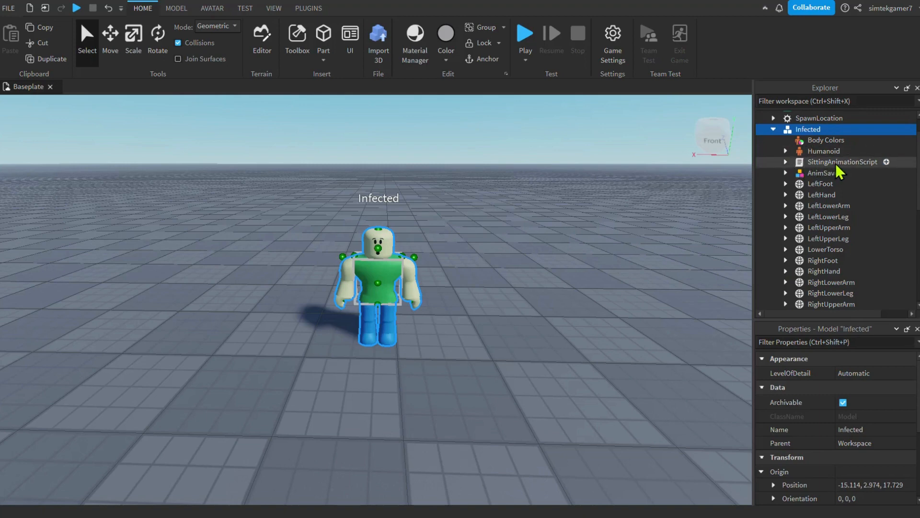
click(786, 162)
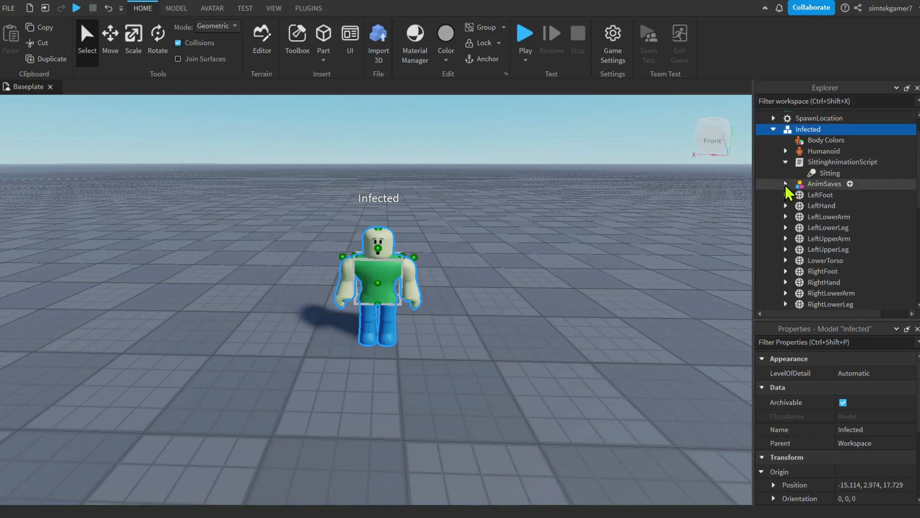
click(786, 183)
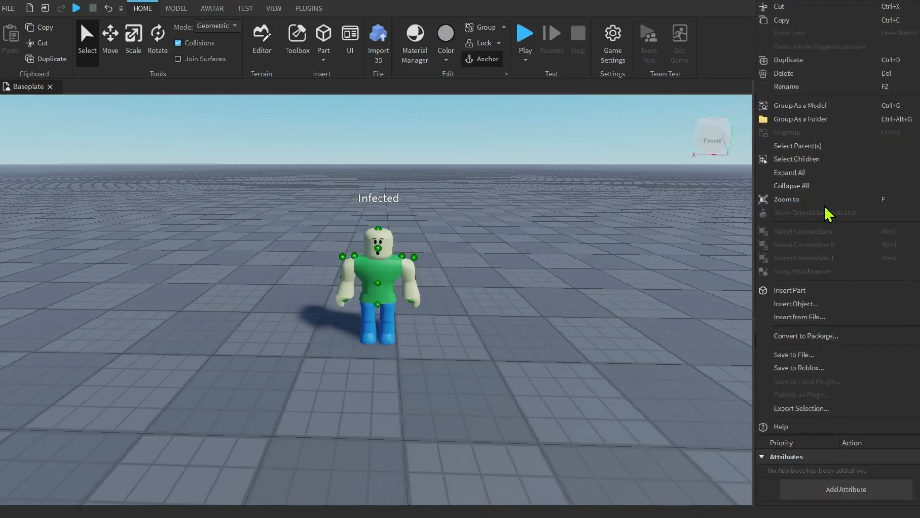
mouse_move(804, 355)
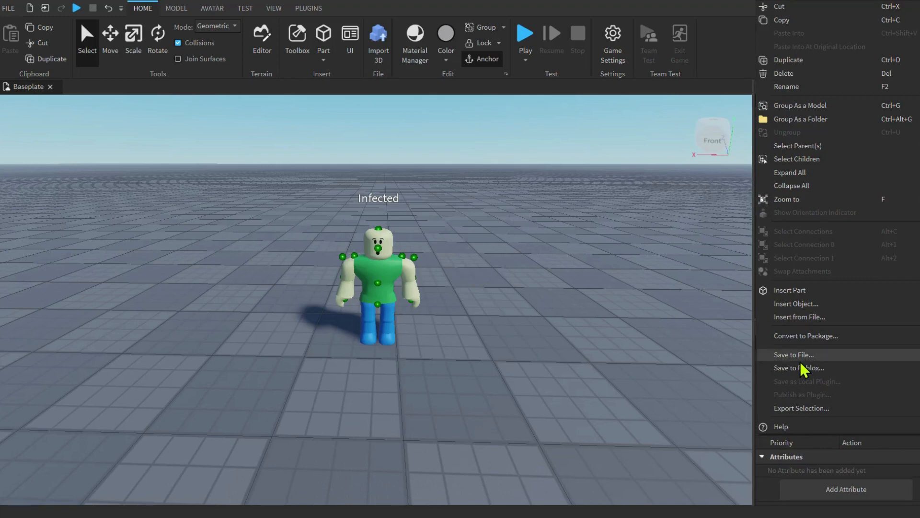
Save the Sitting keyframes to Roblox over the existing Sitting asset and copy its ID
click(799, 368)
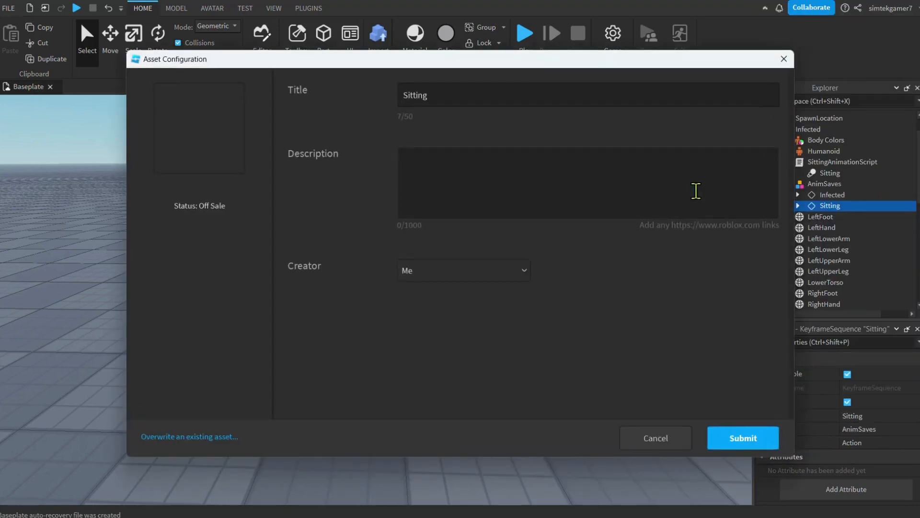
mouse_move(206, 436)
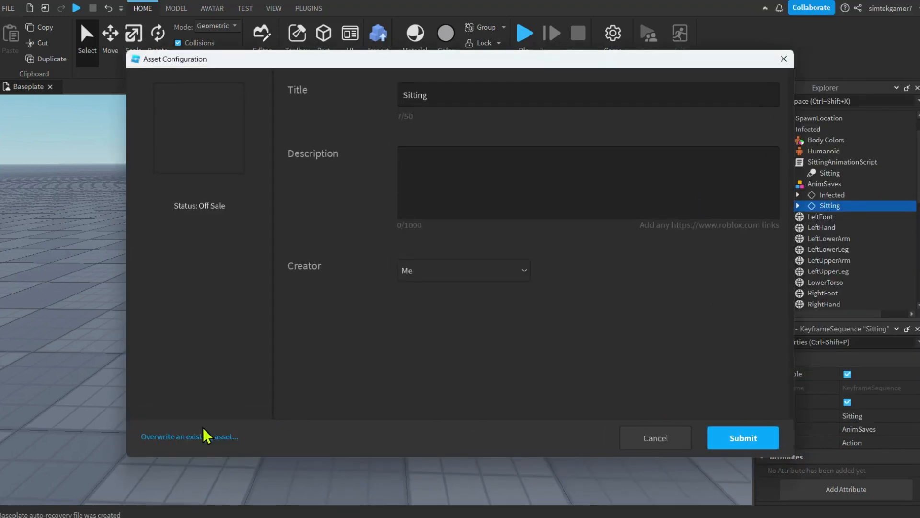
click(188, 436)
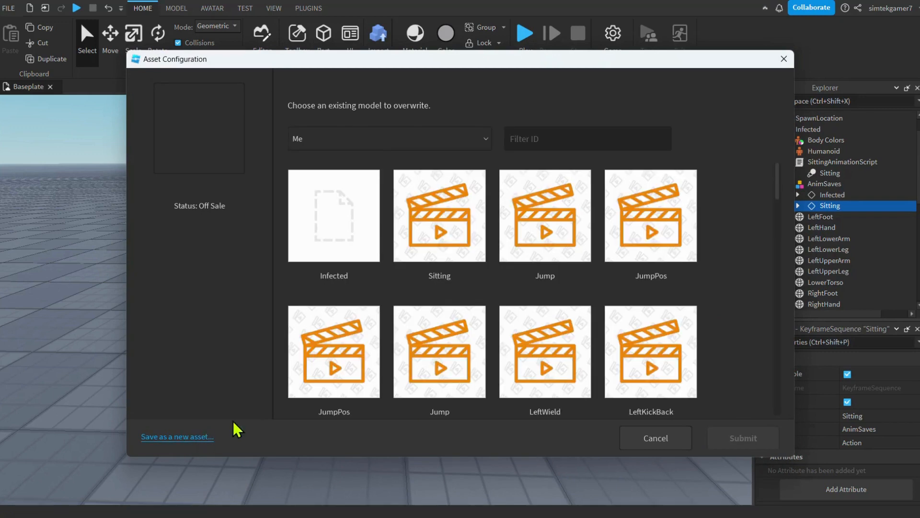
click(439, 215)
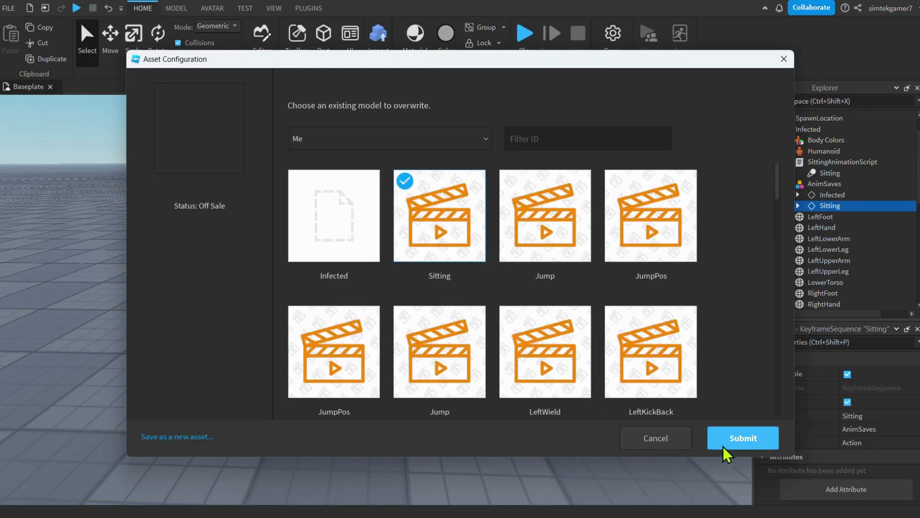
click(742, 438)
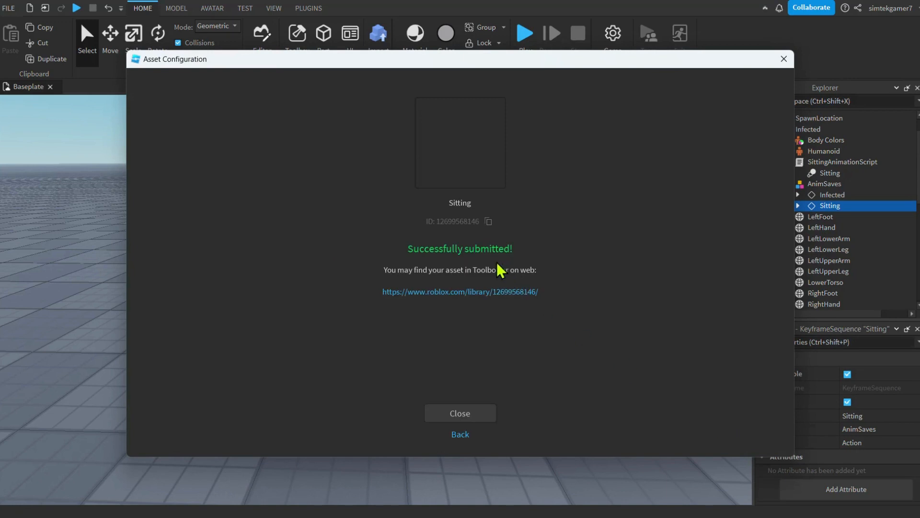
mouse_move(489, 225)
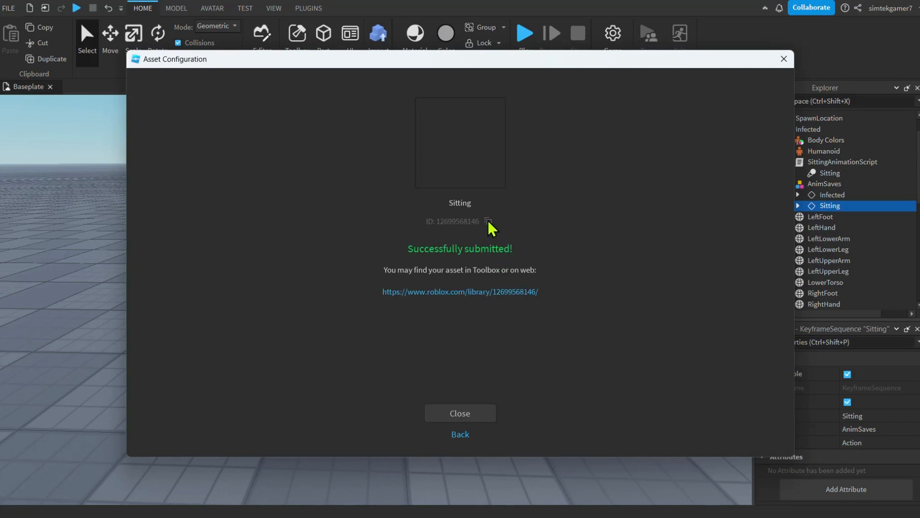
click(489, 225)
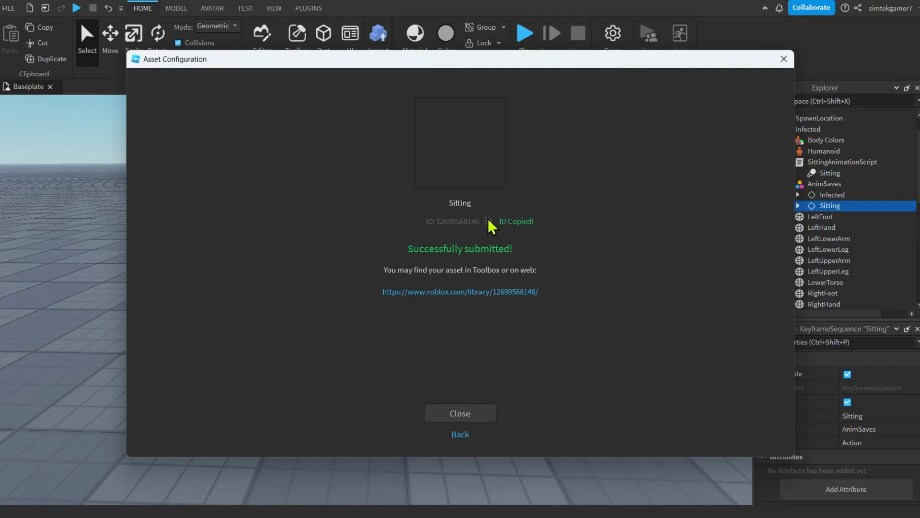
click(460, 413)
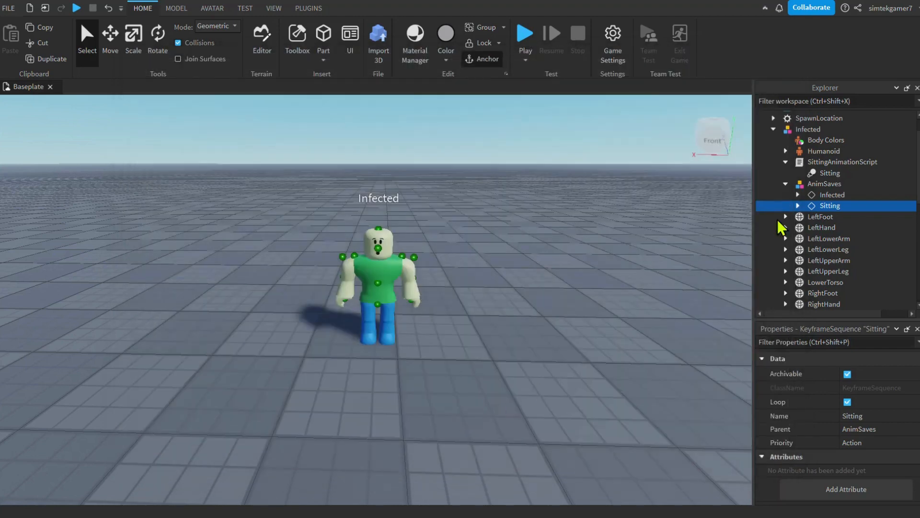
mouse_move(863, 170)
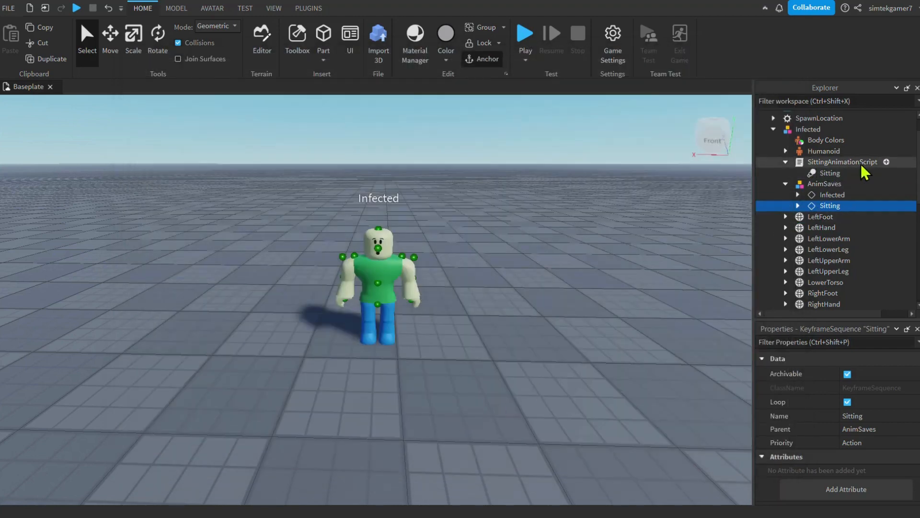
Select the Sitting animation object under SittingAnimationScript
click(831, 172)
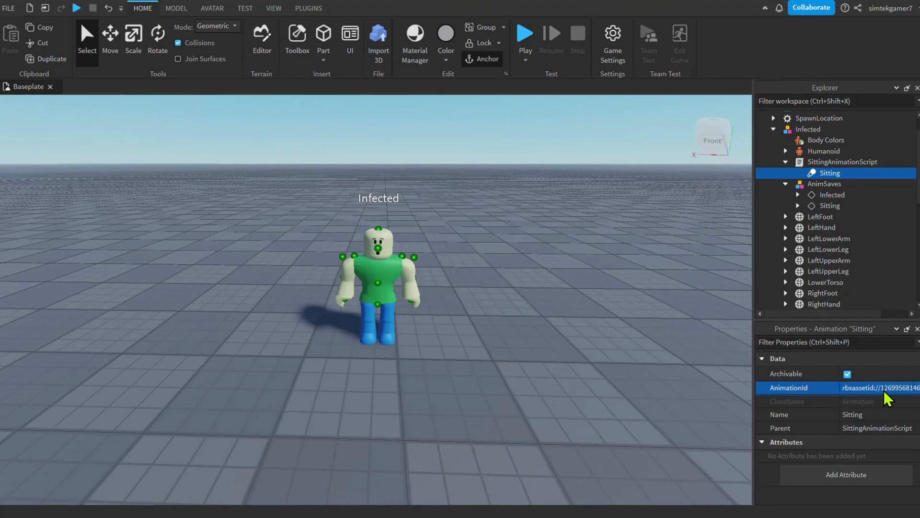
mouse_move(537, 265)
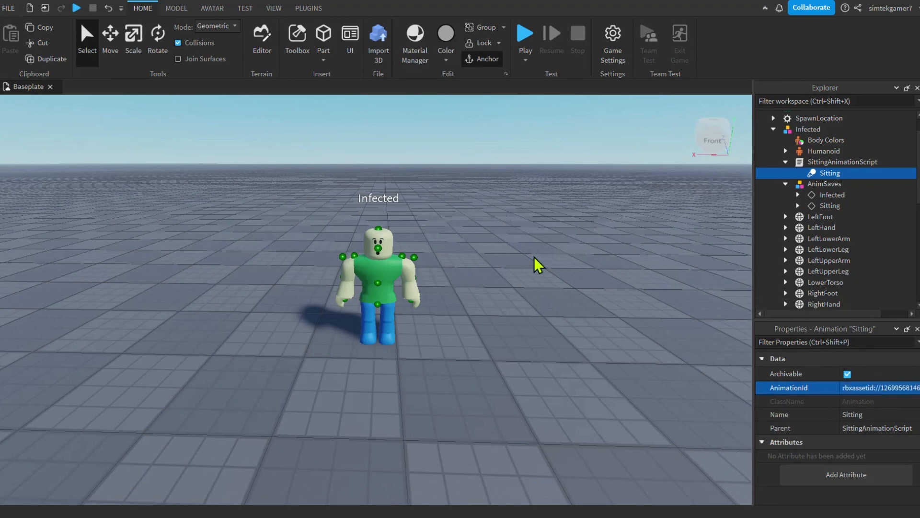
mouse_move(524, 33)
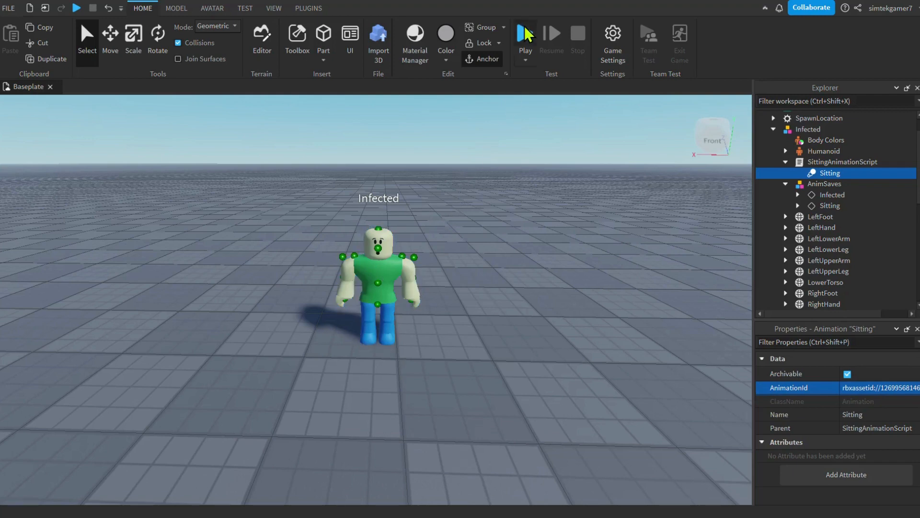
click(524, 33)
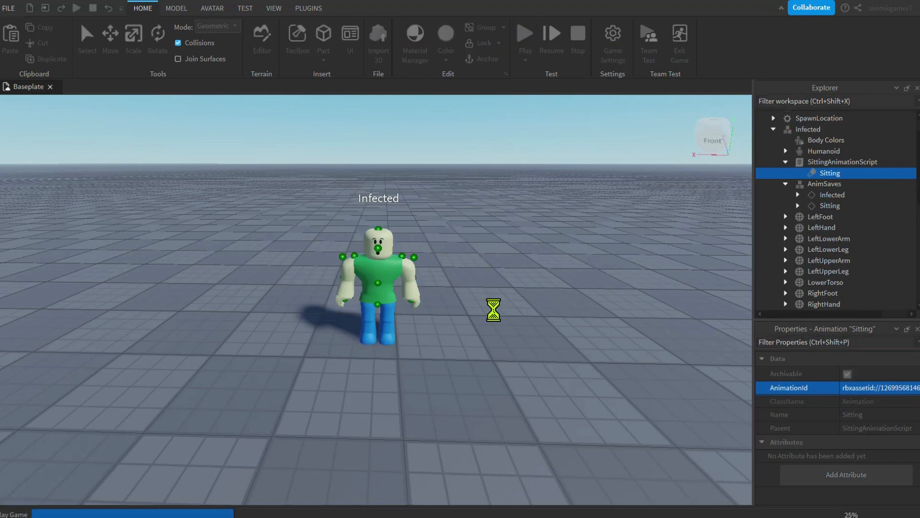
click(523, 33)
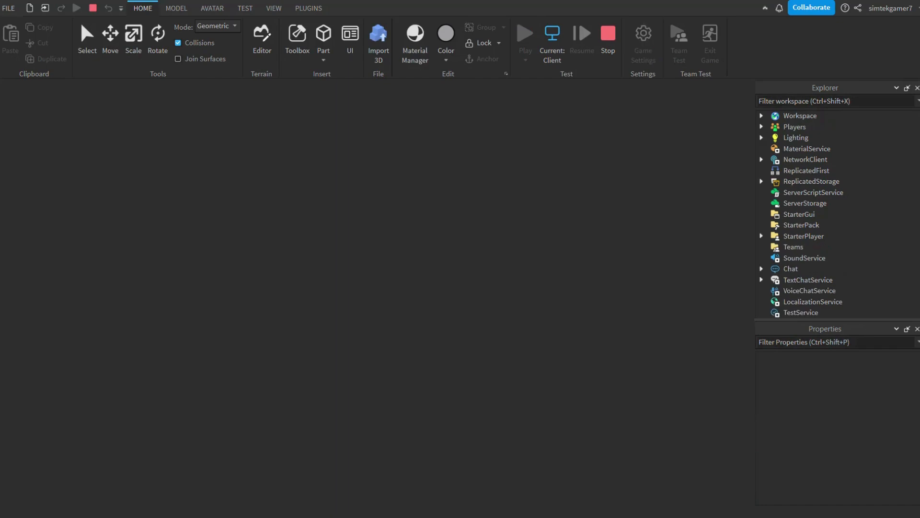
click(524, 33)
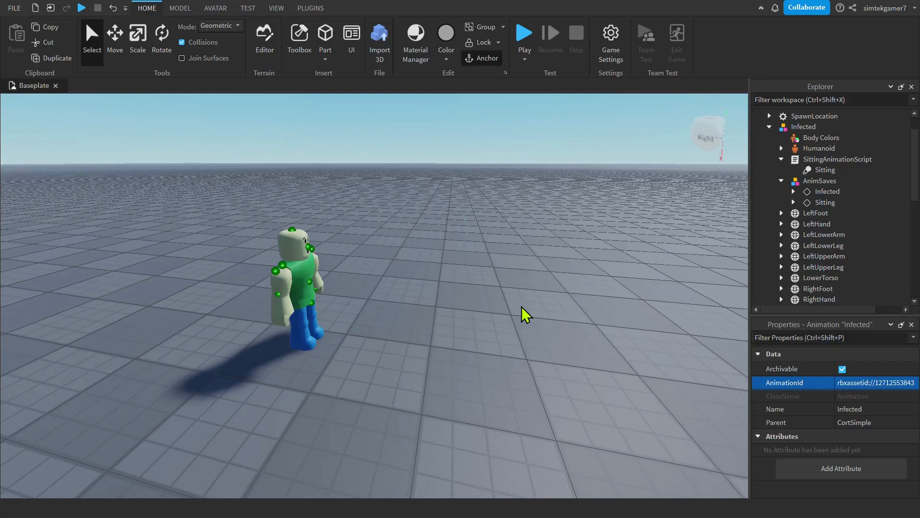
mouse_move(797, 136)
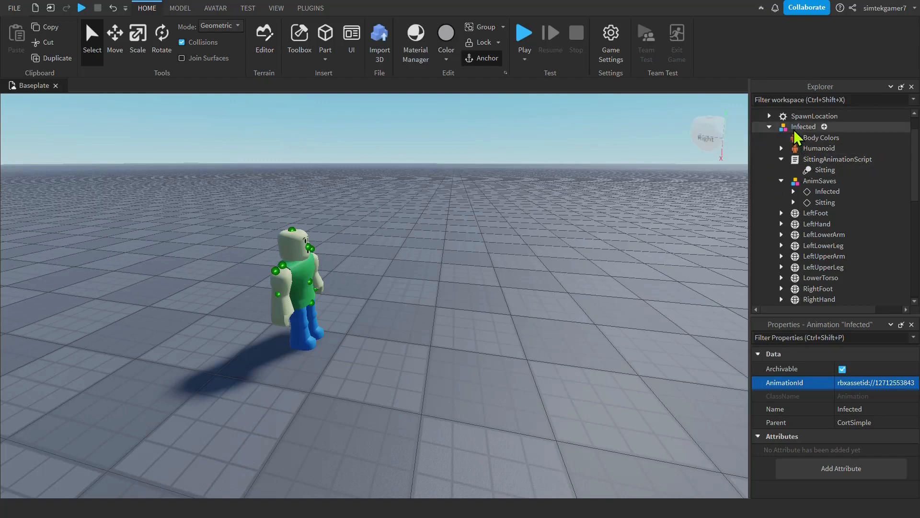
mouse_move(809, 188)
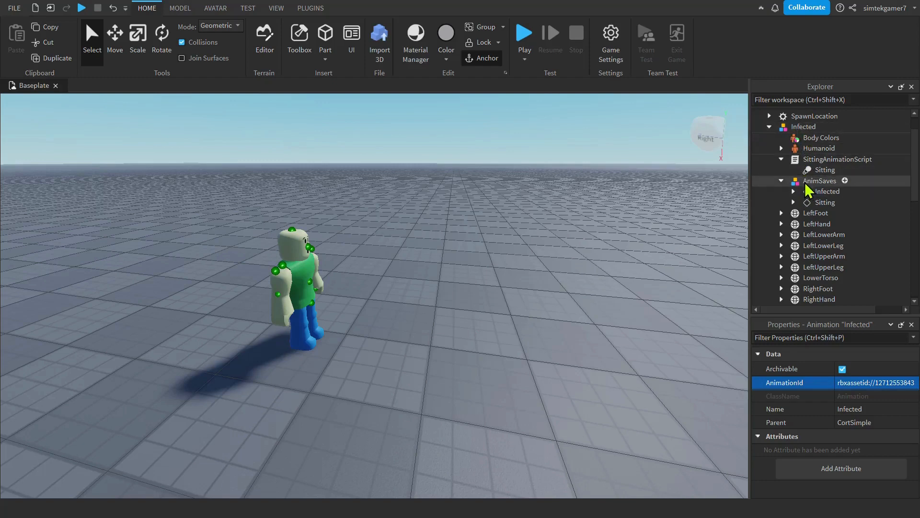
mouse_move(824, 202)
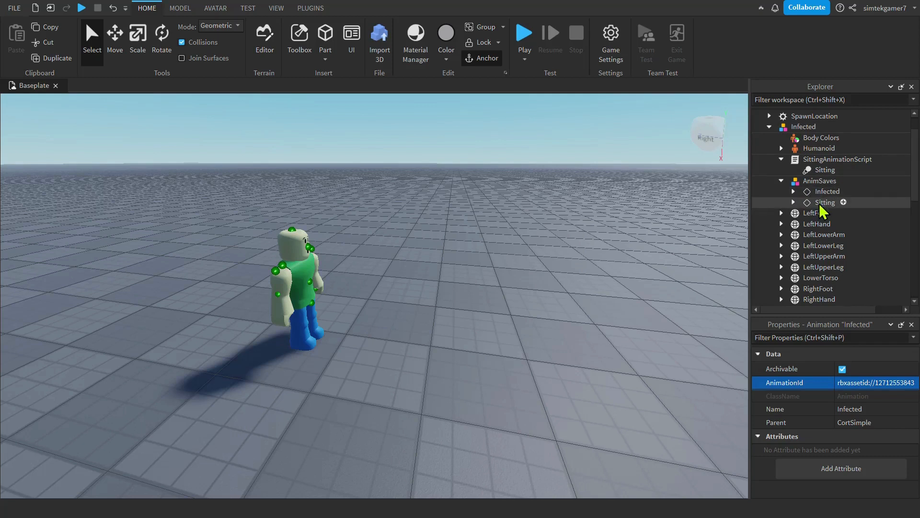
Save the AnimSaves Infected animation over the existing Infected asset and copy its ID
click(828, 192)
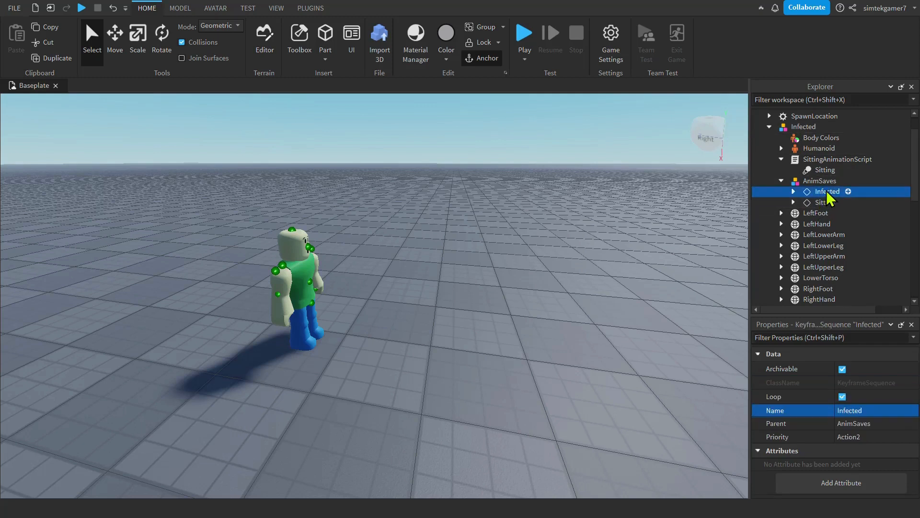
right_click(829, 191)
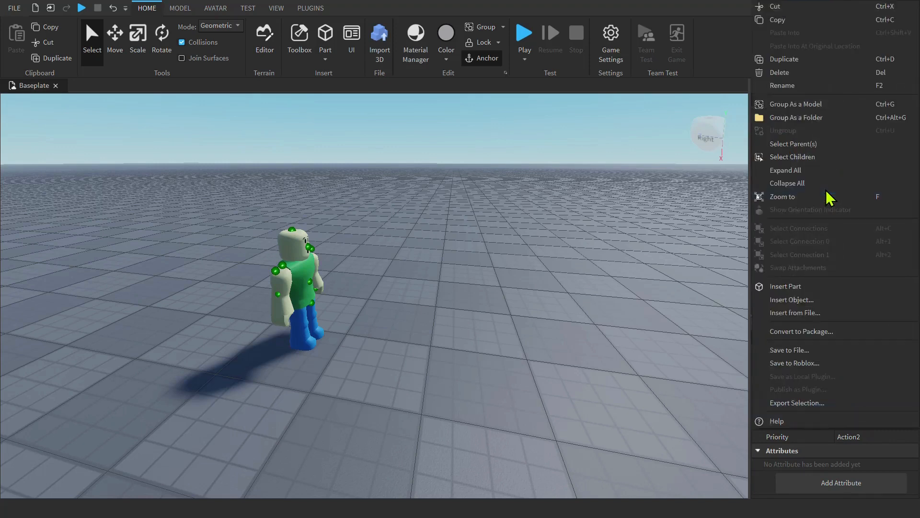
click(794, 362)
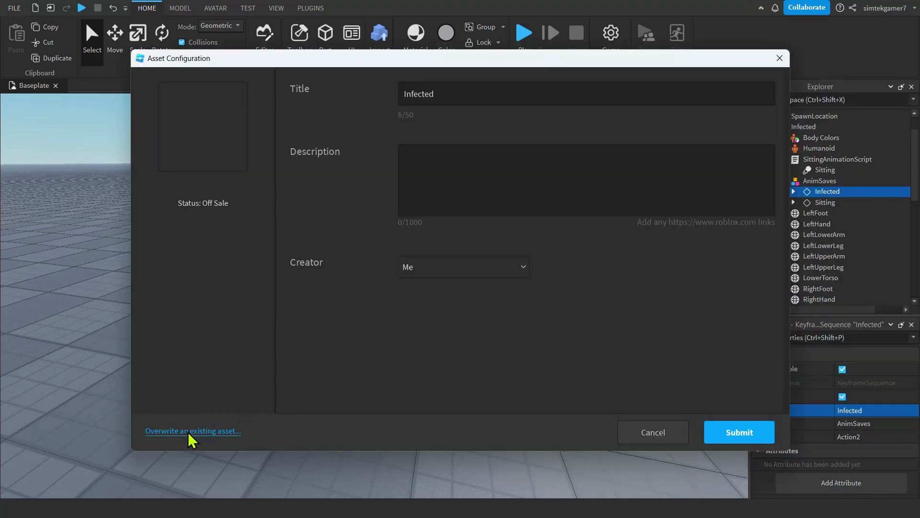
mouse_move(753, 434)
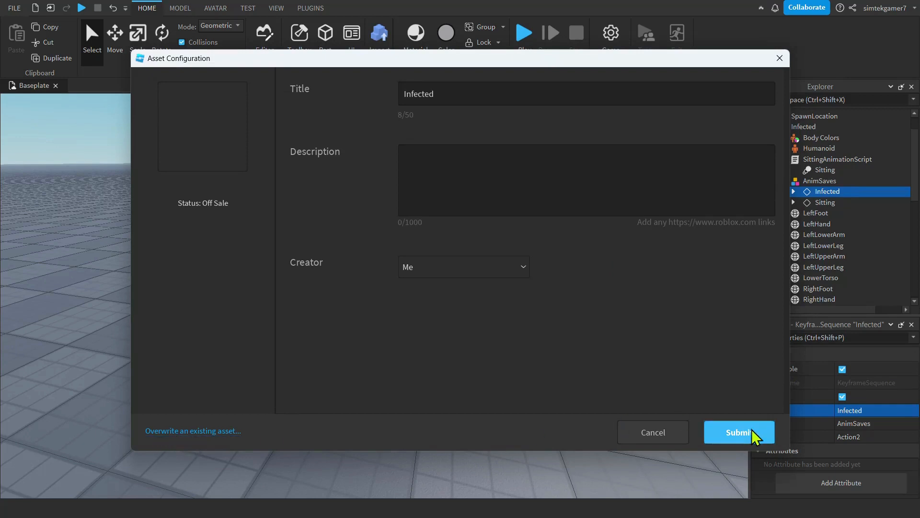
click(191, 431)
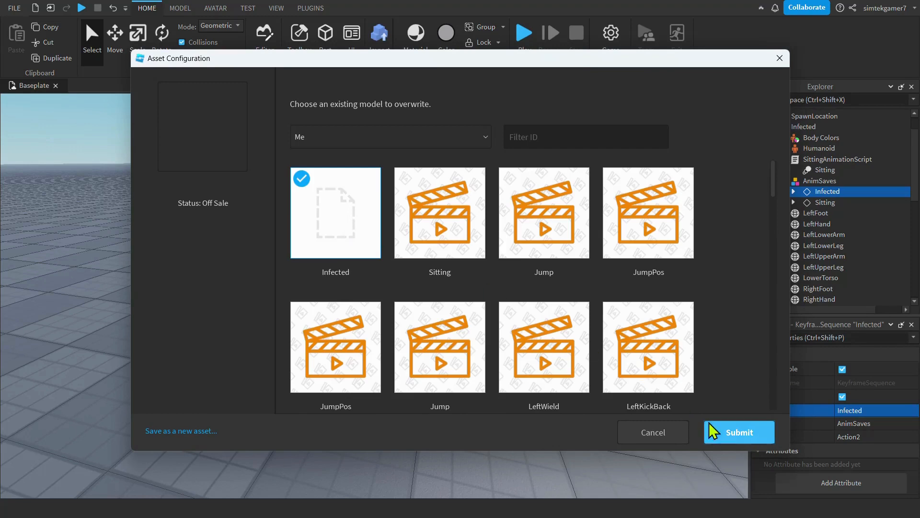
click(739, 431)
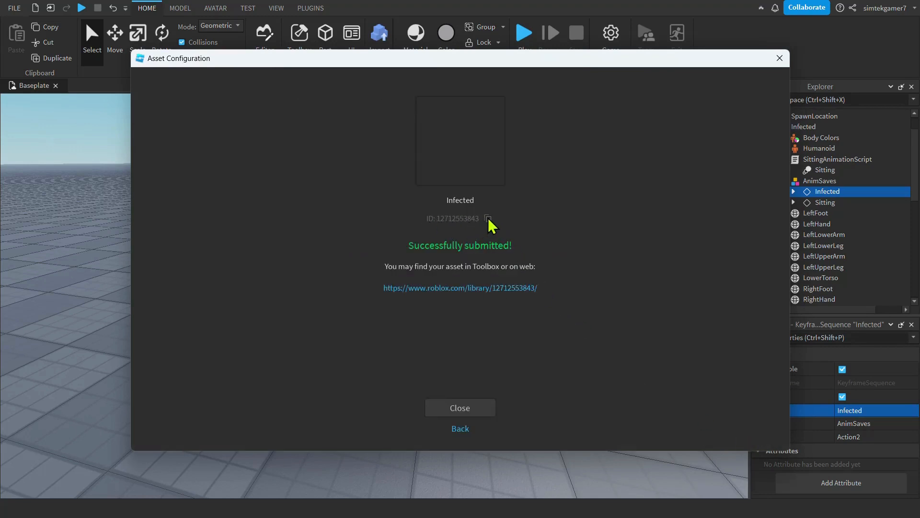
click(488, 218)
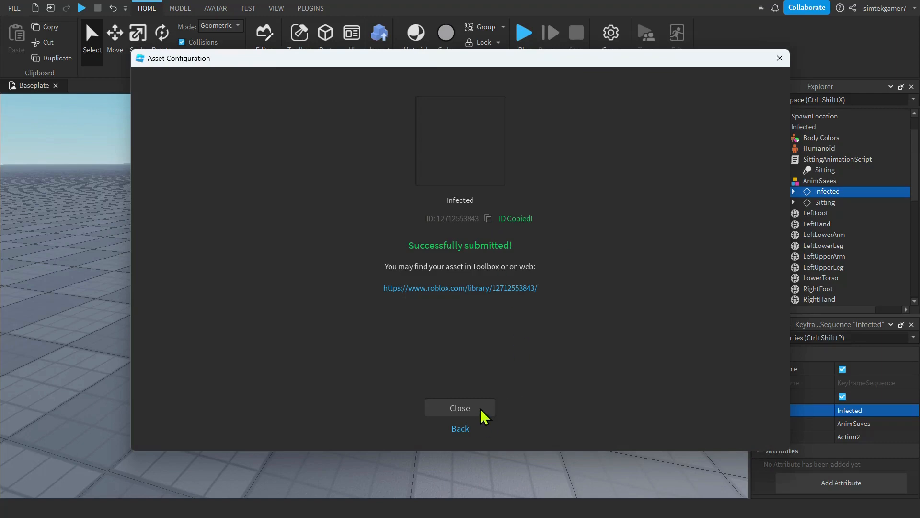
click(460, 408)
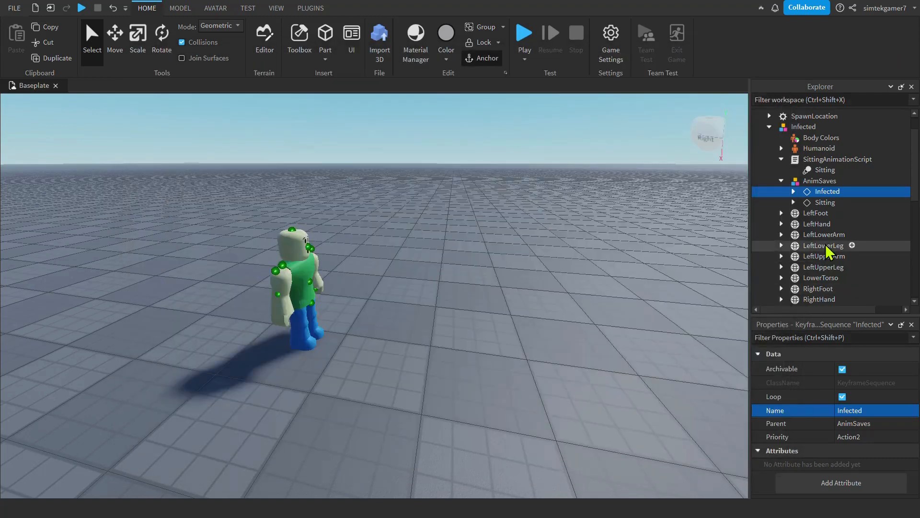
Expand Head and CortSimple, then select the Infected animation to check its AnimationId
scroll(down, 3)
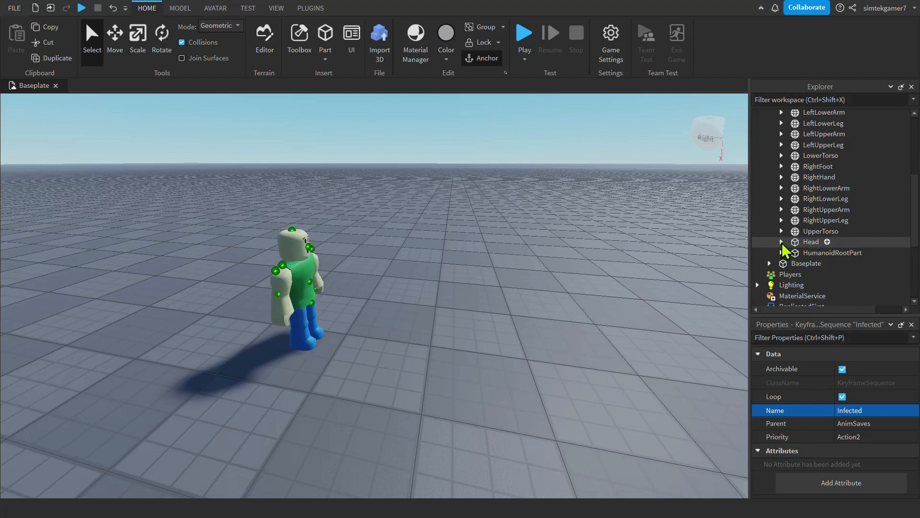
click(782, 241)
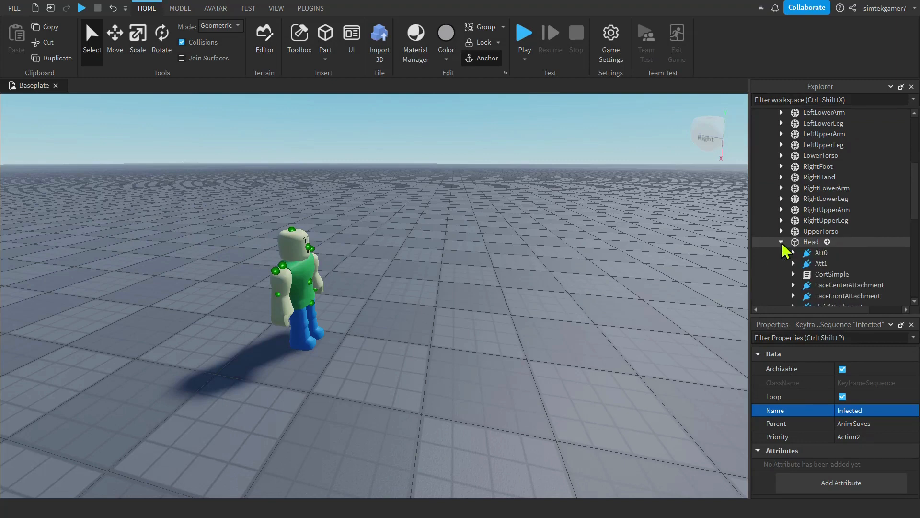
scroll(down, 3)
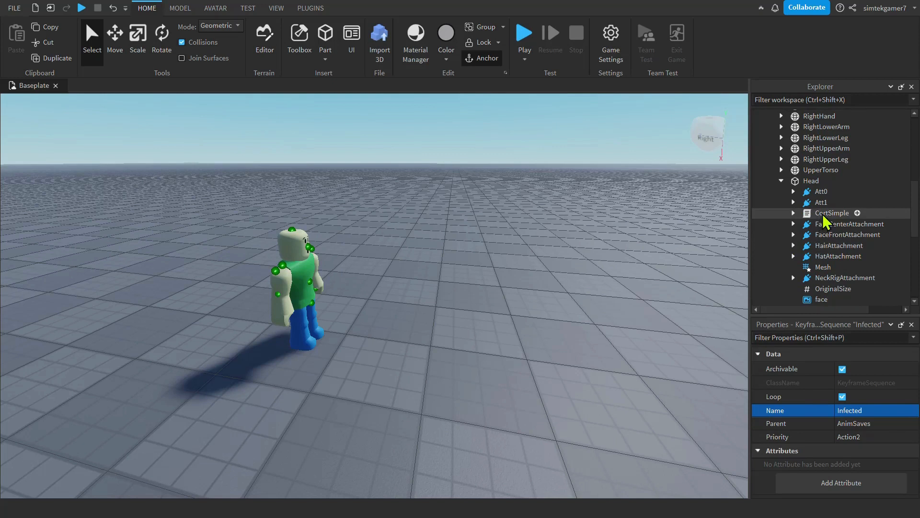
mouse_move(825, 222)
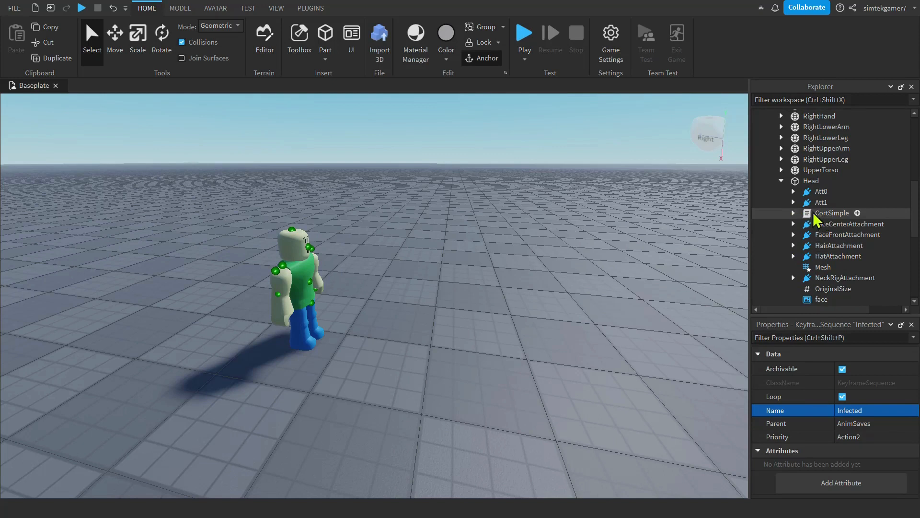
mouse_move(839, 220)
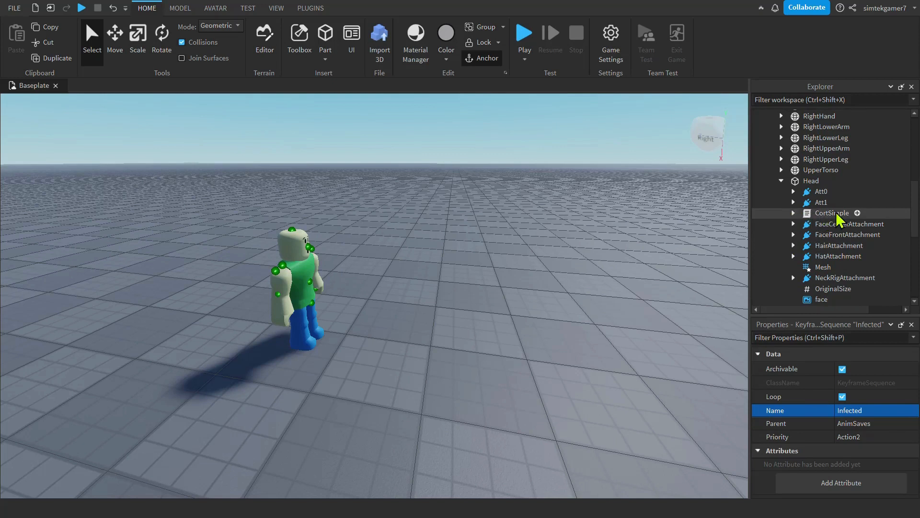
click(793, 212)
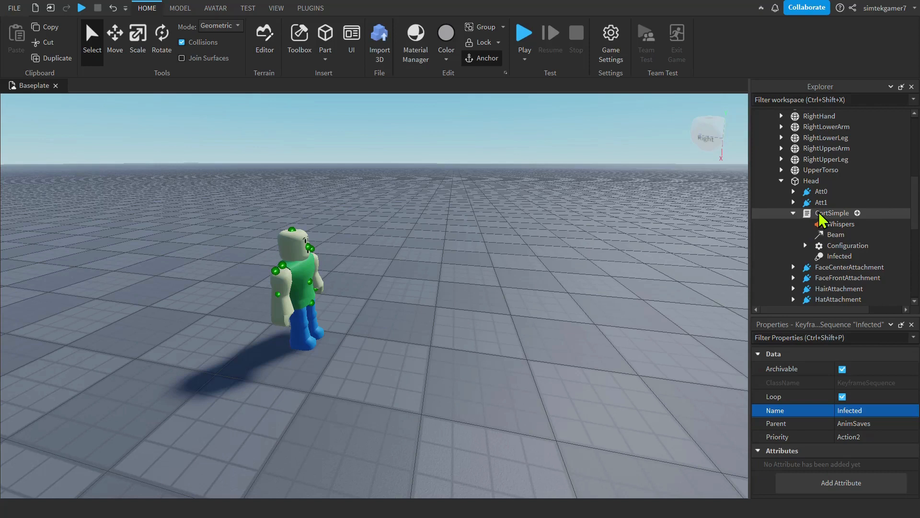
click(840, 256)
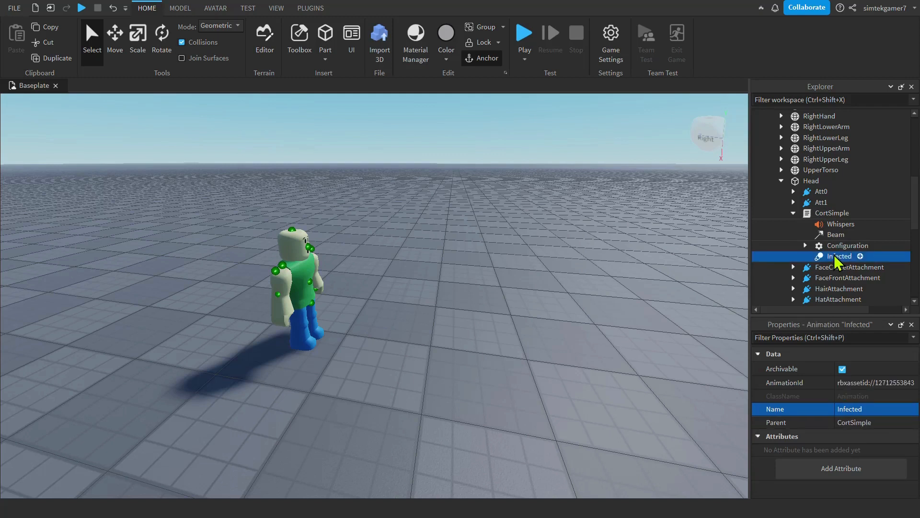
click(874, 382)
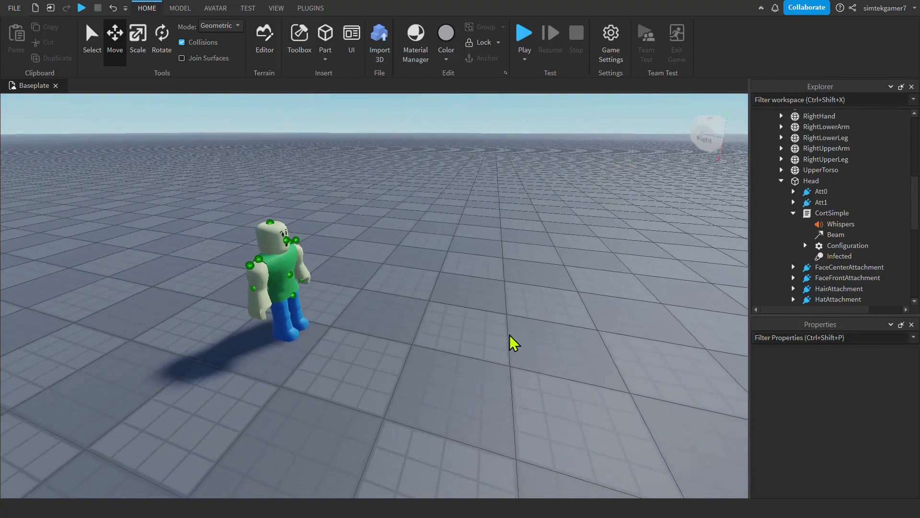
mouse_move(819, 194)
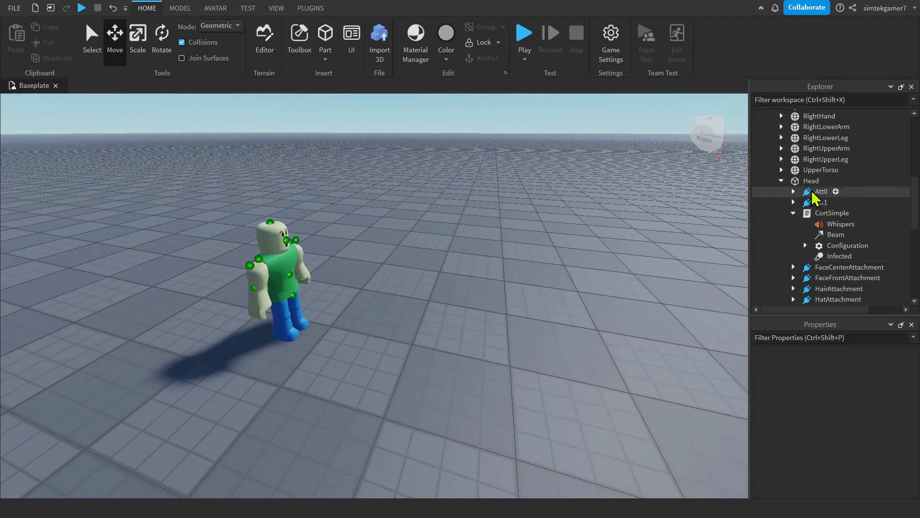
Select the CortSimple script, then the Att1 attachment in the Head
click(832, 212)
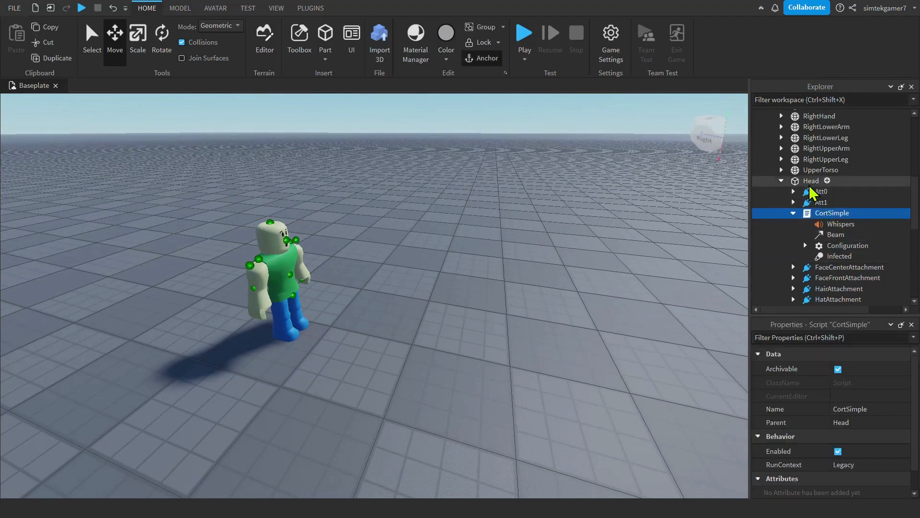
mouse_move(836, 239)
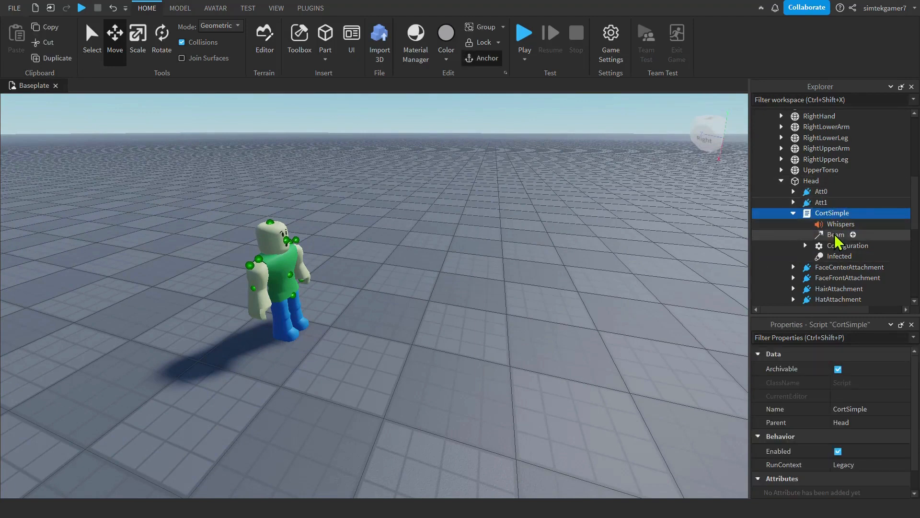
mouse_move(822, 191)
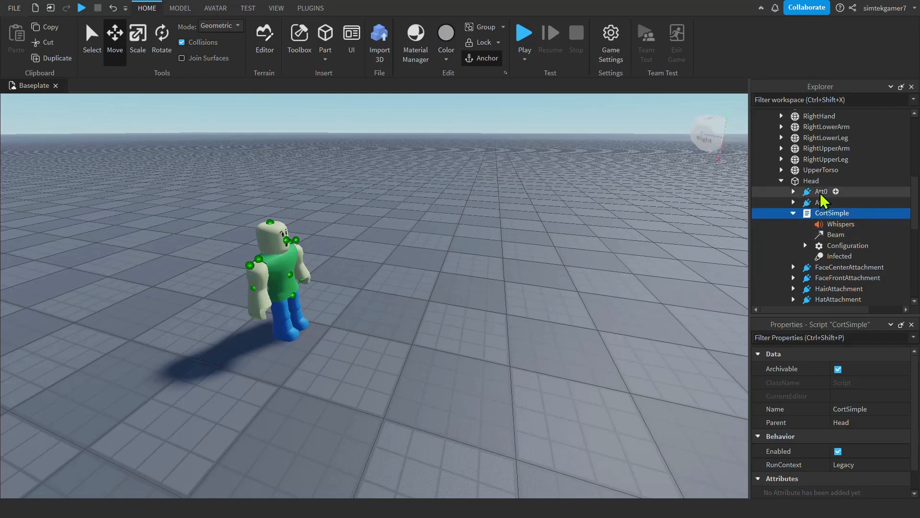
mouse_move(821, 201)
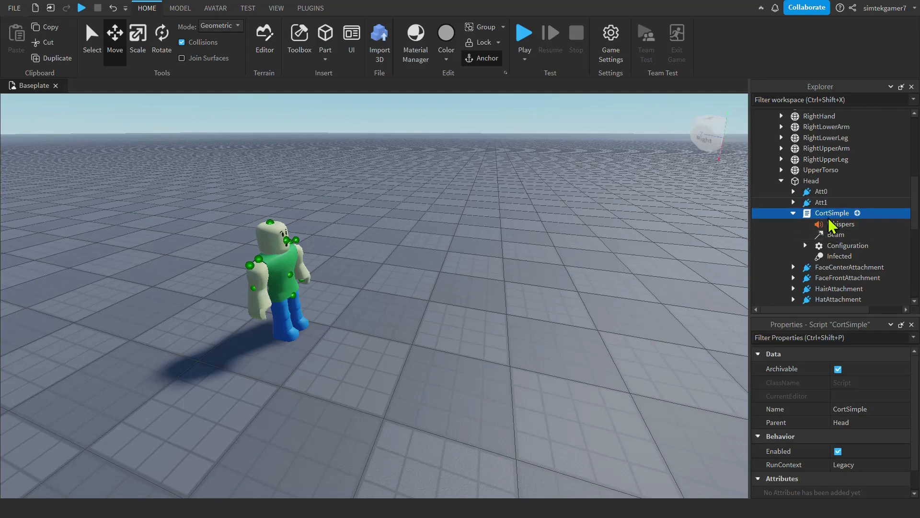
mouse_move(807, 287)
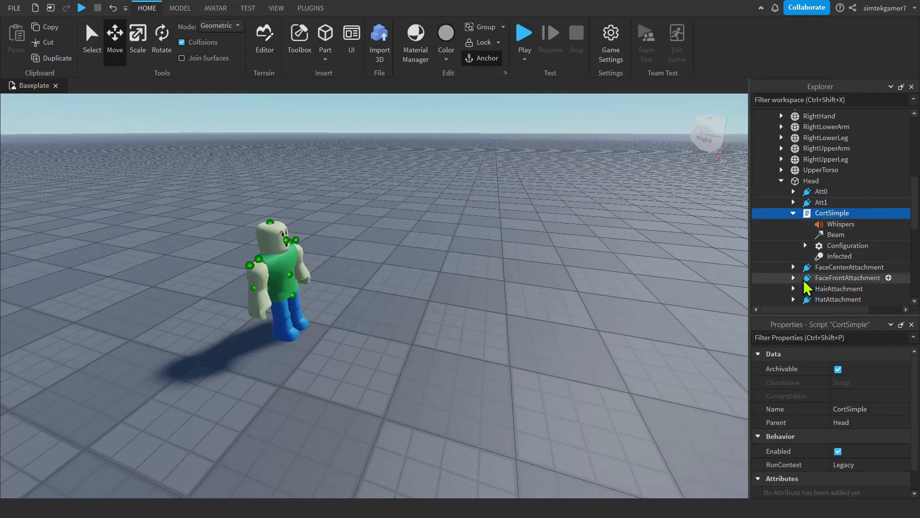
mouse_move(845, 285)
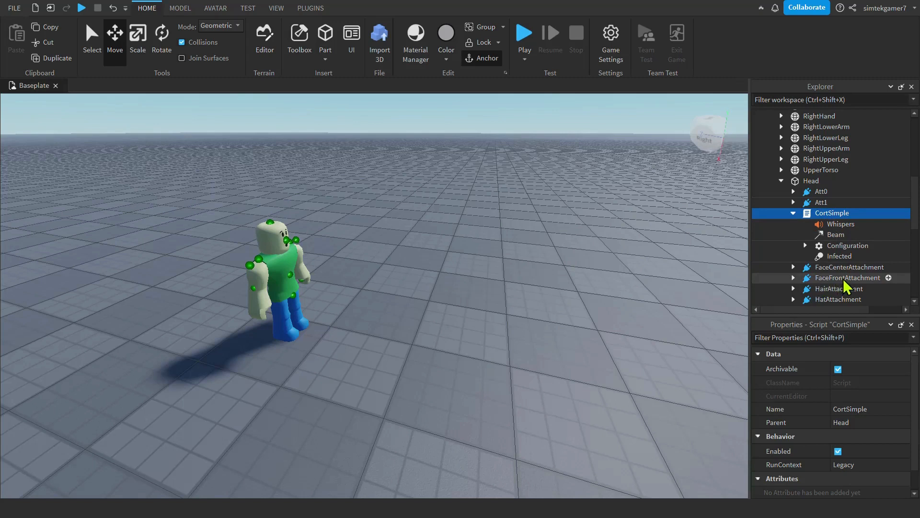
mouse_move(620, 264)
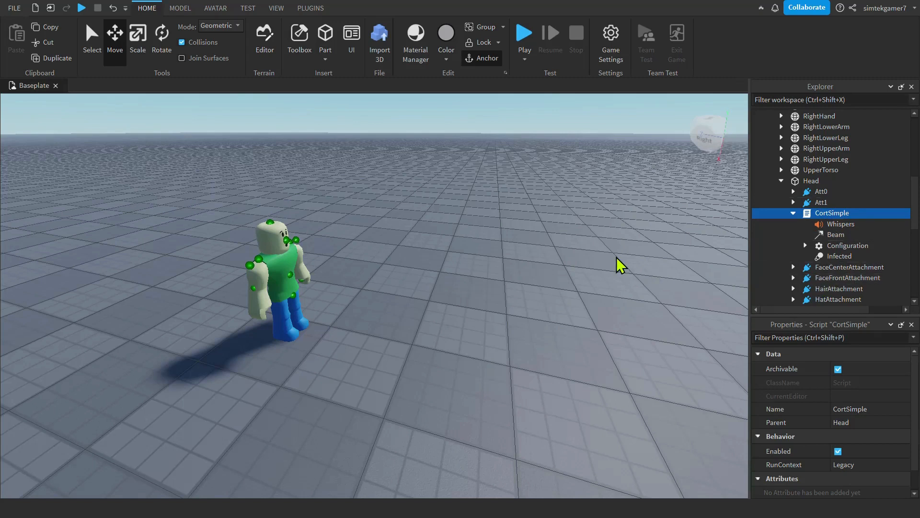
mouse_move(549, 280)
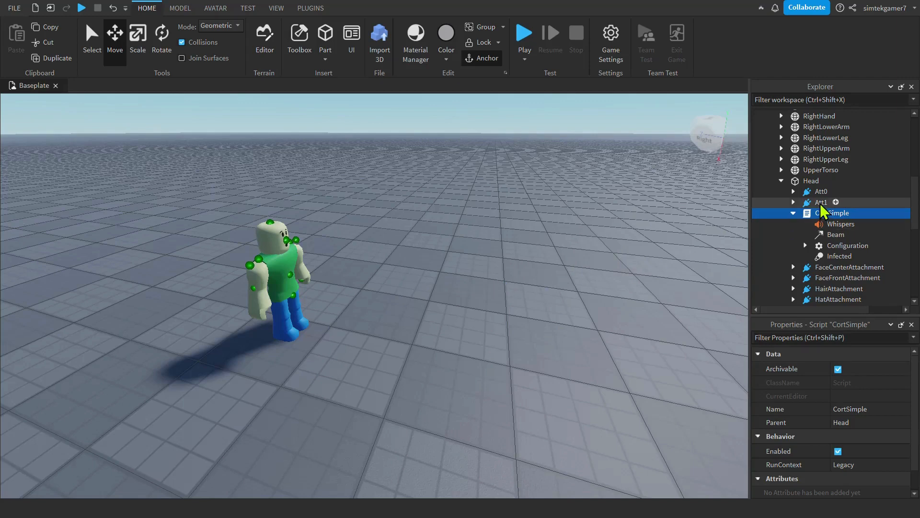
click(821, 202)
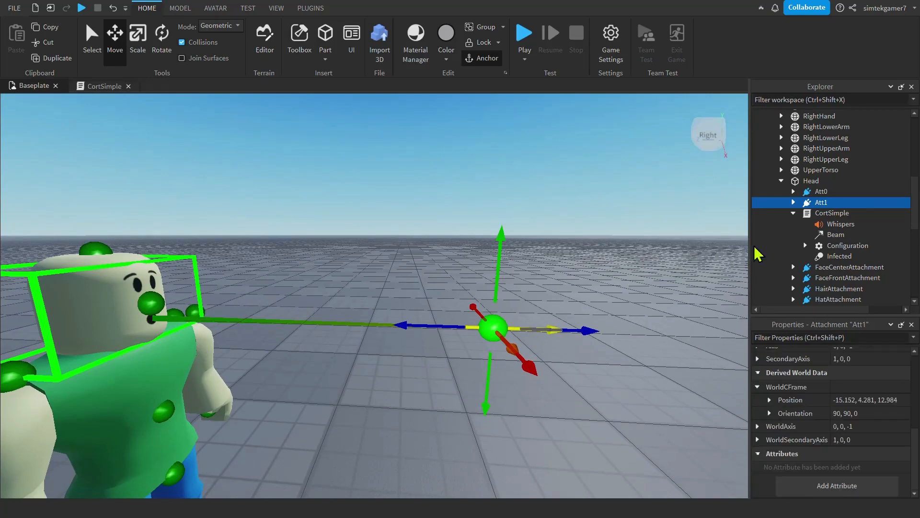
Select the CortSimple Beam and review its Shape properties: curve sizes 1, 20 segments
click(836, 235)
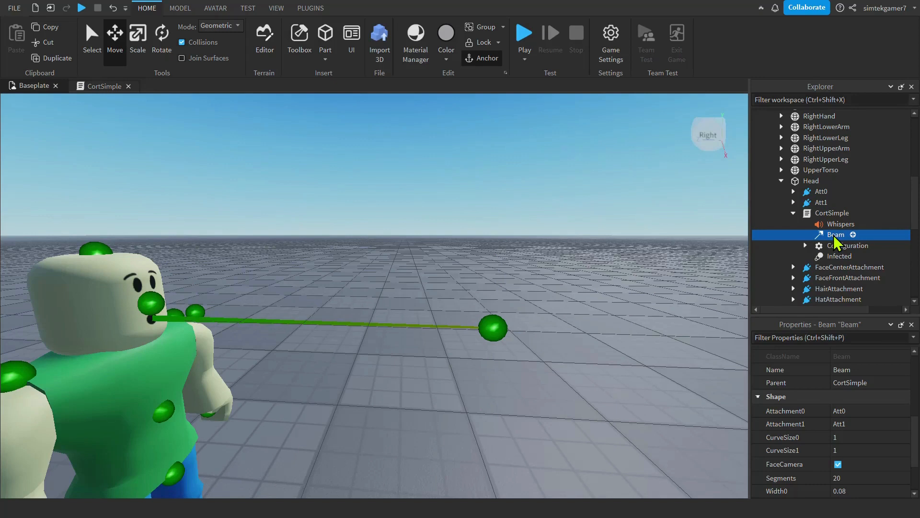
mouse_move(839, 255)
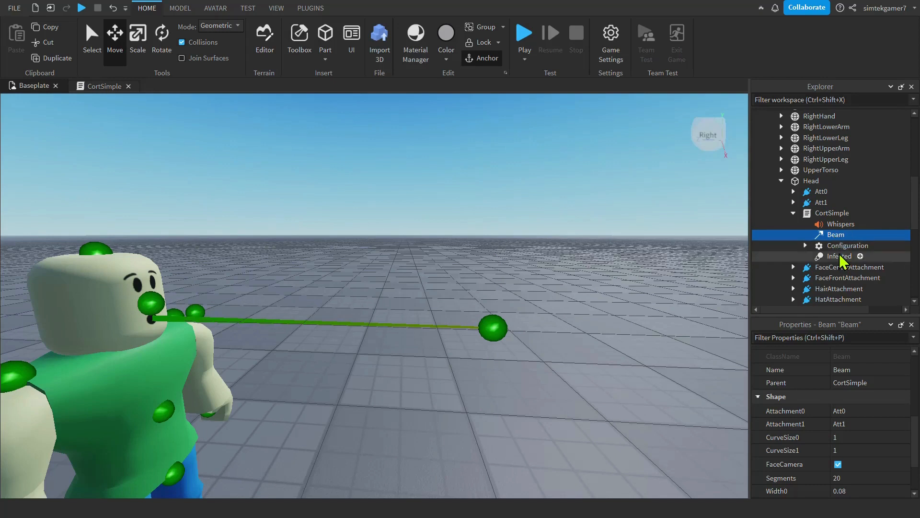
mouse_move(873, 385)
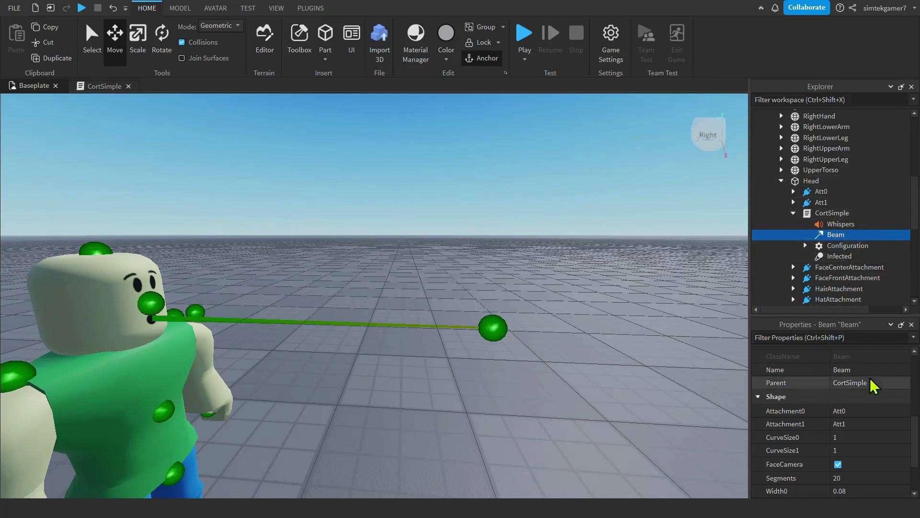
mouse_move(791, 415)
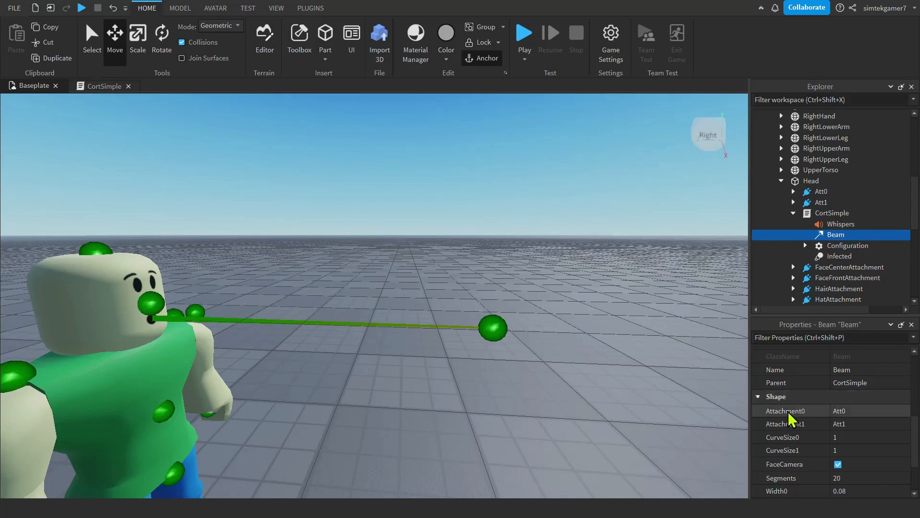
mouse_move(794, 423)
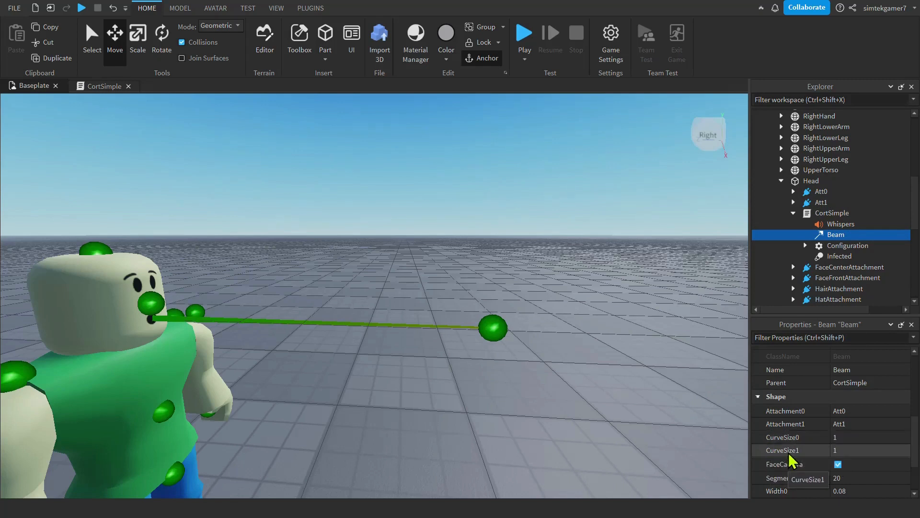
mouse_move(854, 463)
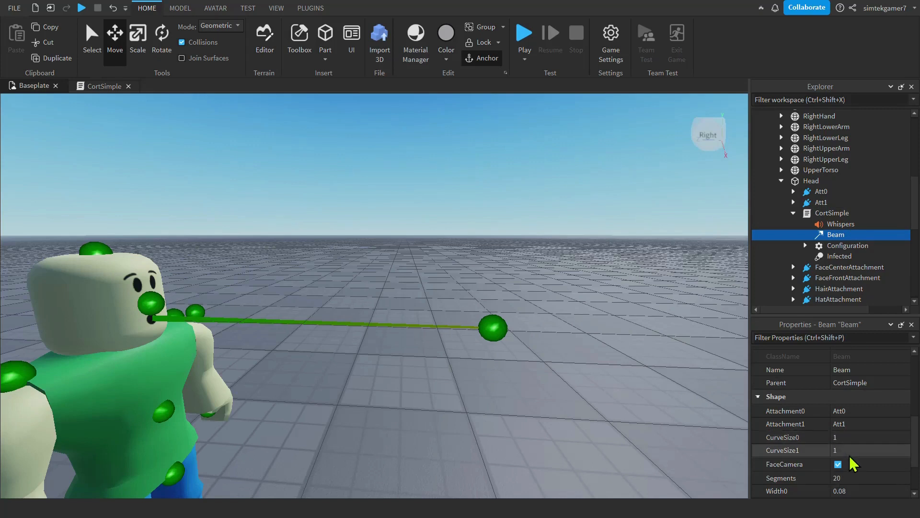
mouse_move(632, 417)
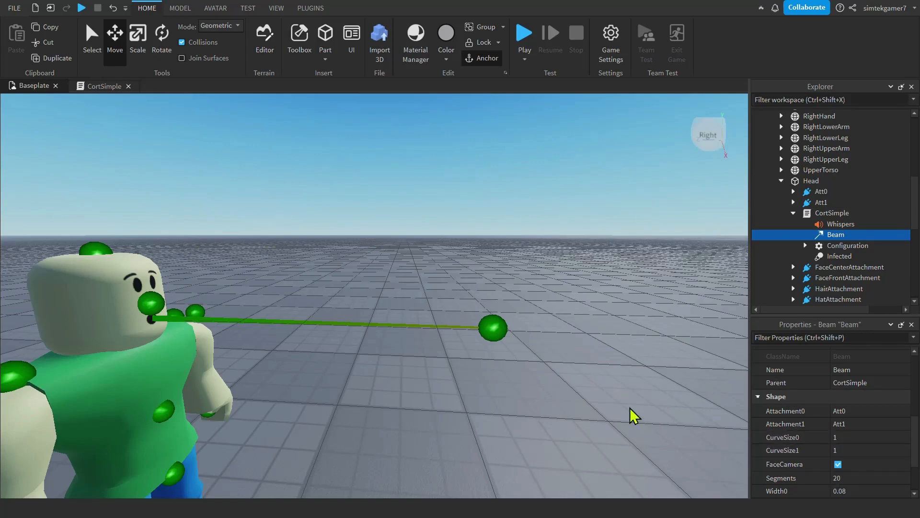
click(133, 322)
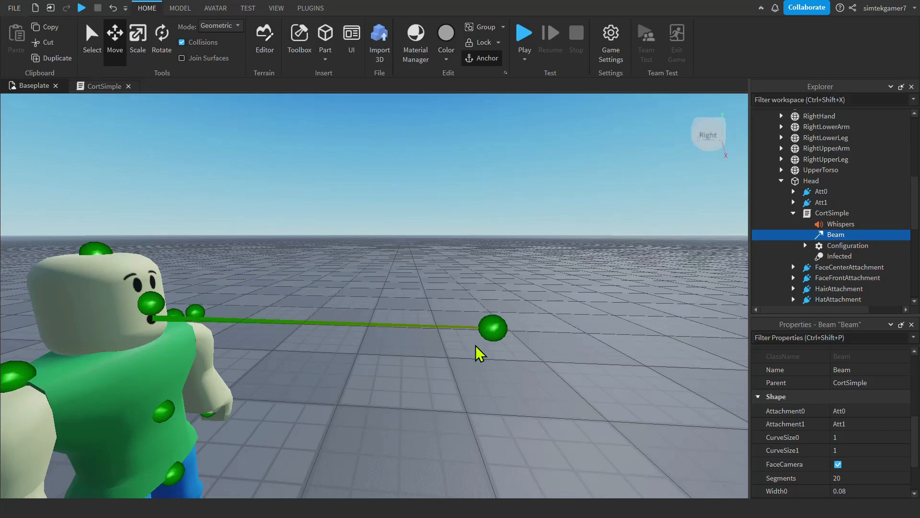
mouse_move(497, 279)
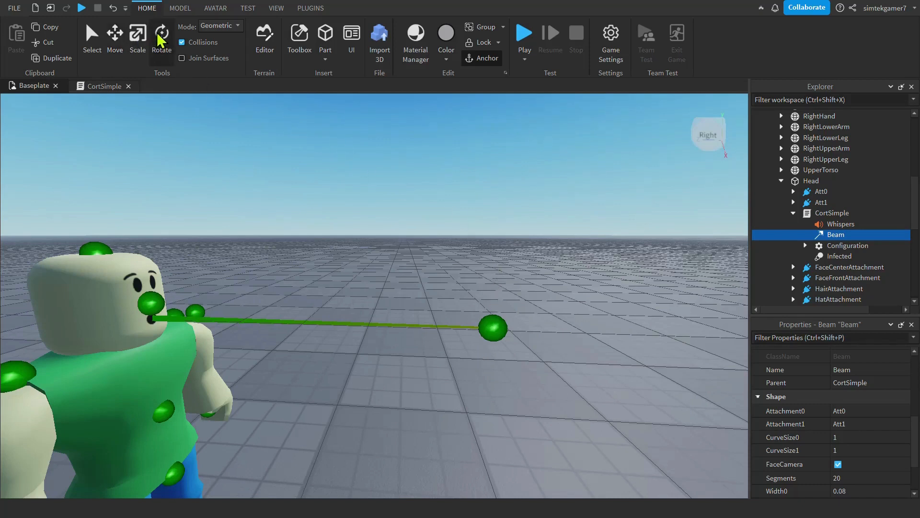
click(821, 202)
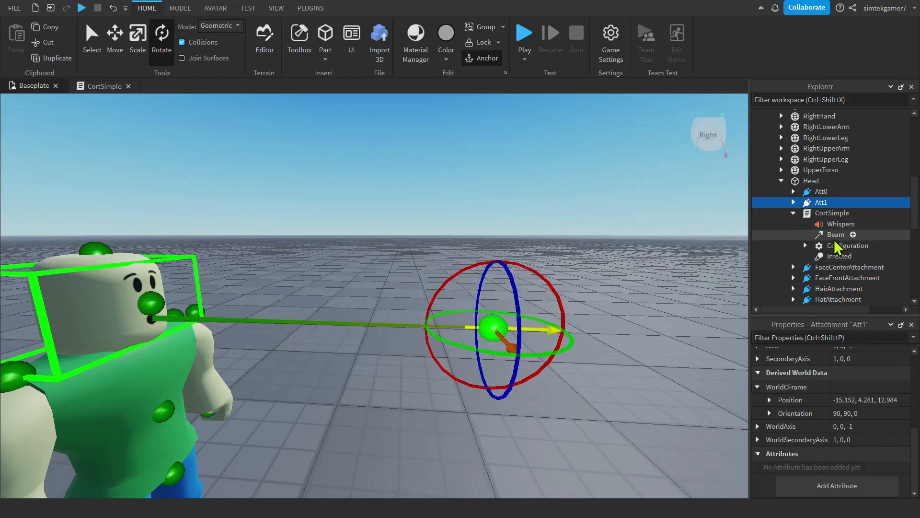
click(835, 234)
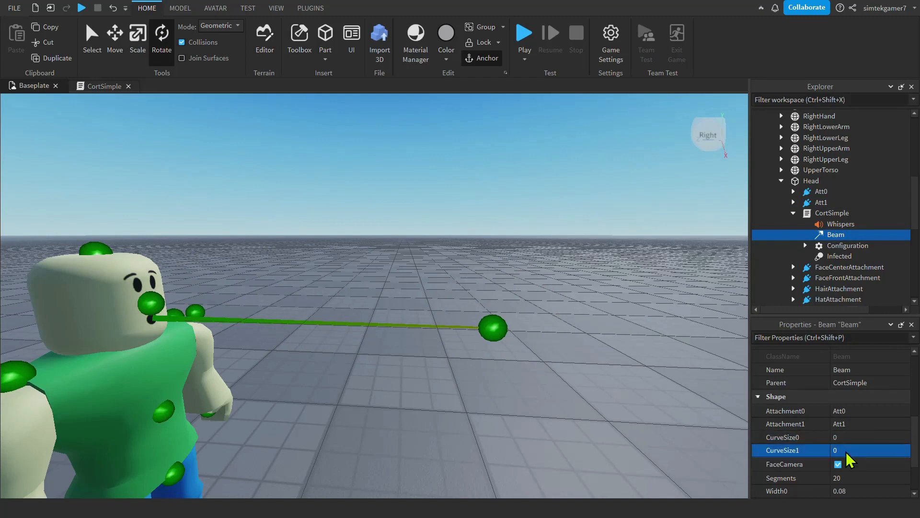
mouse_move(522, 371)
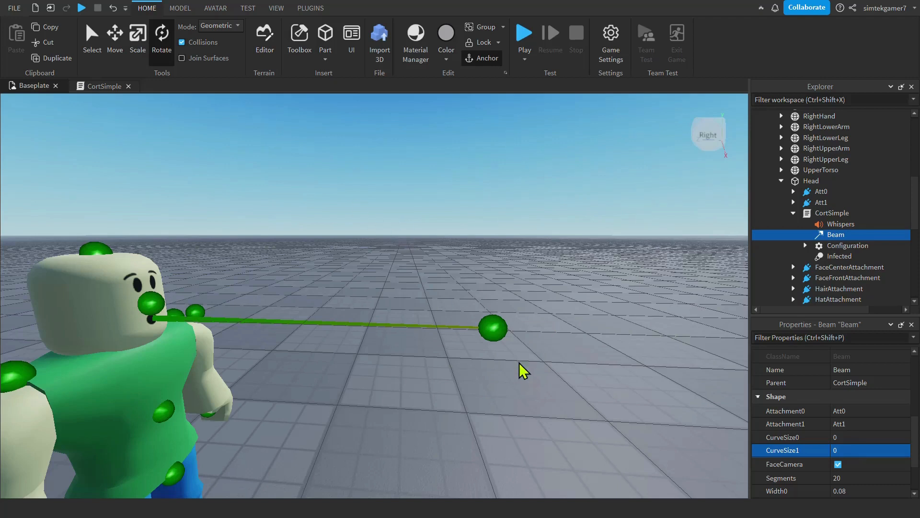
click(820, 202)
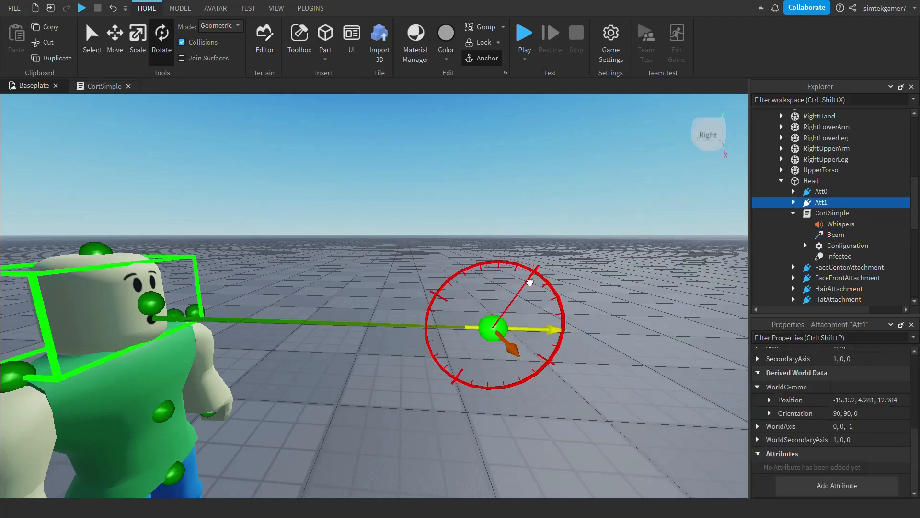
click(836, 234)
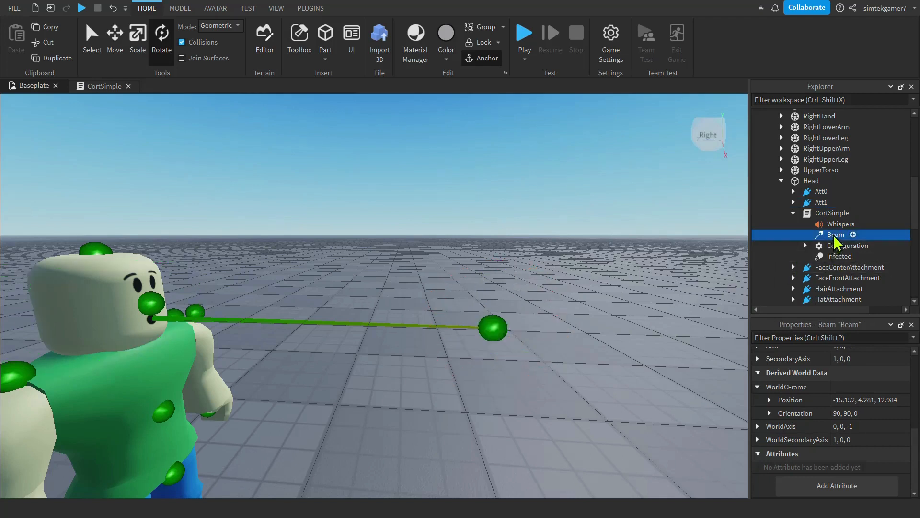
scroll(up, 3)
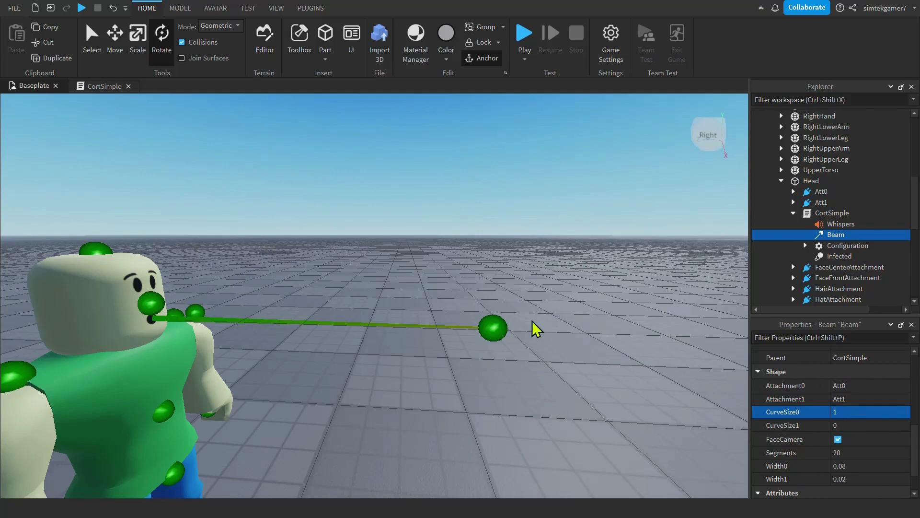
click(821, 201)
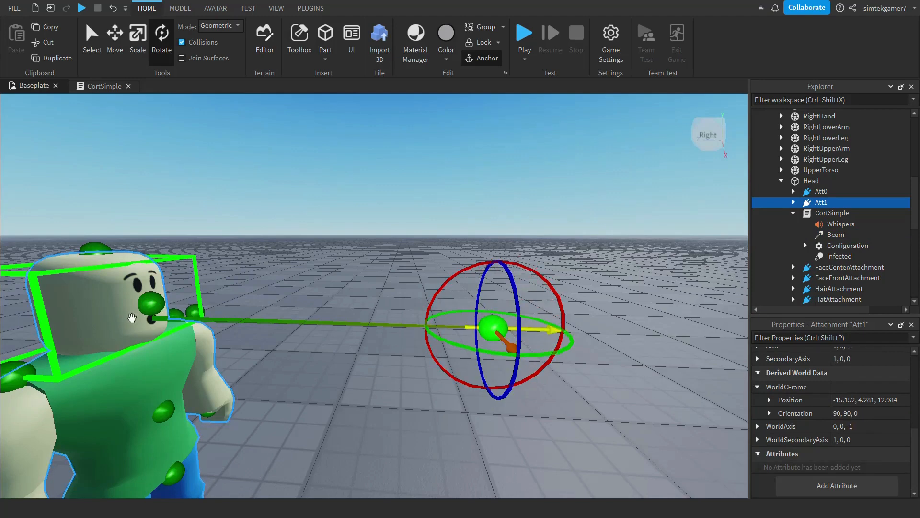
mouse_move(798, 199)
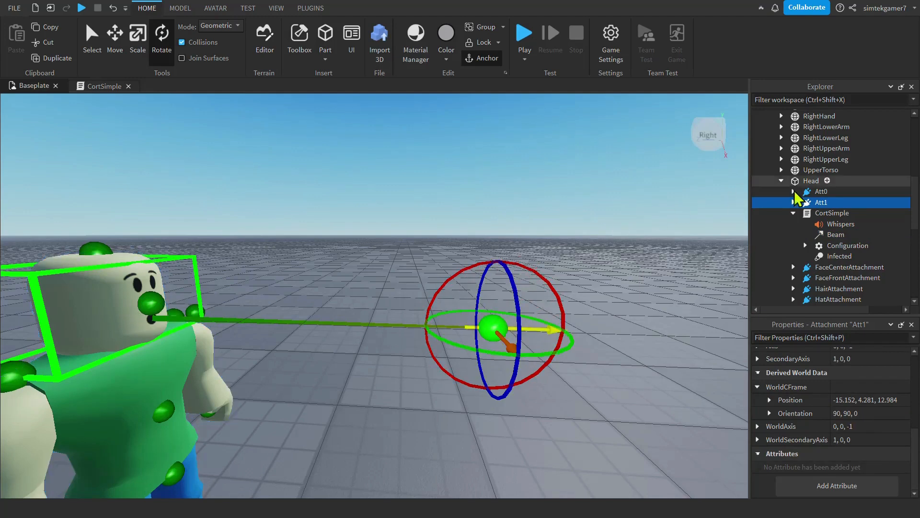
click(821, 191)
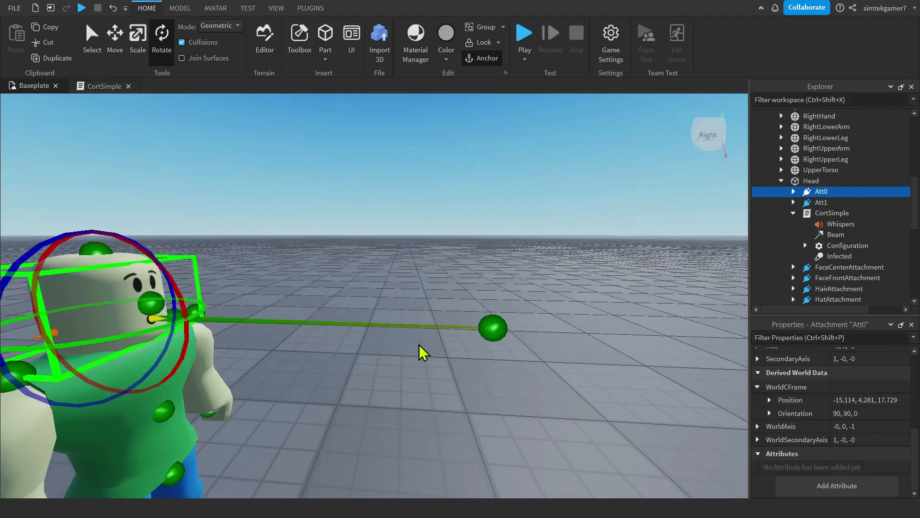
mouse_move(874, 395)
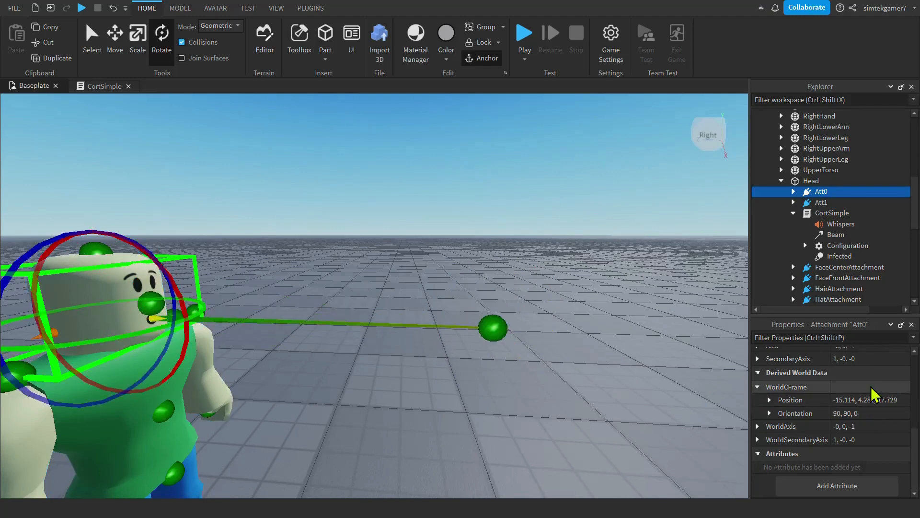
click(834, 234)
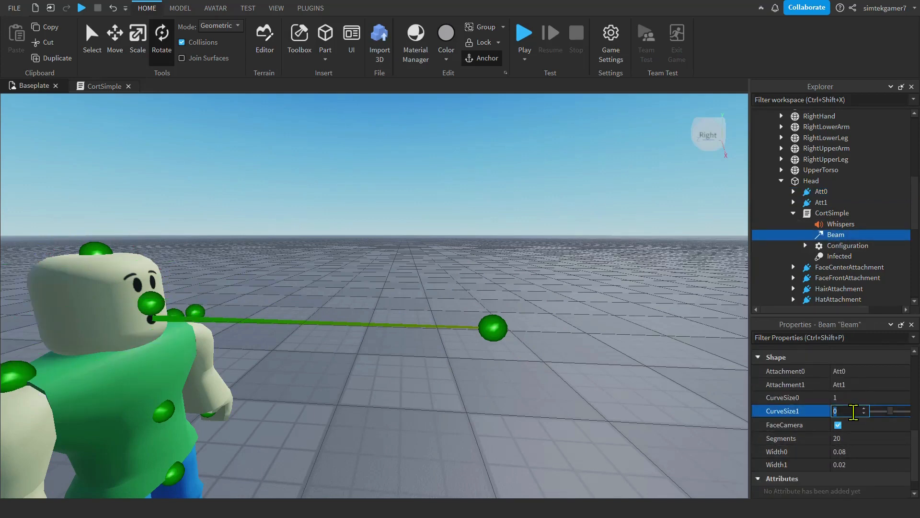
text(1)
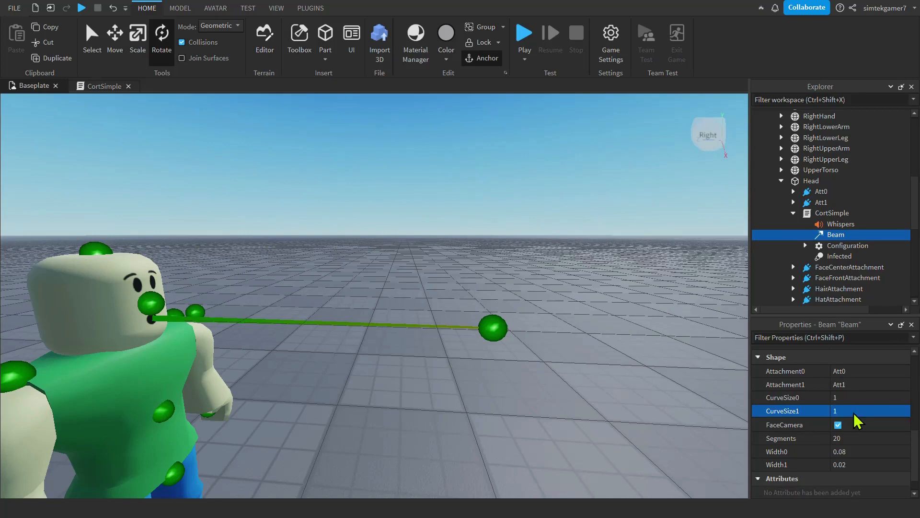
click(820, 202)
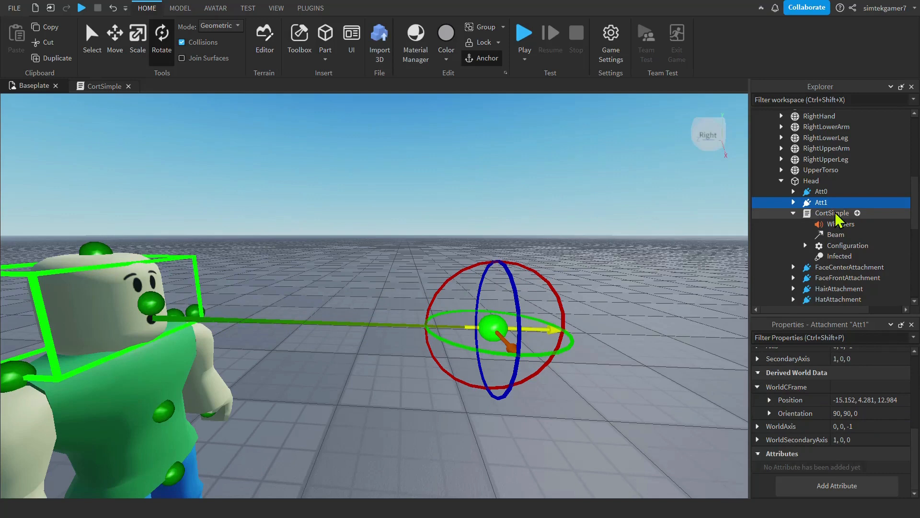
Open CortSimple, highlight strandBend.Value on line 102, and view the top-of-script variables
double_click(832, 212)
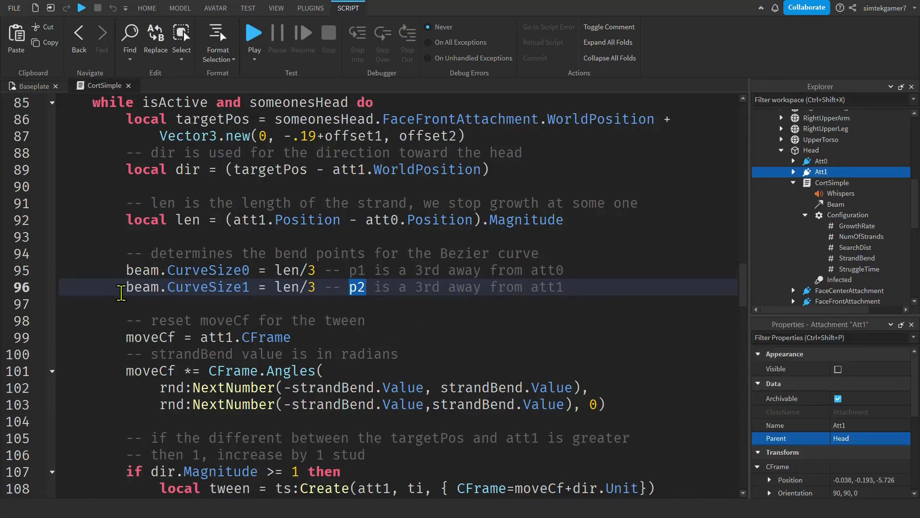
mouse_move(182, 287)
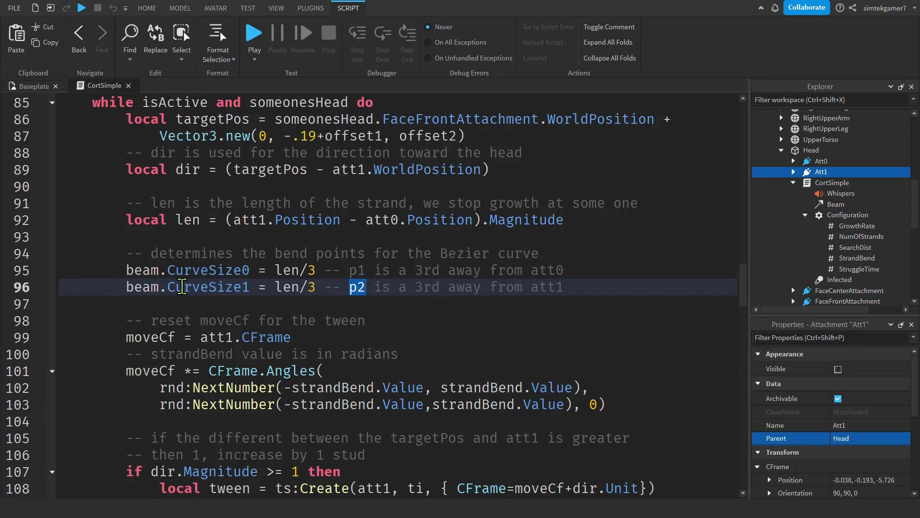
mouse_move(273, 287)
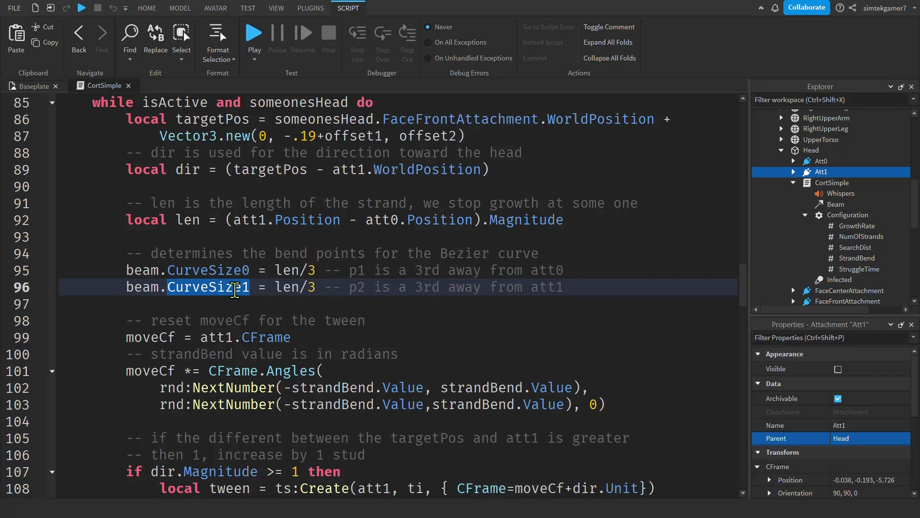
mouse_move(306, 391)
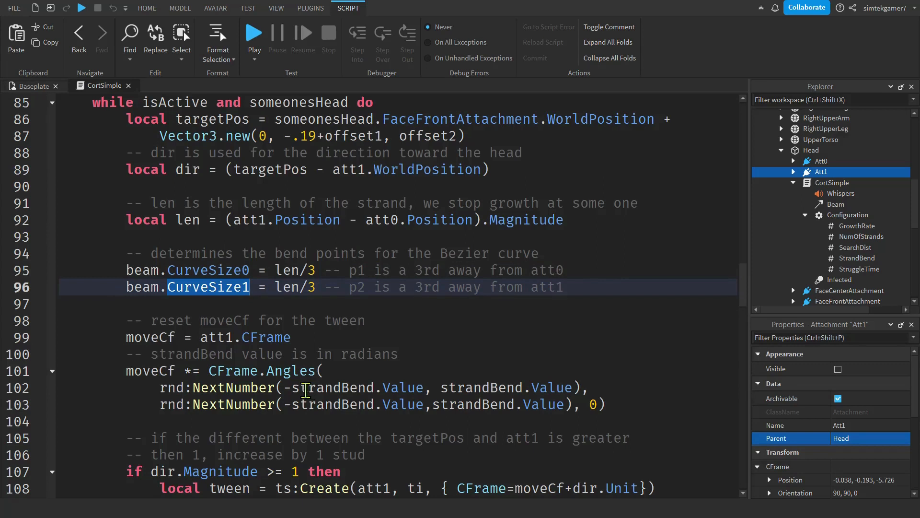
click(329, 388)
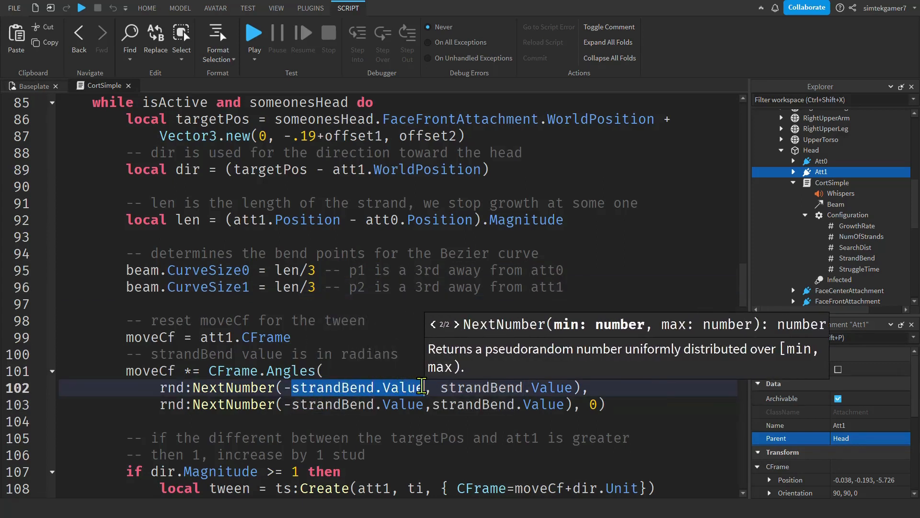
mouse_move(353, 387)
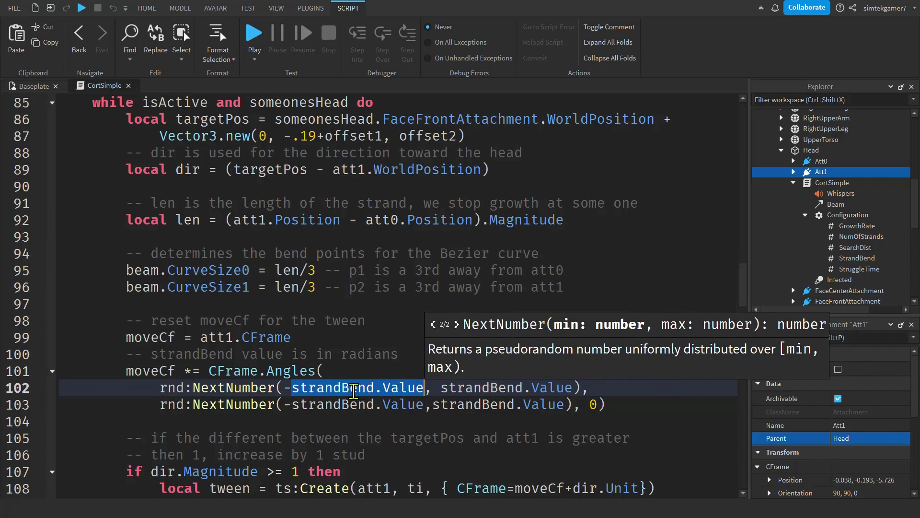
scroll(up, 3)
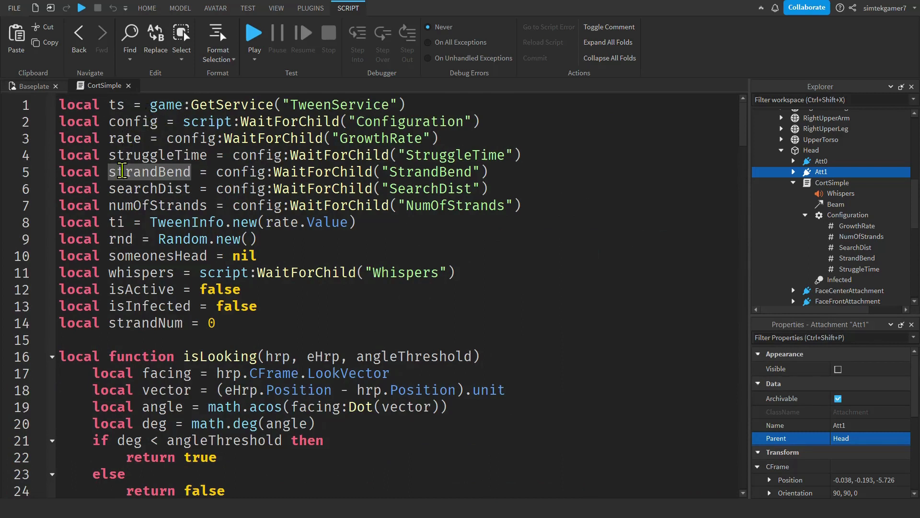
Select StrandBend under CortSimple's Configuration and set its Value to 0.5
double_click(149, 172)
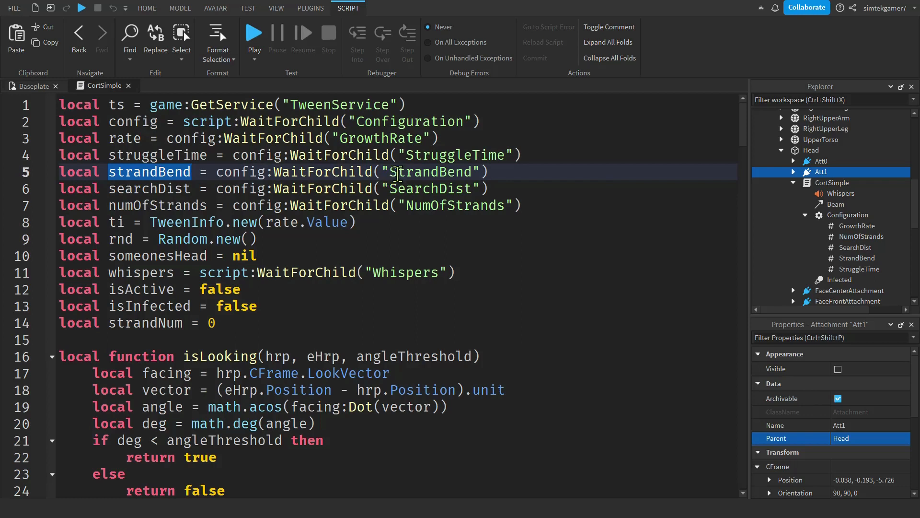
mouse_move(831, 182)
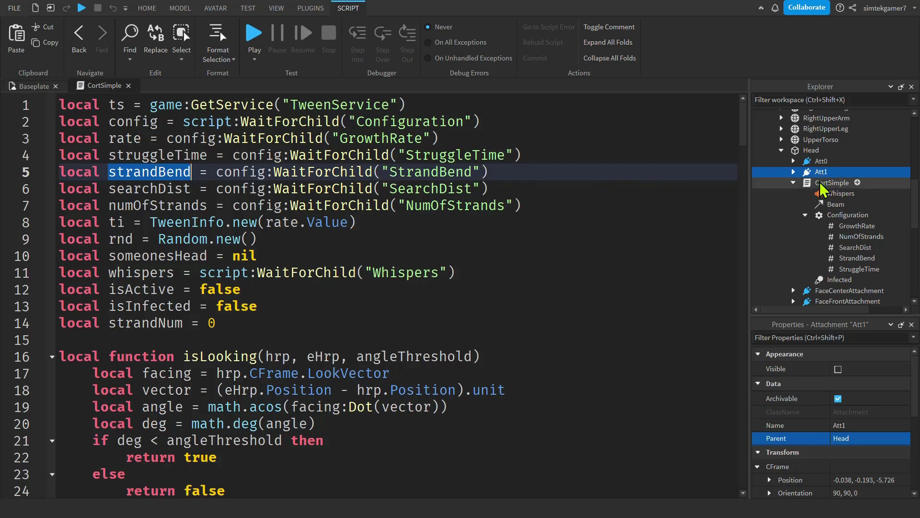
click(847, 215)
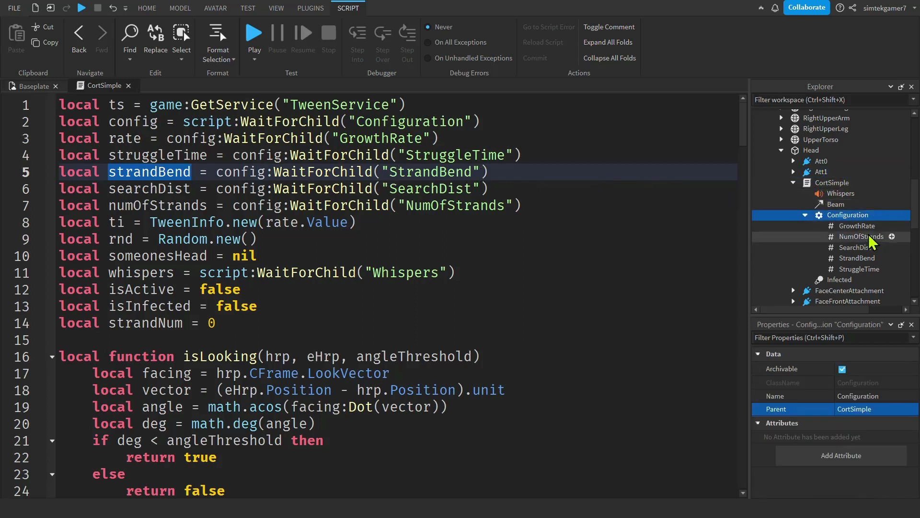
click(857, 258)
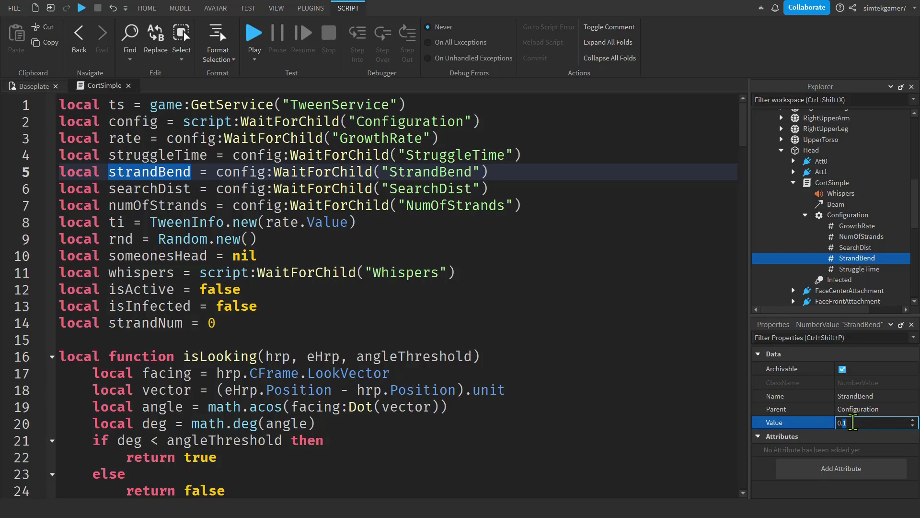
text(0.5)
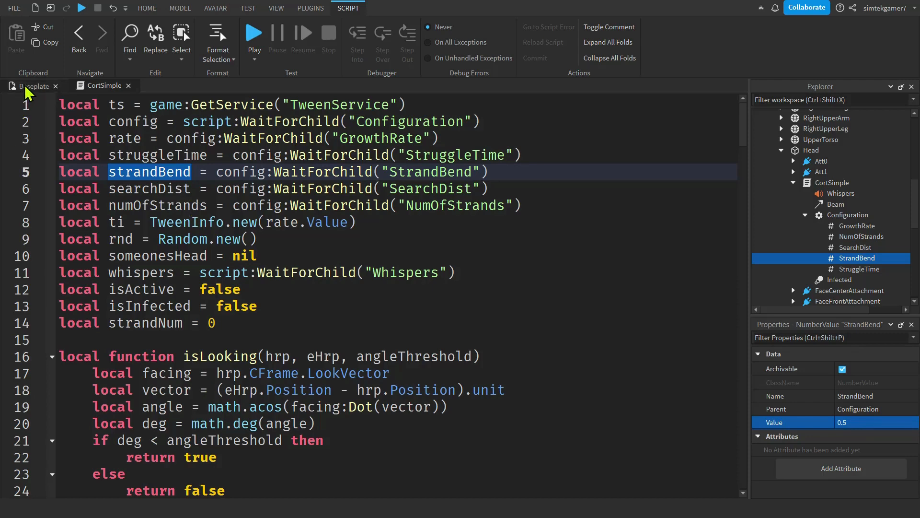
Return to the Baseplate scene and run a play test with the avatar on the spawn
click(147, 8)
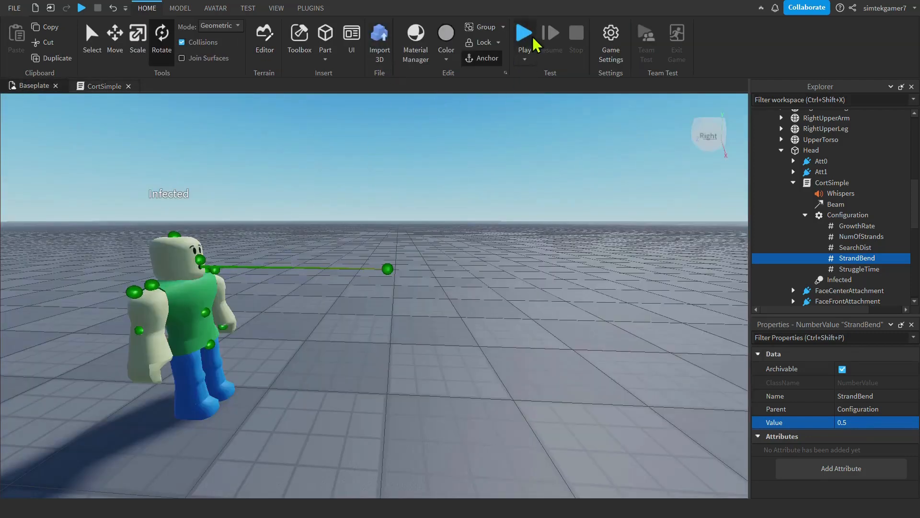
mouse_move(409, 274)
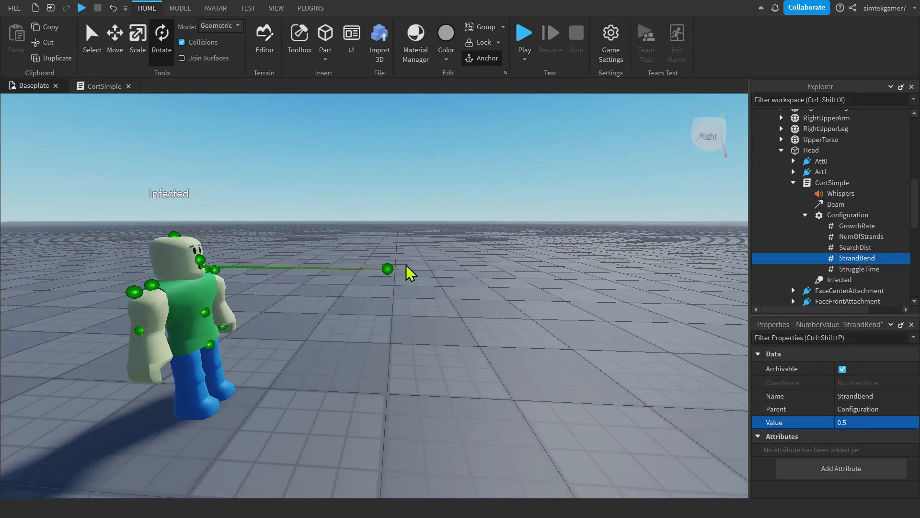
mouse_move(524, 33)
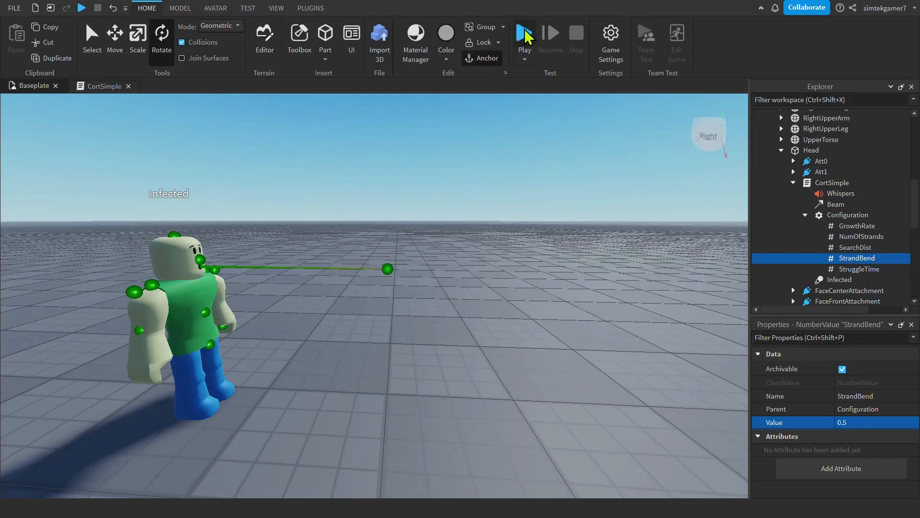
mouse_move(524, 32)
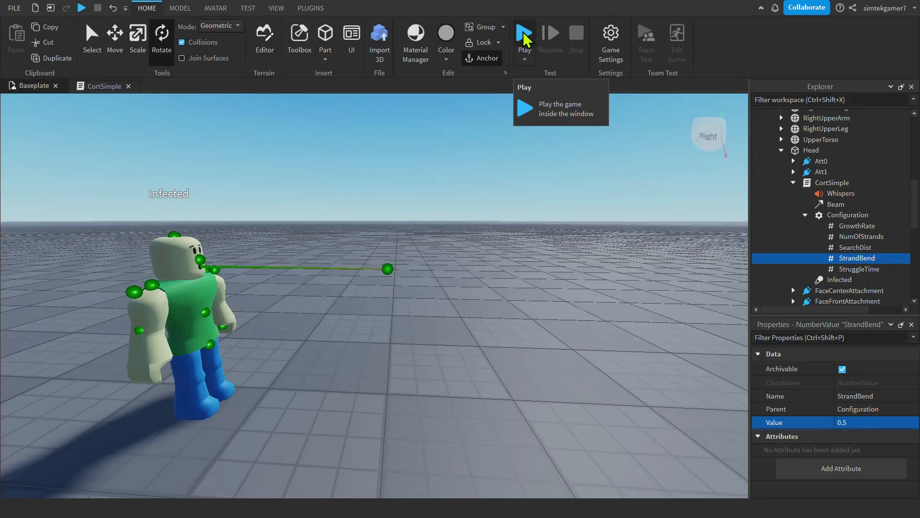
click(523, 33)
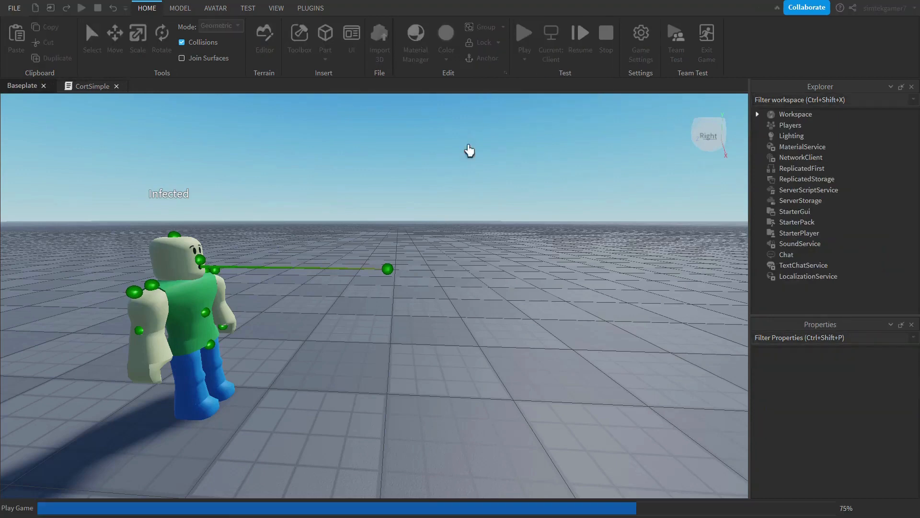
click(523, 33)
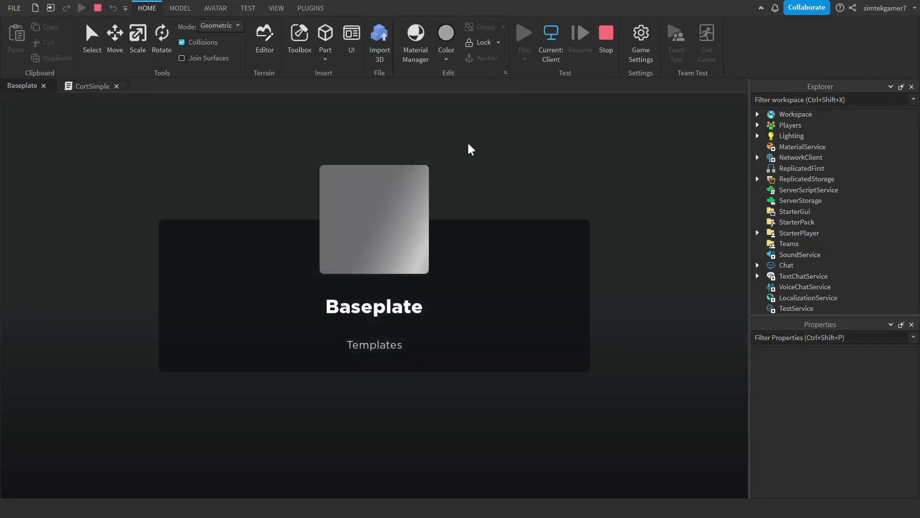
click(524, 32)
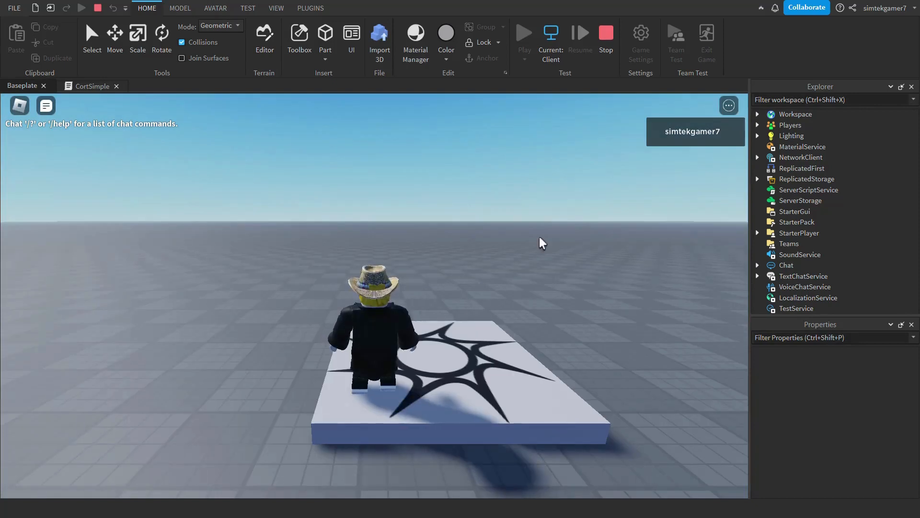
mouse_move(606, 32)
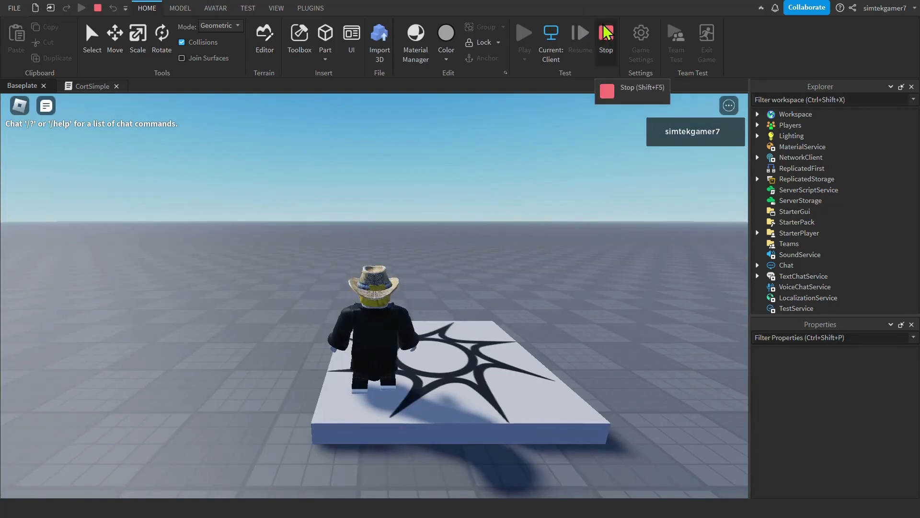
Stop the test, replay at StrandBend 0.2 to watch strands grab the avatar, then stop
click(606, 41)
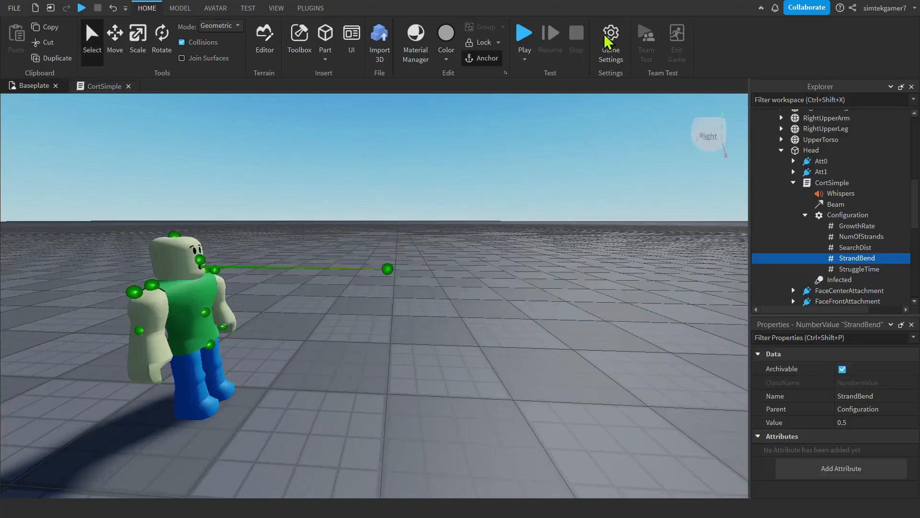
mouse_move(857, 416)
text(0.2)
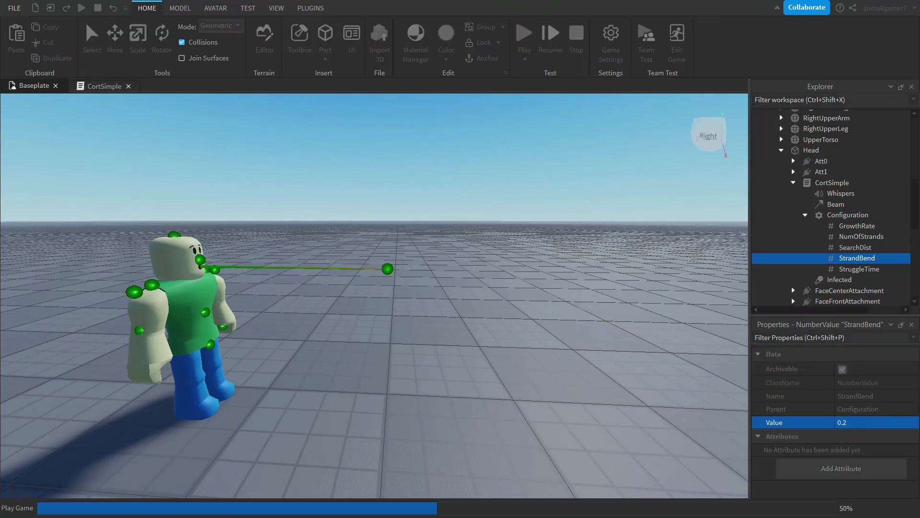
click(524, 32)
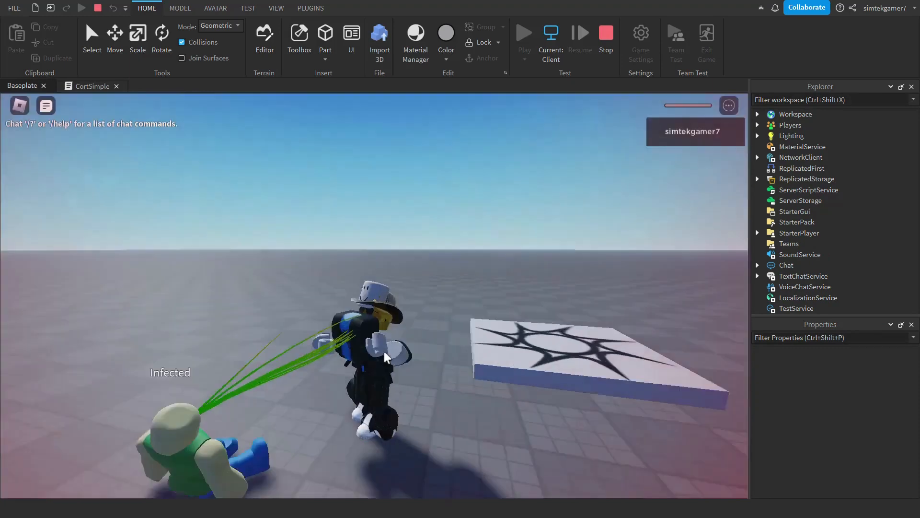
click(606, 32)
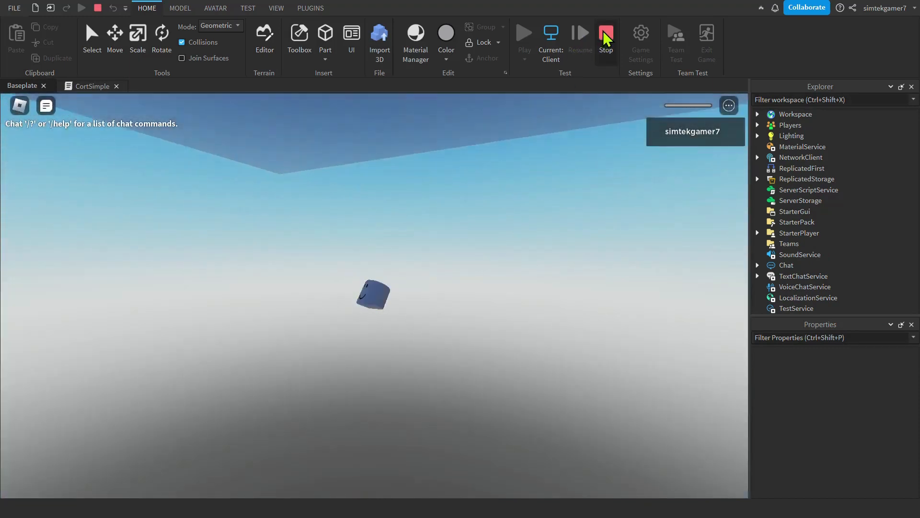
click(605, 34)
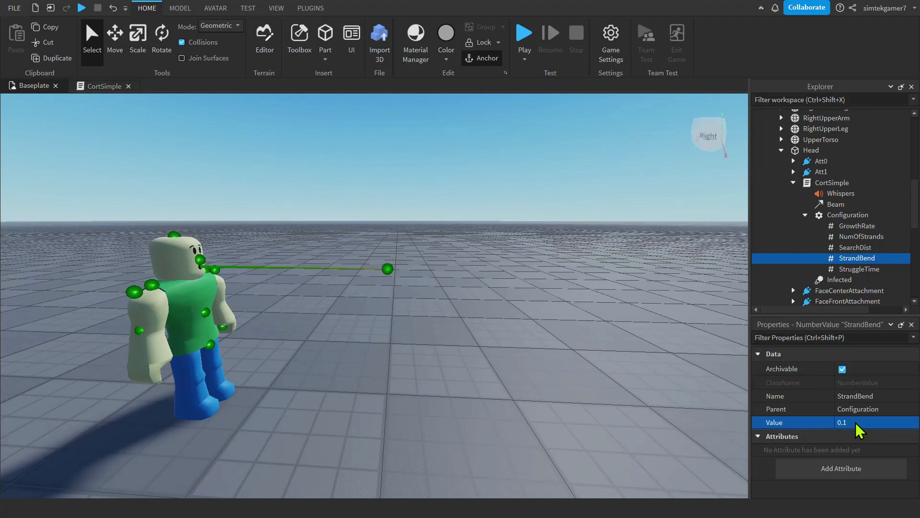
mouse_move(691, 379)
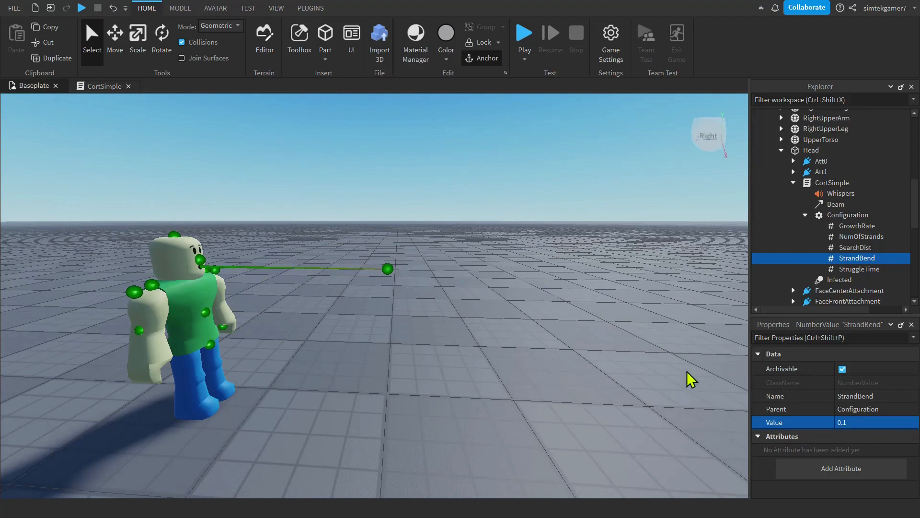
mouse_move(561, 326)
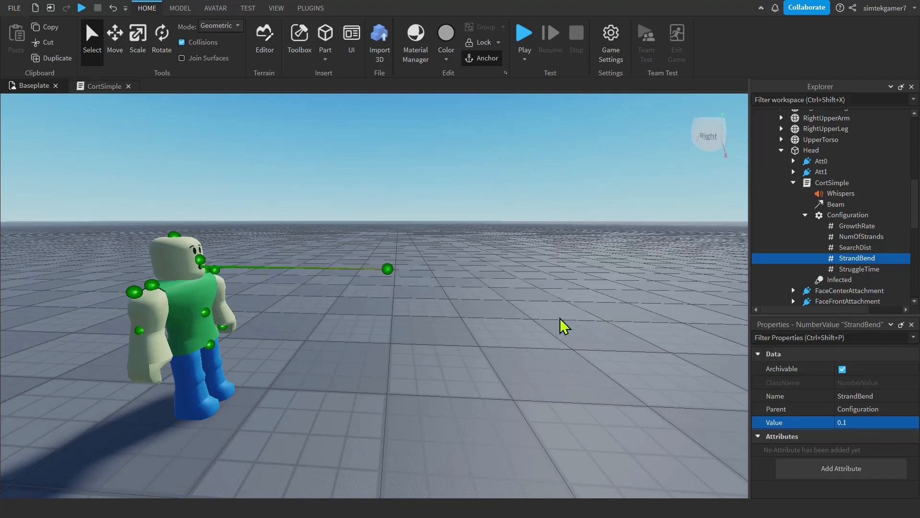
mouse_move(841, 270)
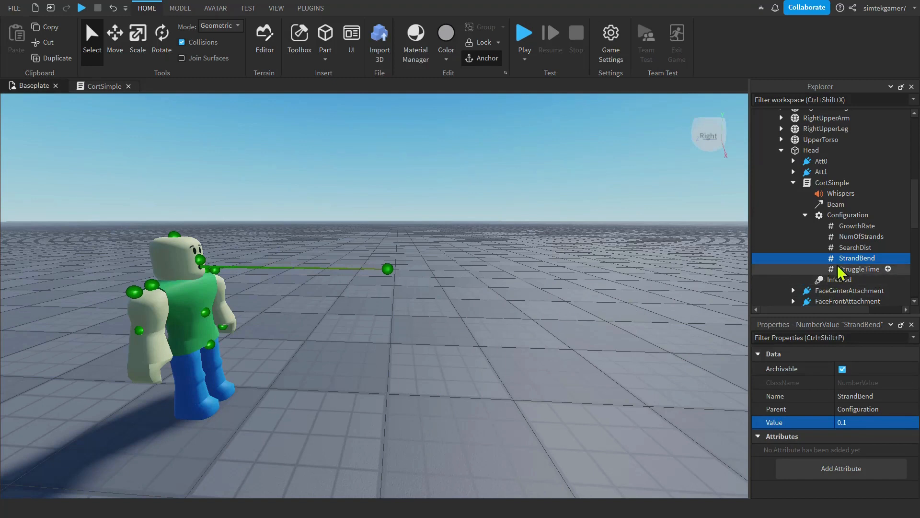
Change CortSimple's SearchDist Value from 15 to 5, then launch a new play test
click(855, 248)
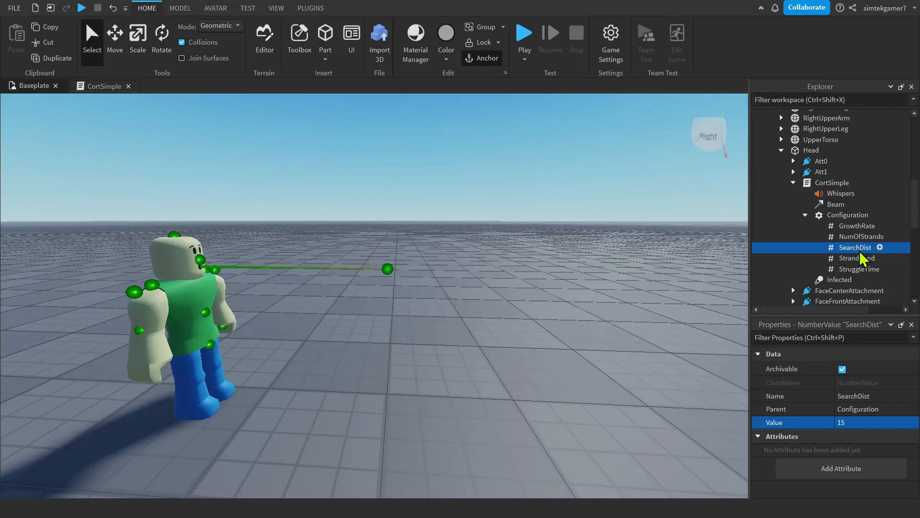
mouse_move(861, 431)
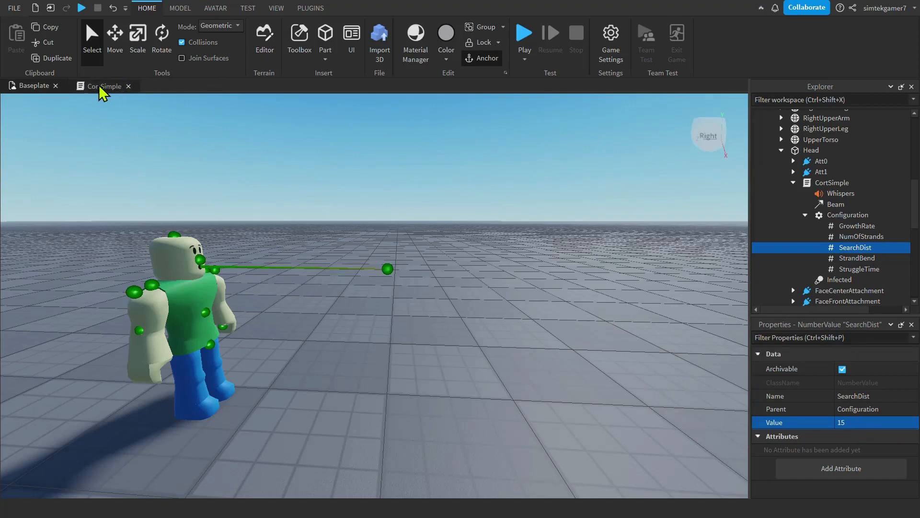
mouse_move(373, 263)
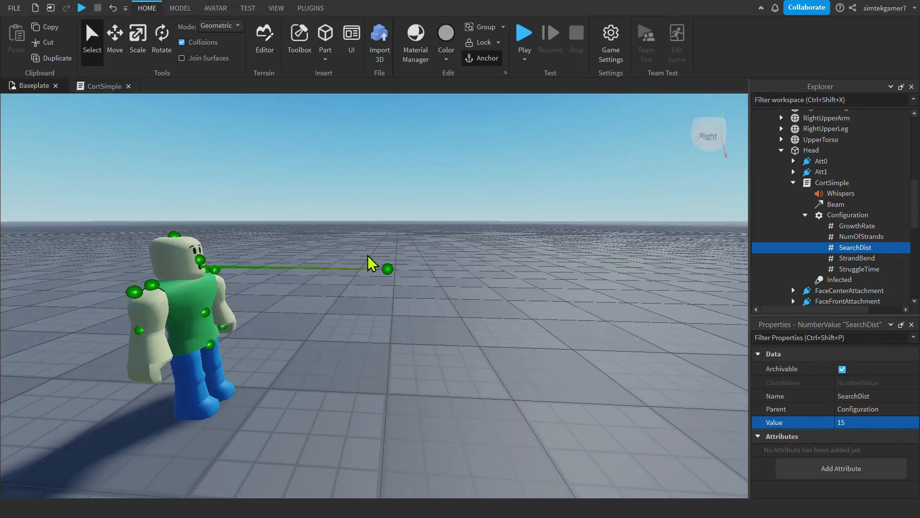
click(821, 171)
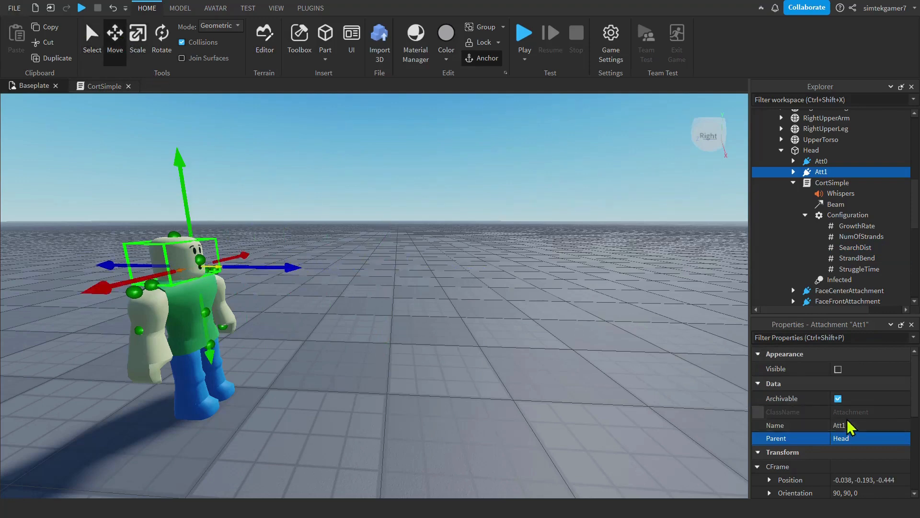
mouse_move(851, 236)
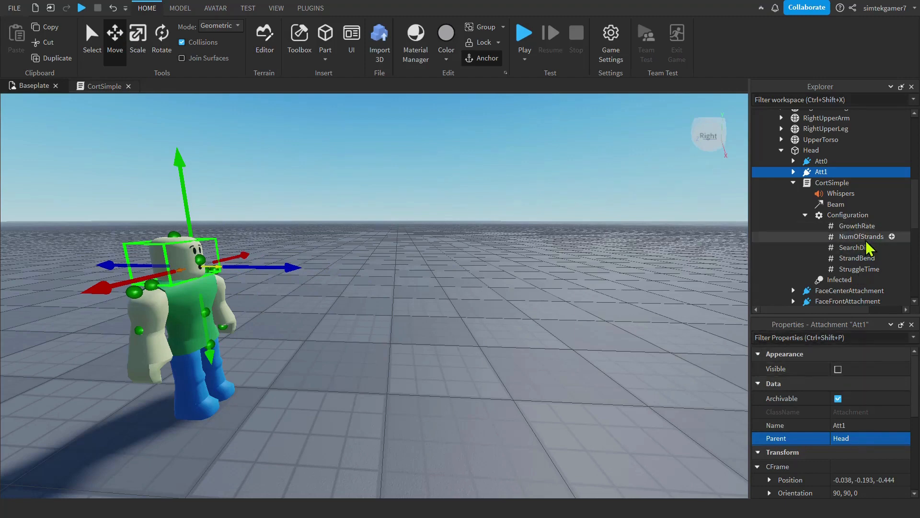
click(855, 247)
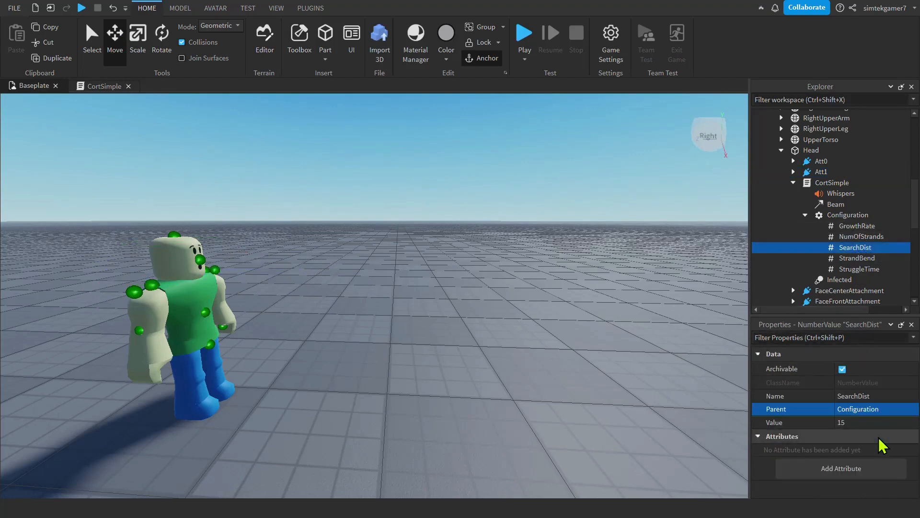
double_click(868, 422)
text(5)
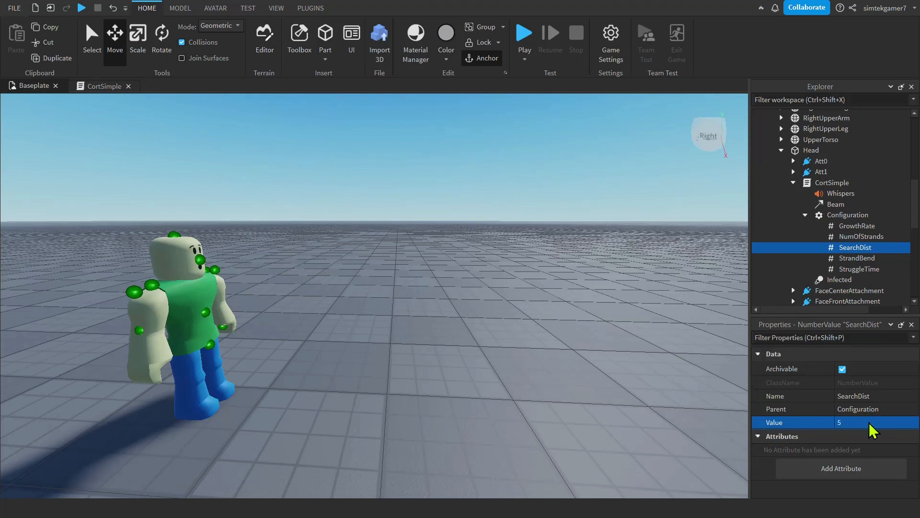
click(523, 33)
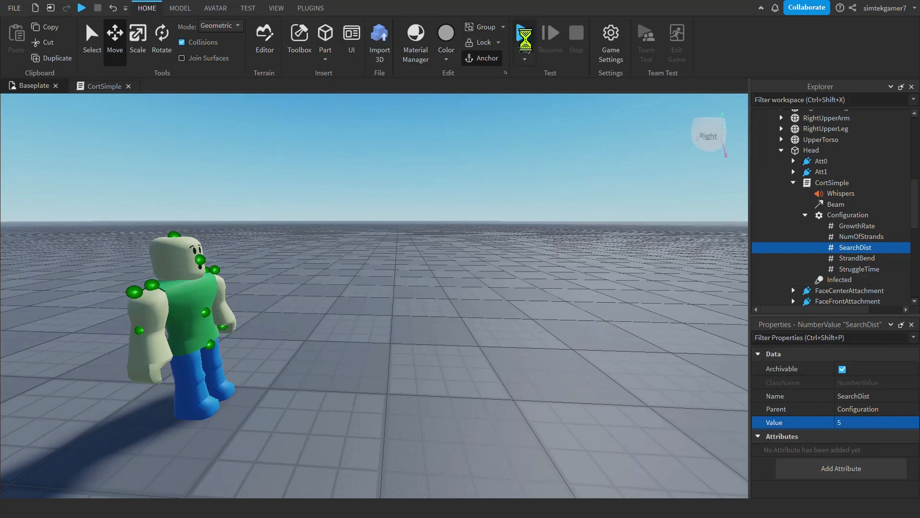
Play-test at SearchDist 5 until the NPC's strand reaches the avatar, then stop
click(81, 7)
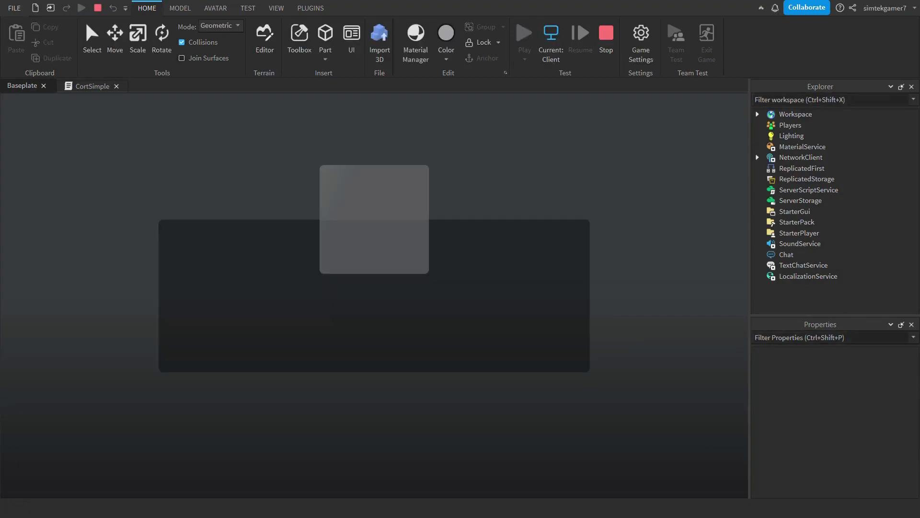
click(522, 33)
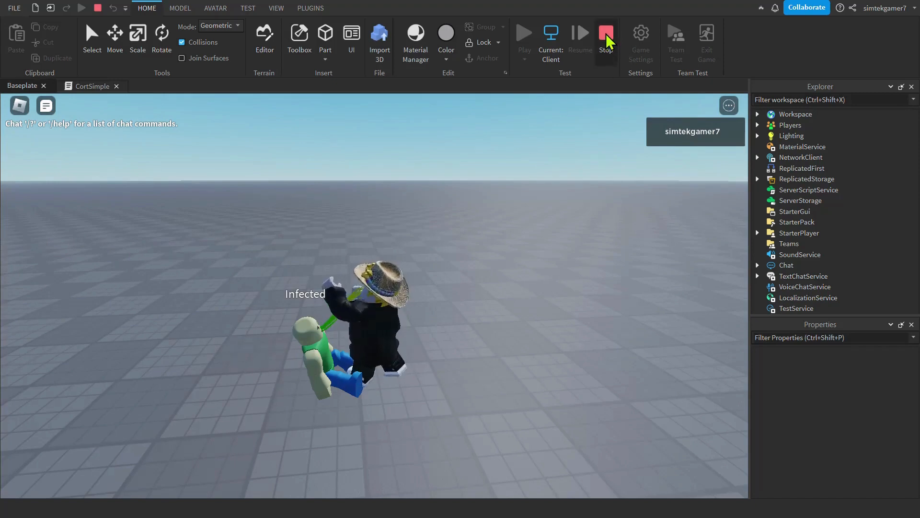
click(605, 33)
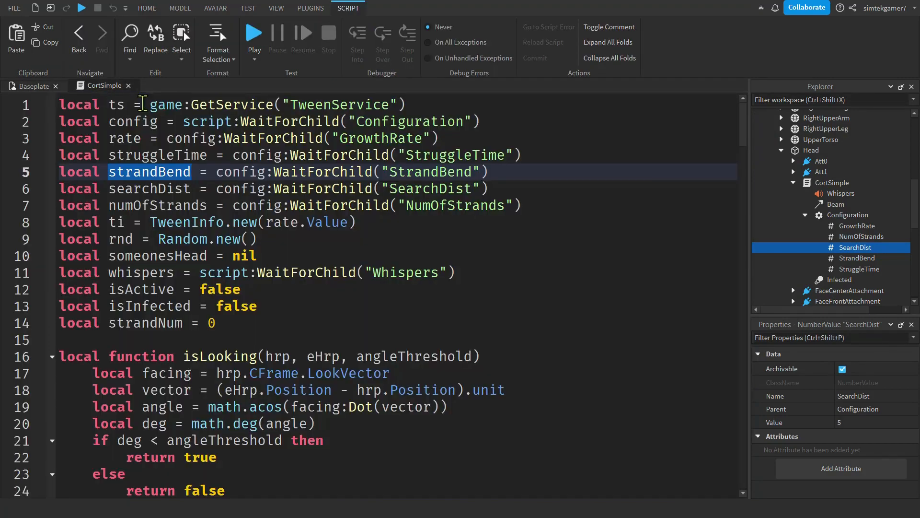
Inspect findNearestChar, its distOfInt parameter, and the isLooking function in CortSimple
scroll(down, 3)
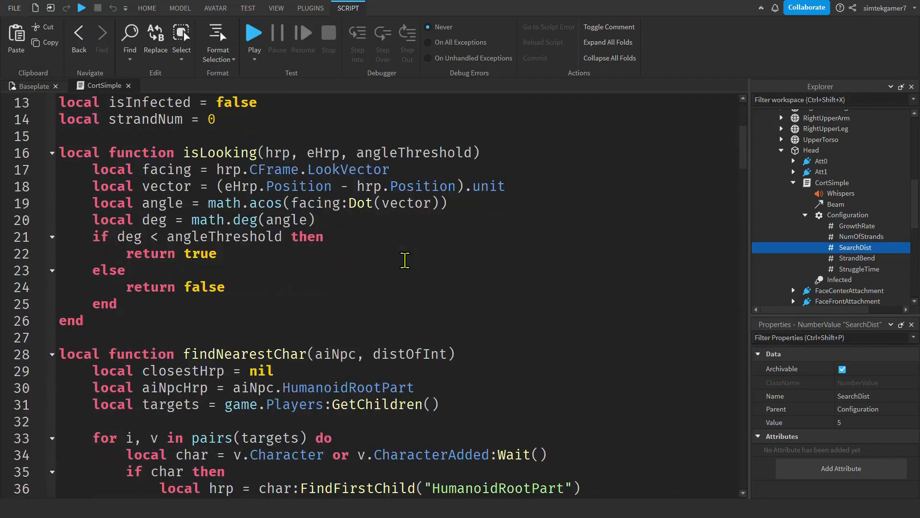
double_click(243, 253)
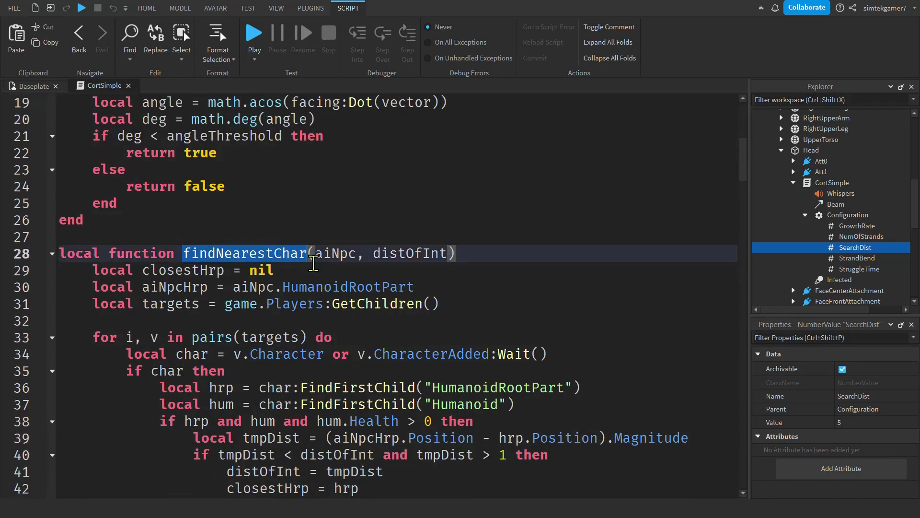
mouse_move(489, 280)
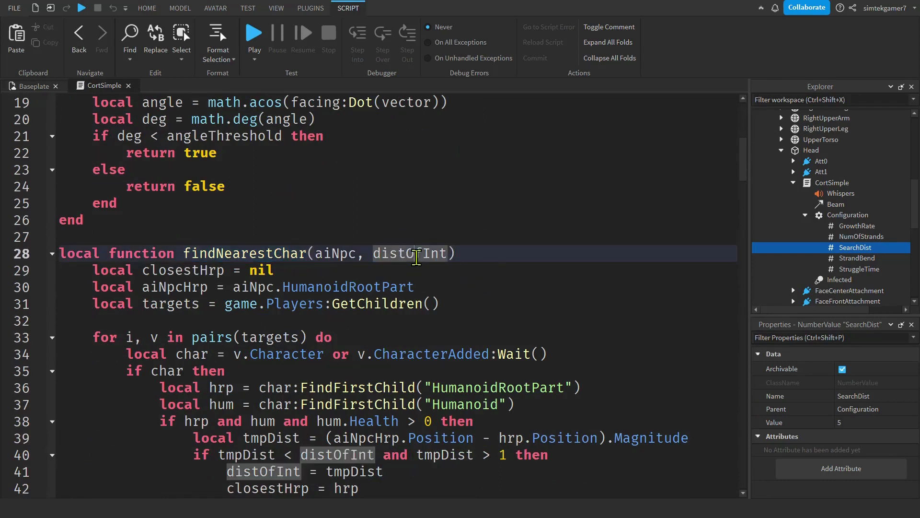
double_click(410, 253)
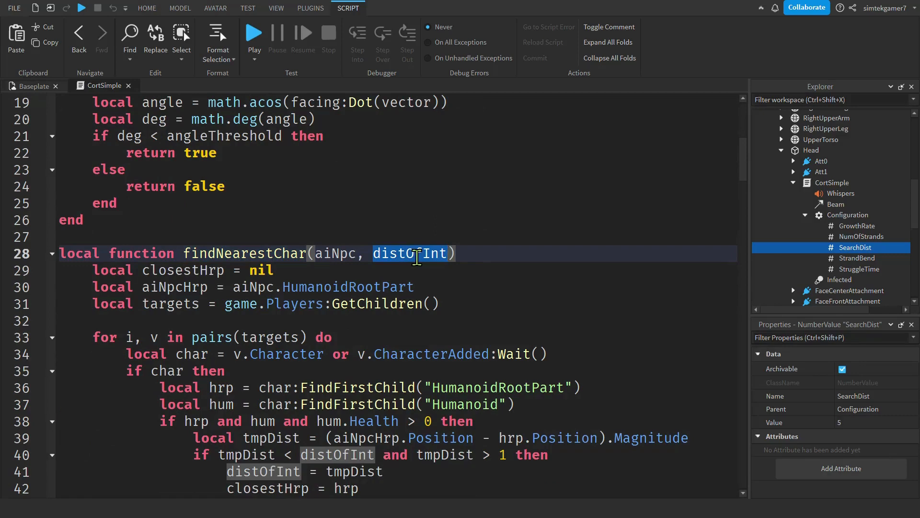
scroll(up, 3)
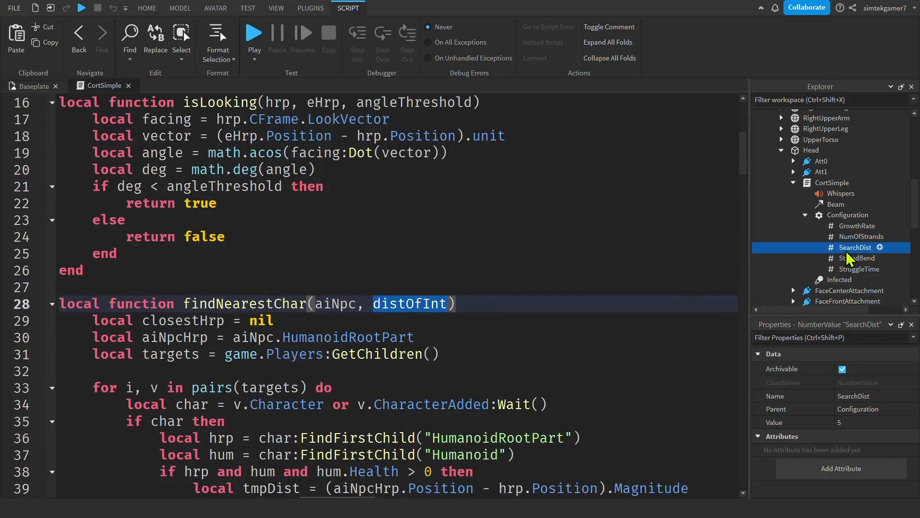
scroll(up, 3)
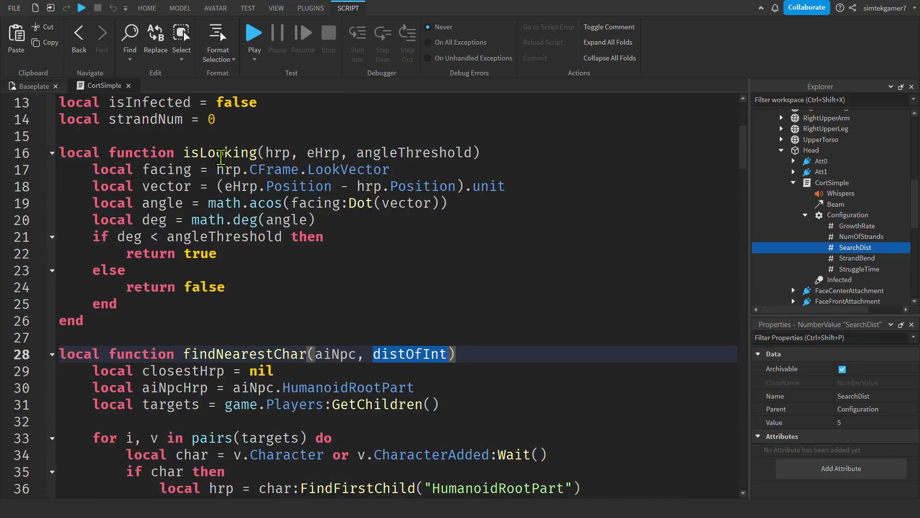
double_click(220, 152)
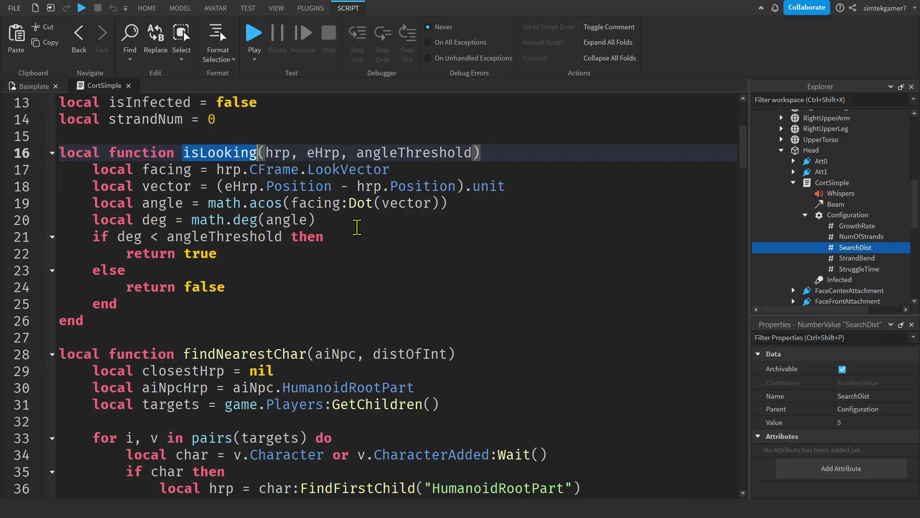
mouse_move(309, 204)
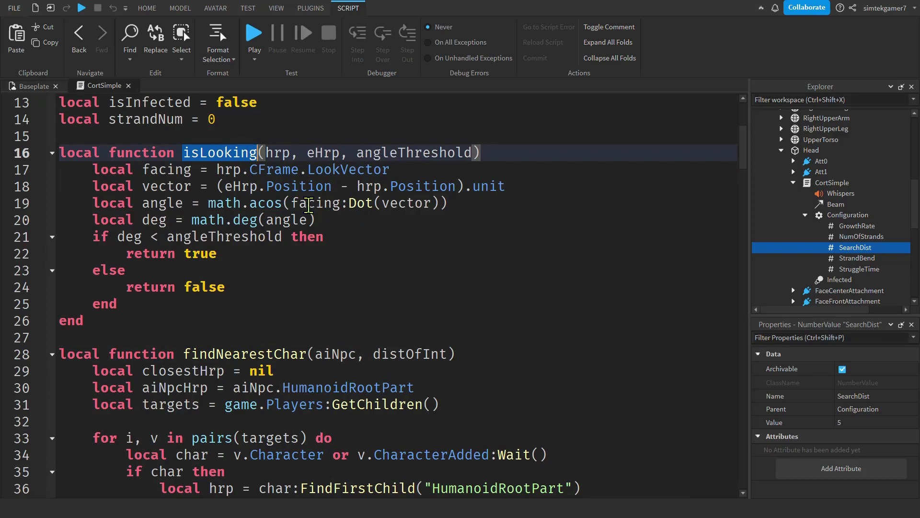
mouse_move(238, 161)
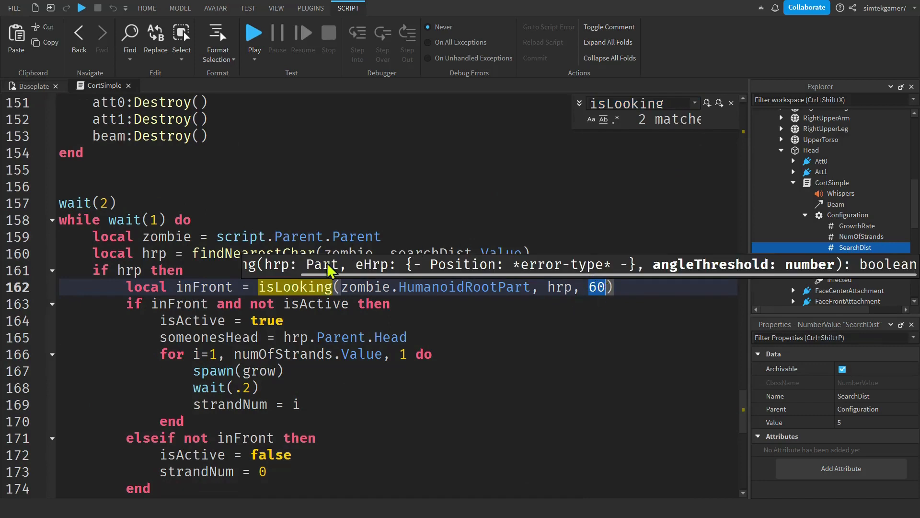
mouse_move(233, 270)
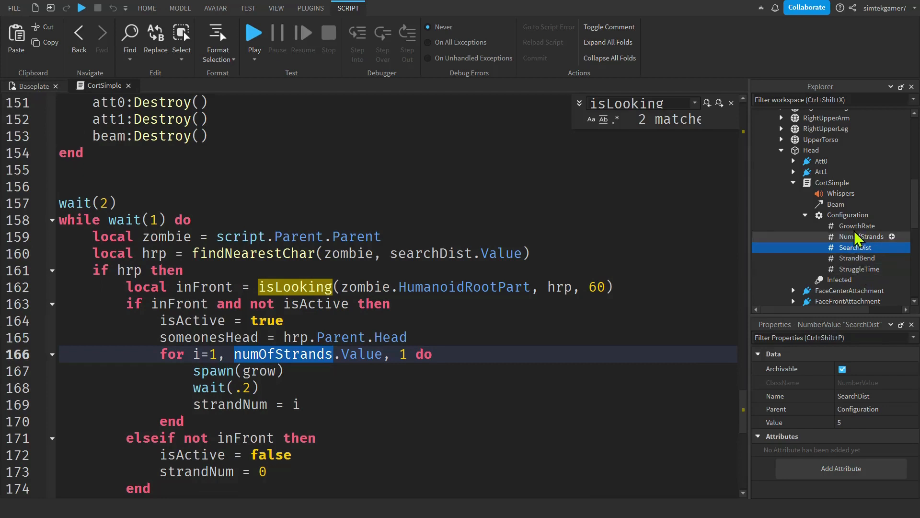
View the NumOfStrands and GrowthRate (0.5) configuration values
click(861, 235)
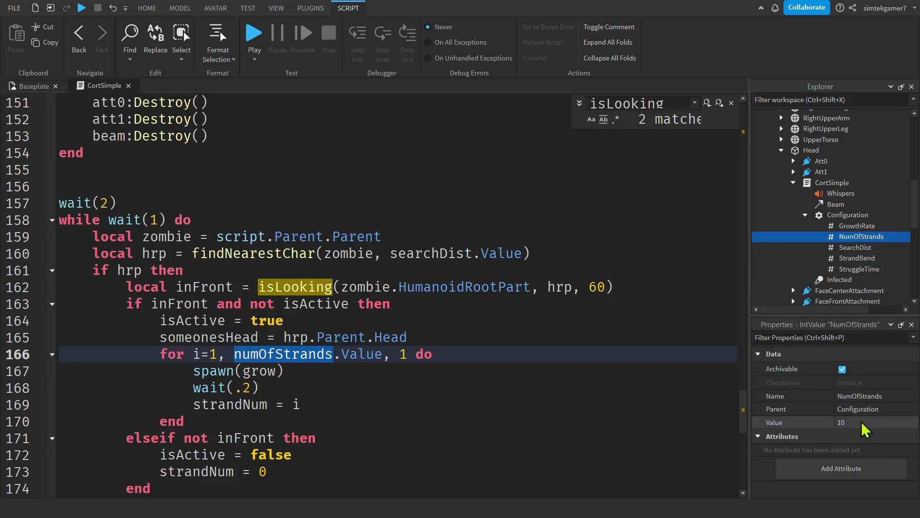
click(857, 225)
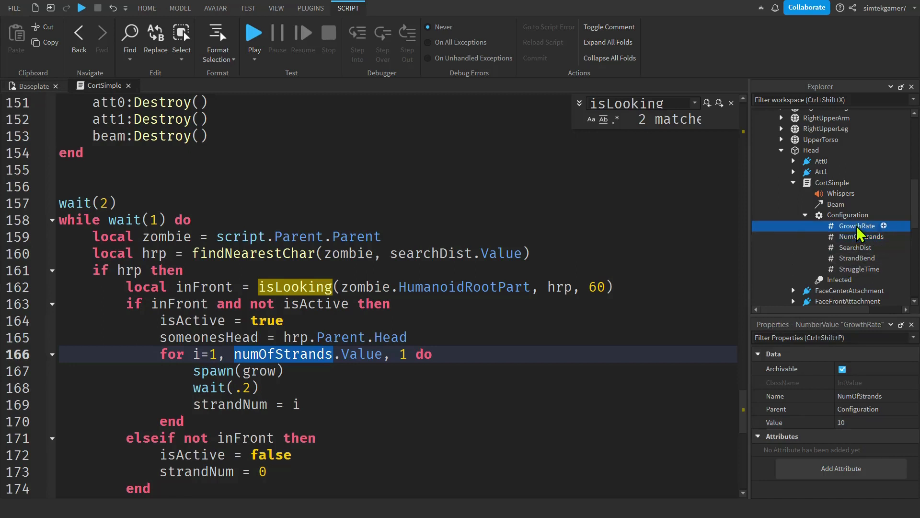
click(857, 225)
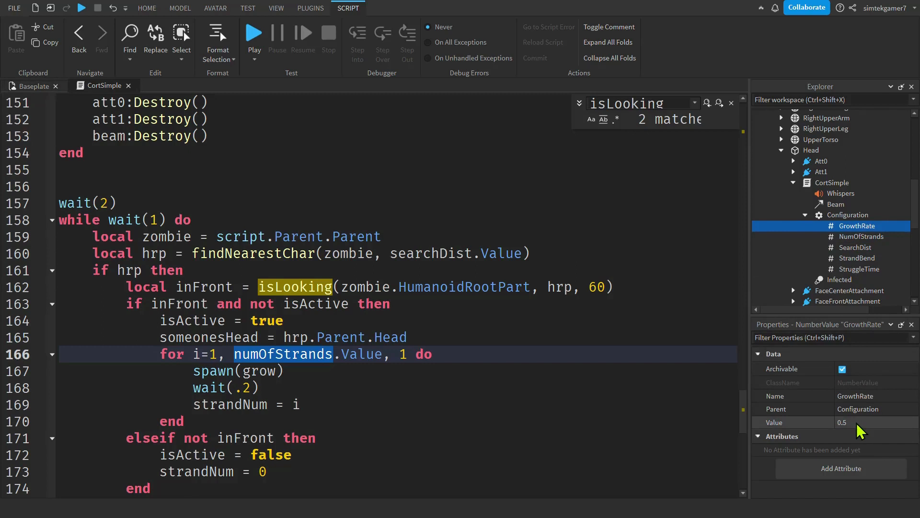
mouse_move(854, 432)
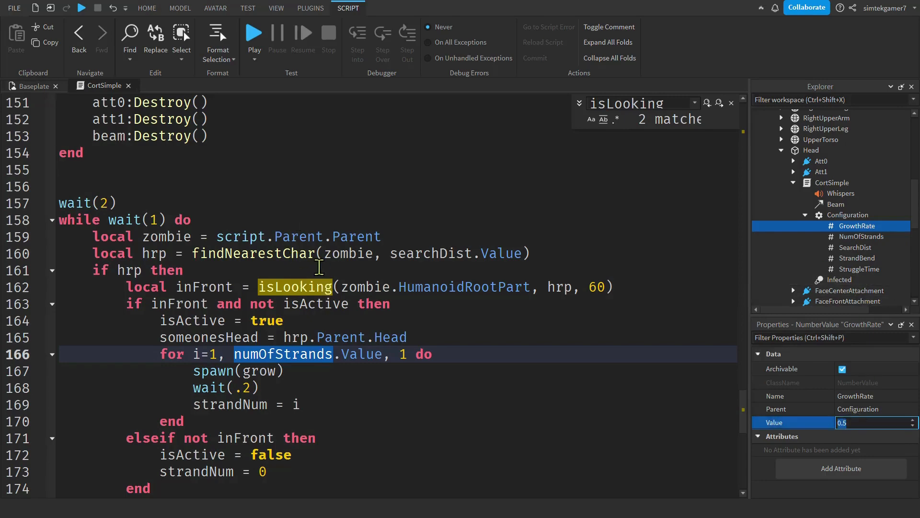
Trace the rate variable to TweenInfo.new(rate.Value) in the script, then close search results
scroll(up, 3)
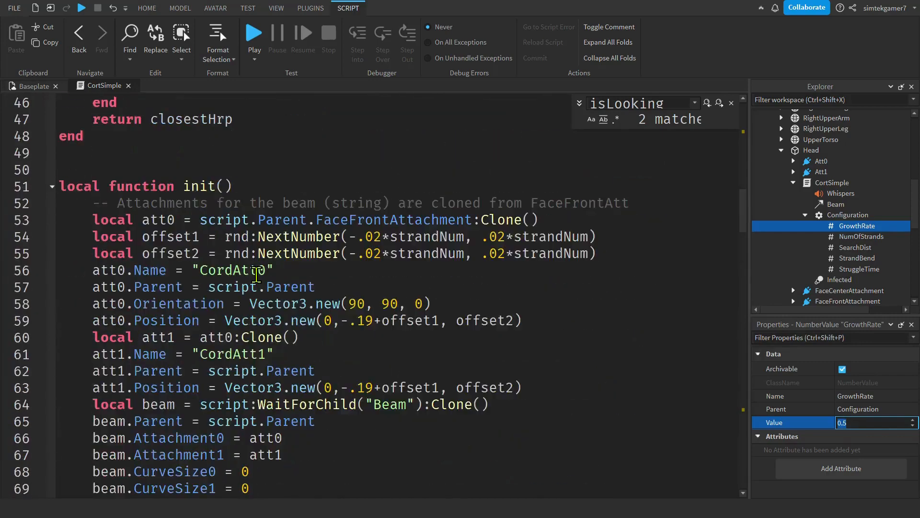
scroll(up, 3)
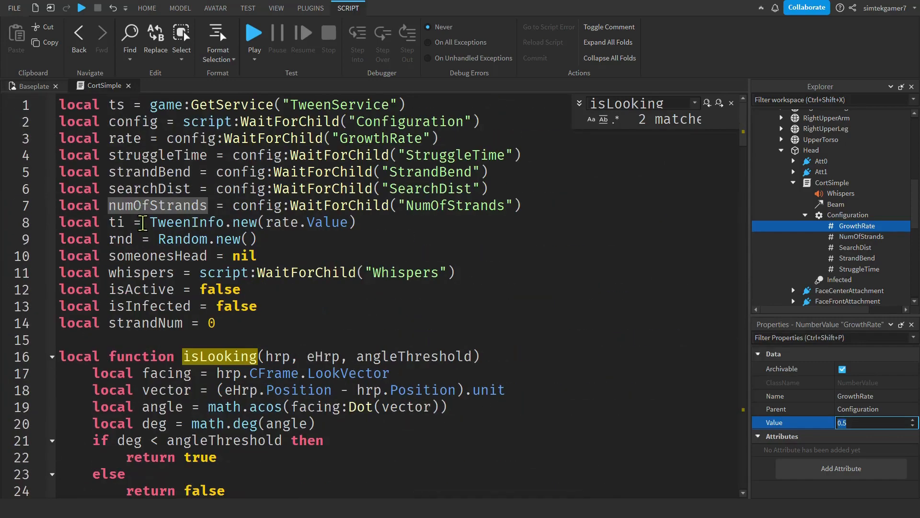
double_click(123, 138)
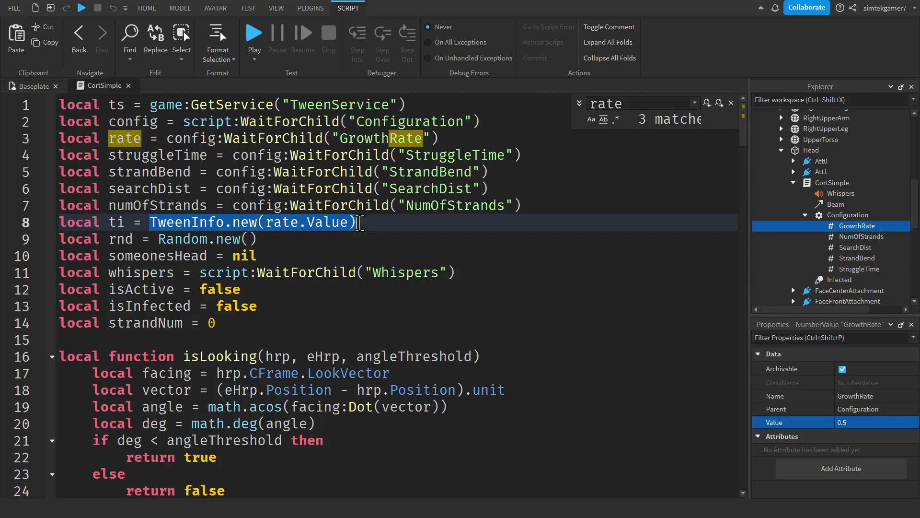
click(731, 102)
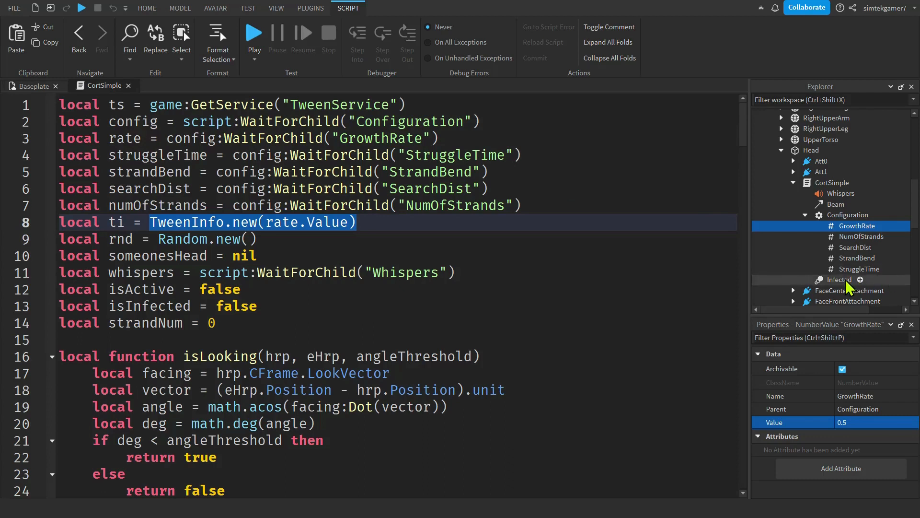
Check StruggleTime (5) and trace it to wait(struggleTime.Value) before the character's health drops to zero
click(859, 269)
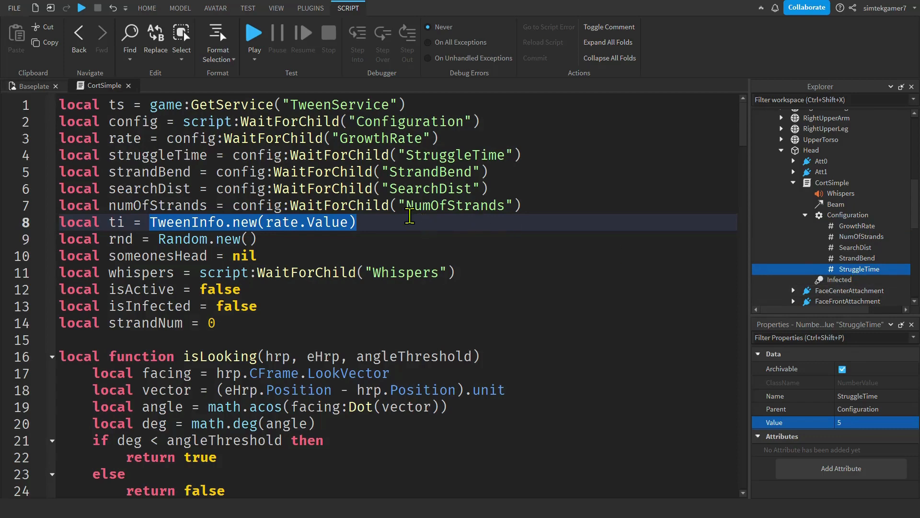
mouse_move(141, 154)
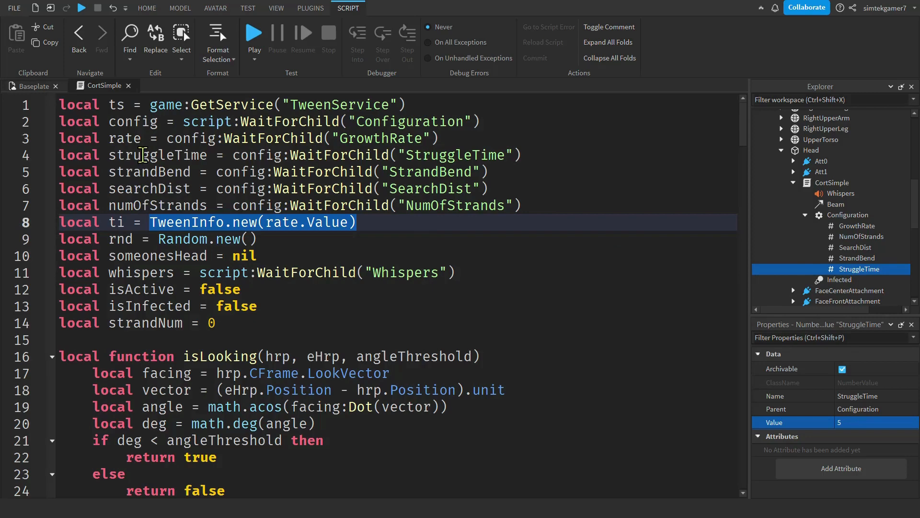
key(ctrl+f)
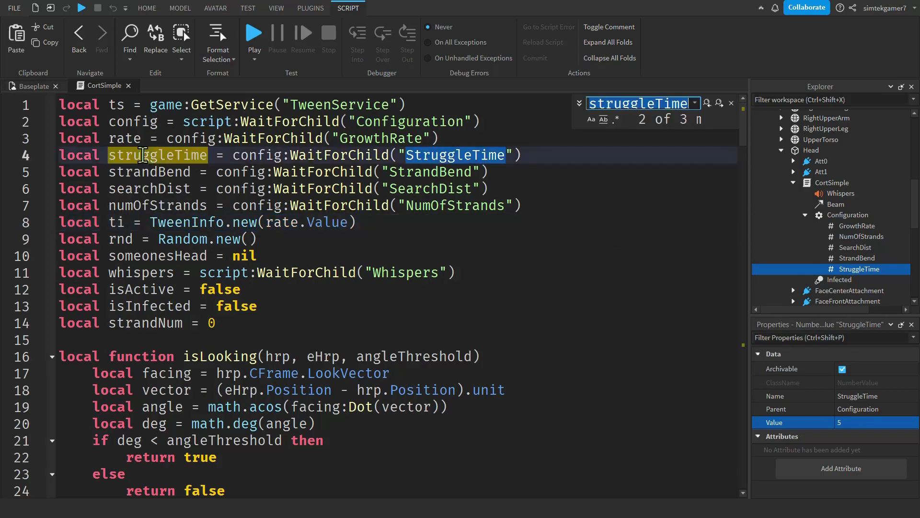
click(718, 103)
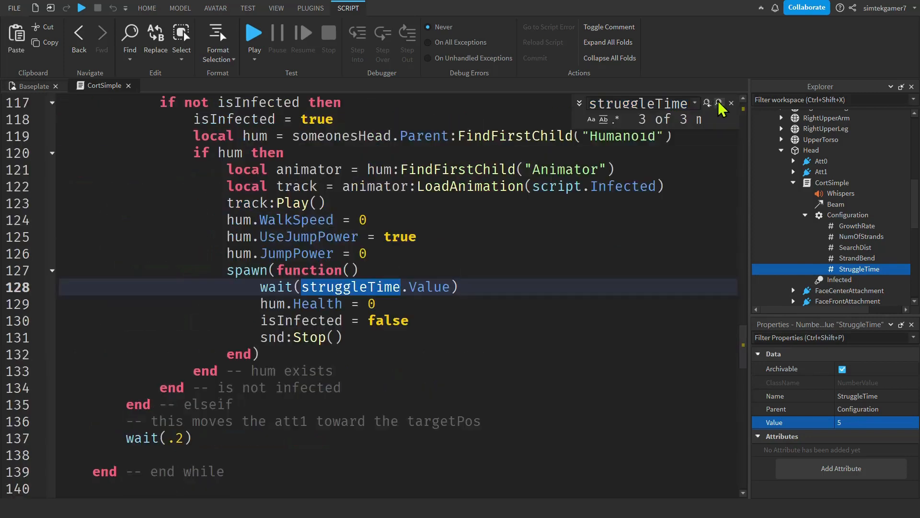
click(731, 103)
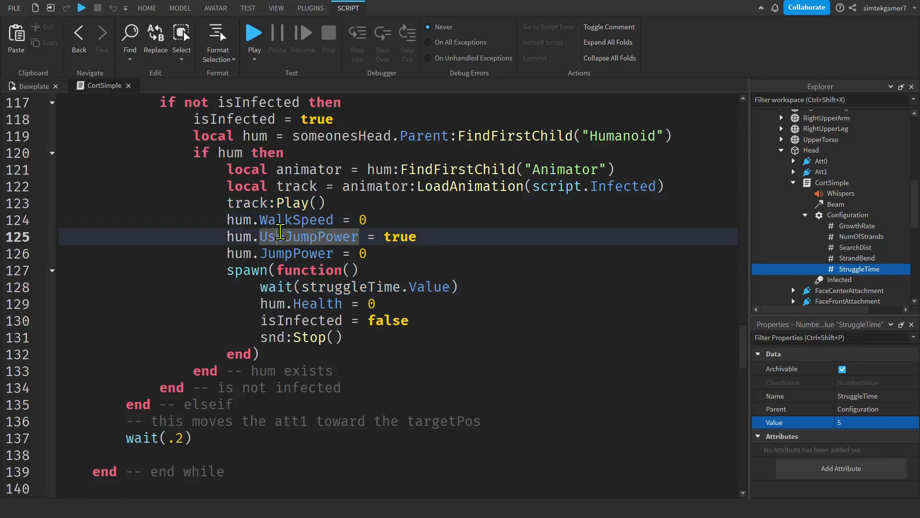
click(280, 253)
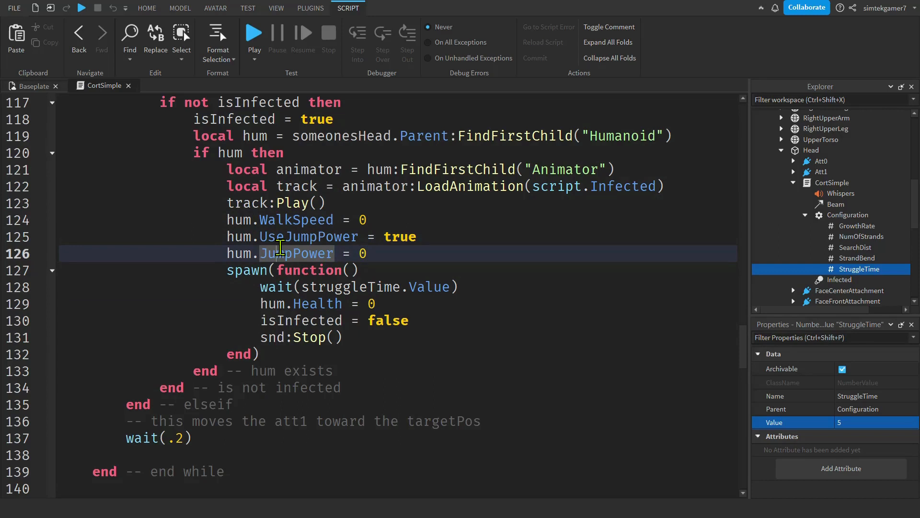
mouse_move(315, 288)
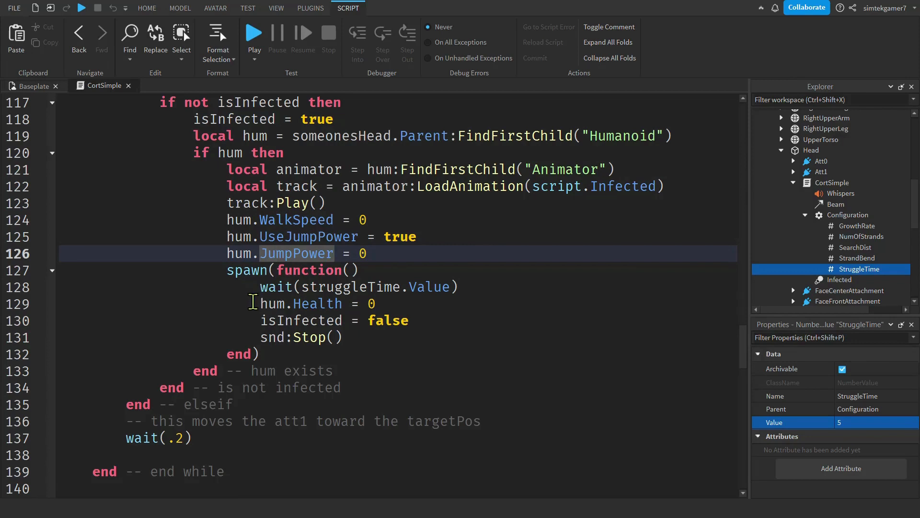
mouse_move(443, 287)
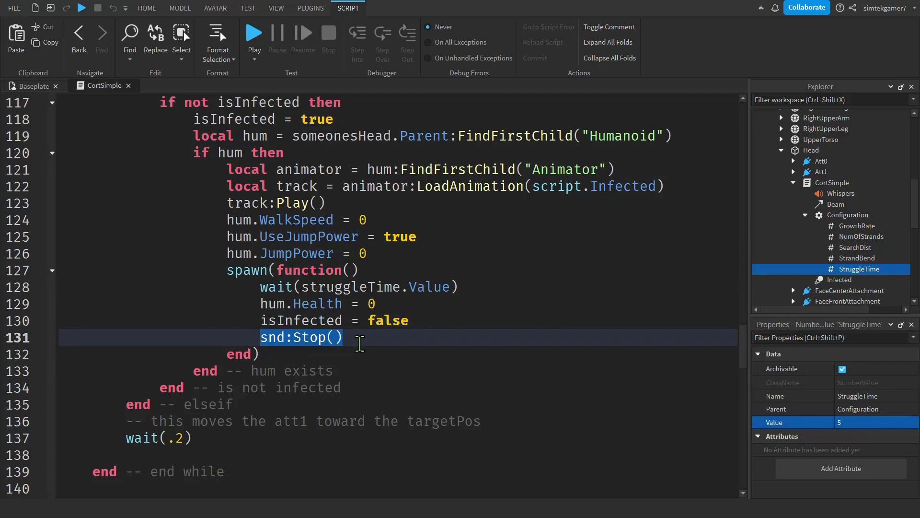
mouse_move(30, 108)
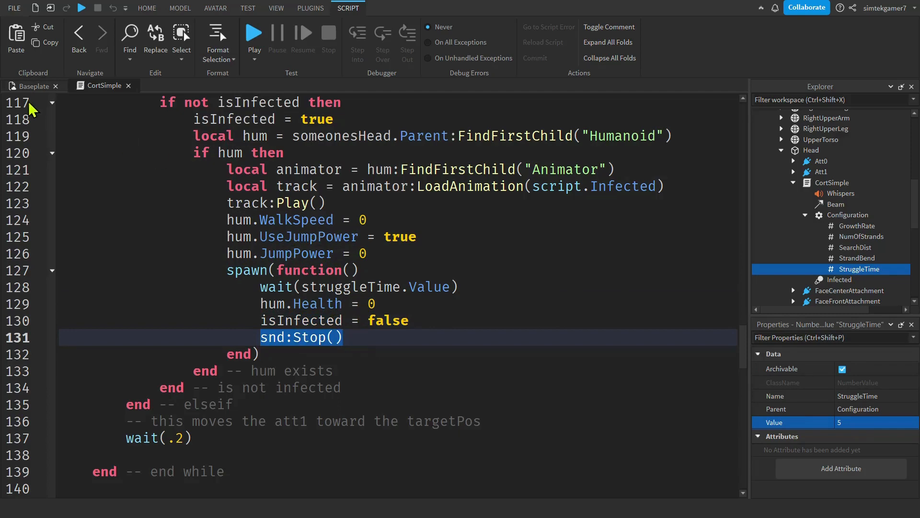
Switch to the Baseplate scene to view the Infected NPC in the 3D viewport
click(146, 8)
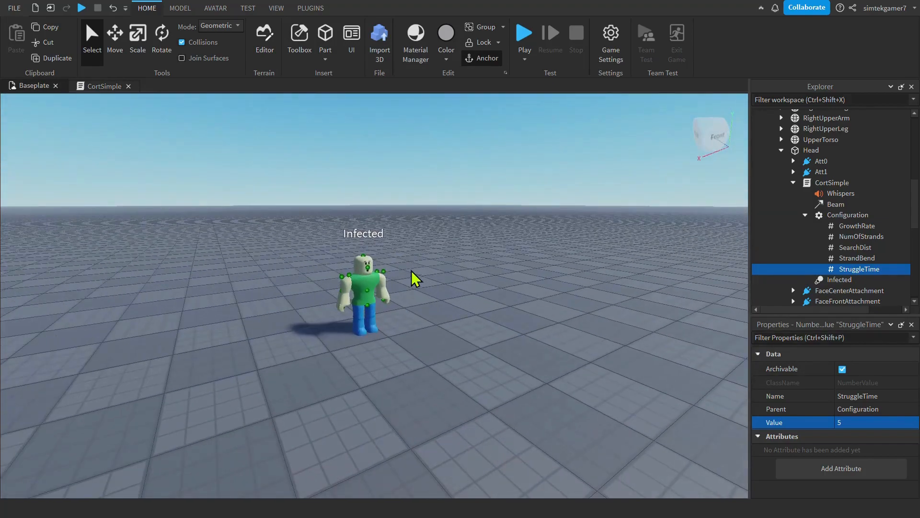
mouse_move(483, 283)
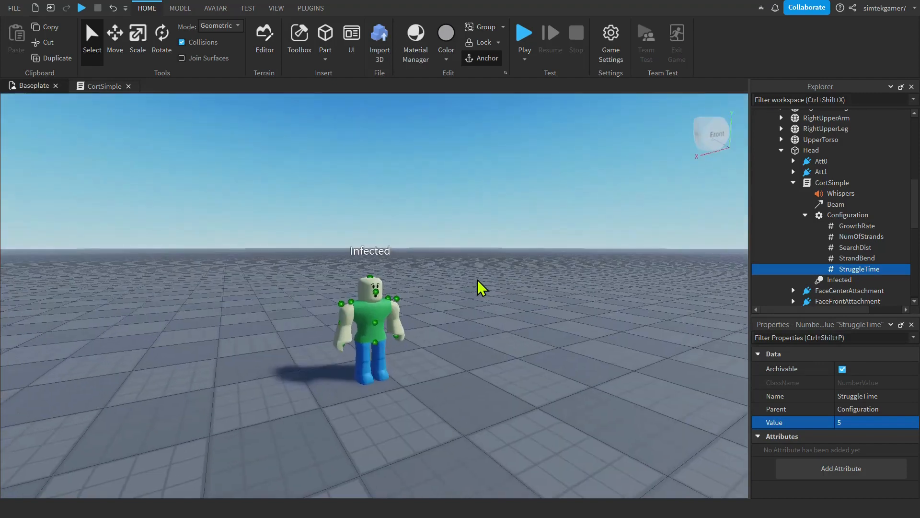
scroll(down, 3)
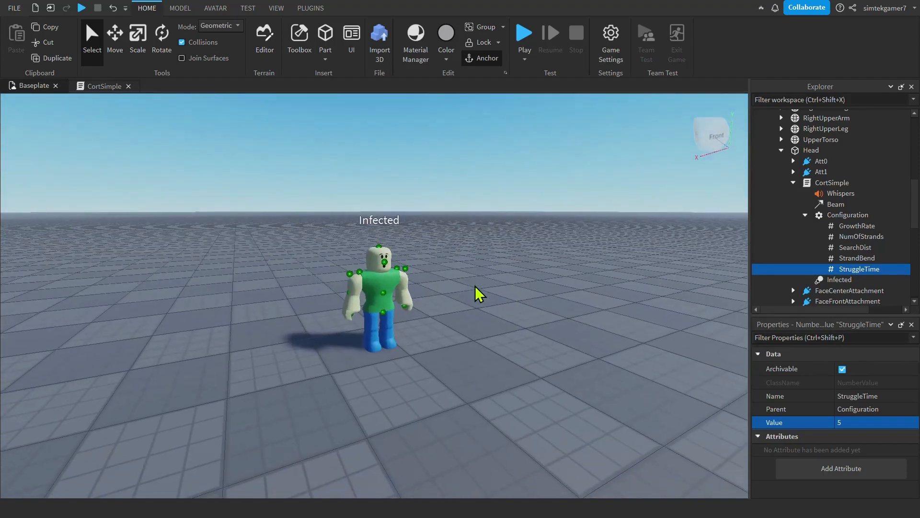